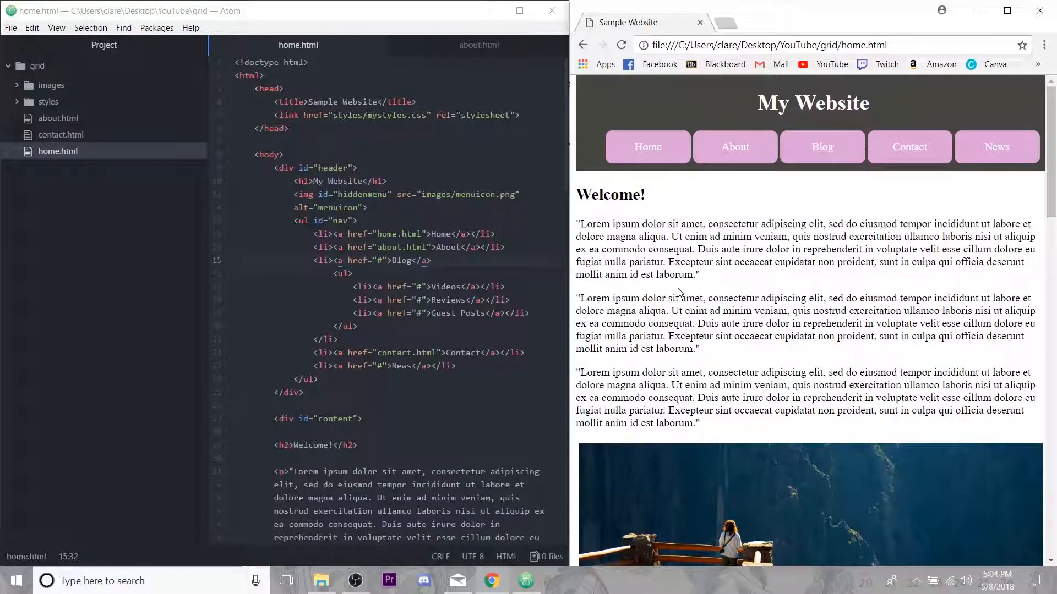
pyautogui.moveTo(794, 290)
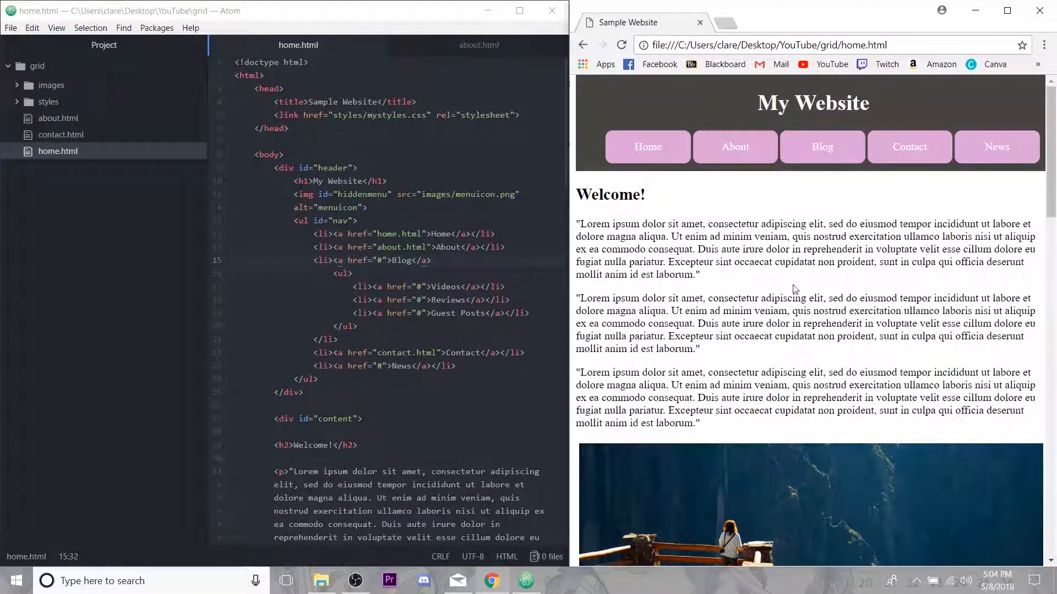
pyautogui.moveTo(787, 316)
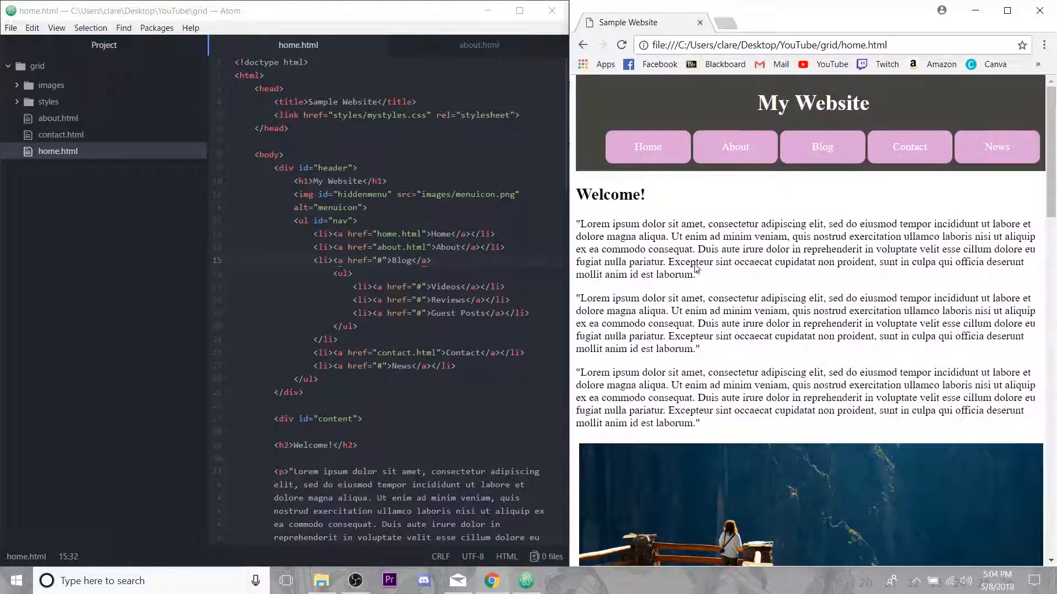
pyautogui.moveTo(733, 147)
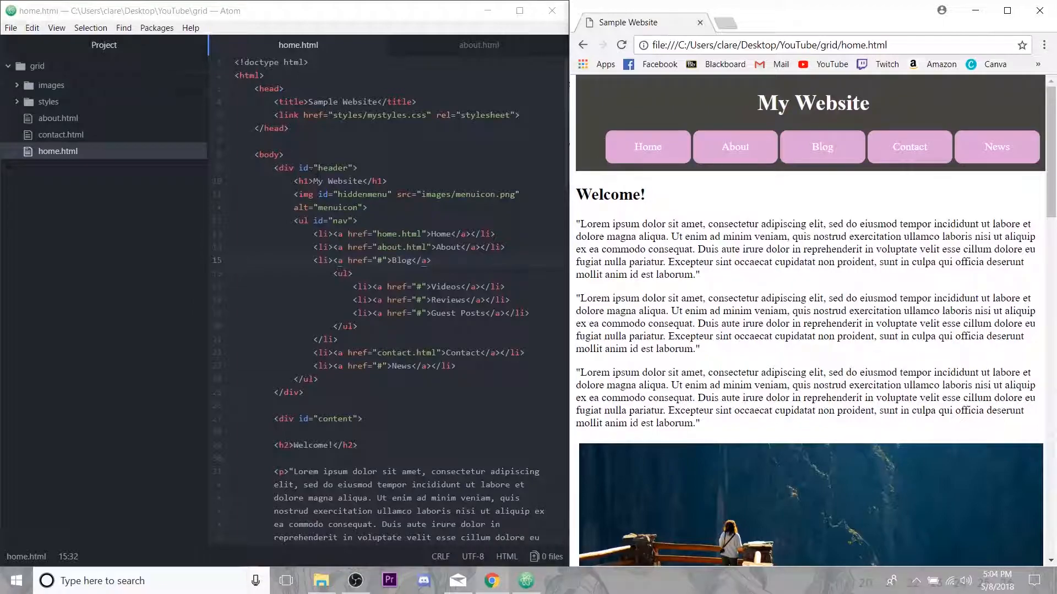
# - Show the About page in the browser, open about.html and close the home.html tab
pyautogui.click(408, 115)
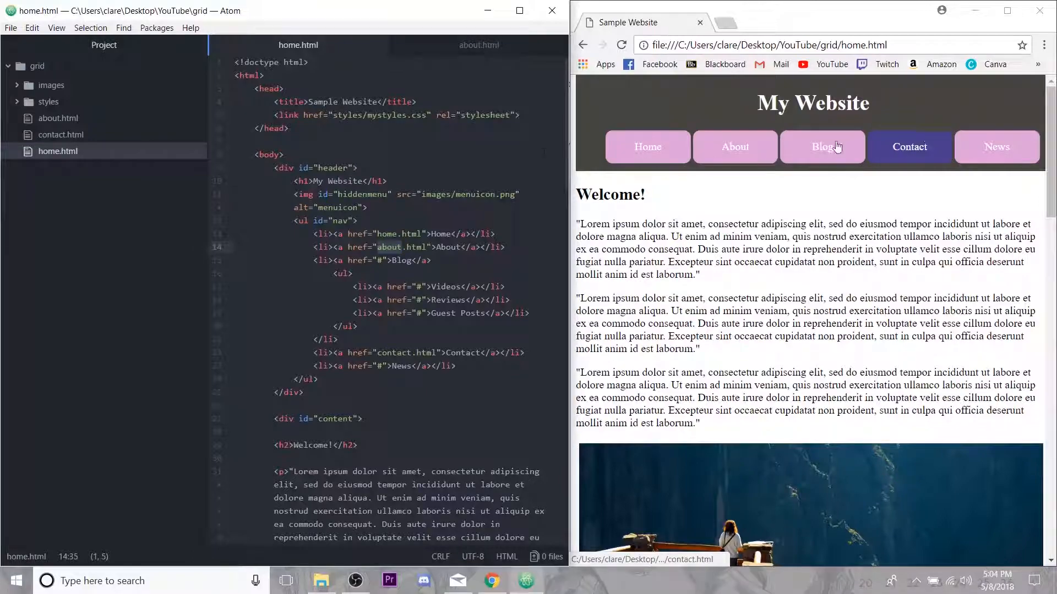
pyautogui.click(735, 147)
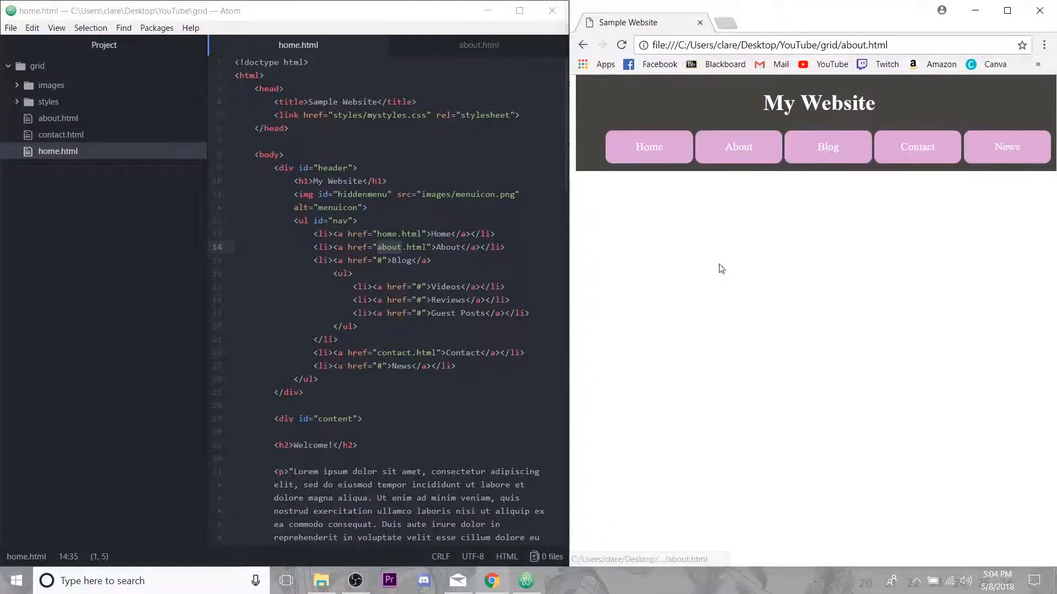
pyautogui.click(478, 44)
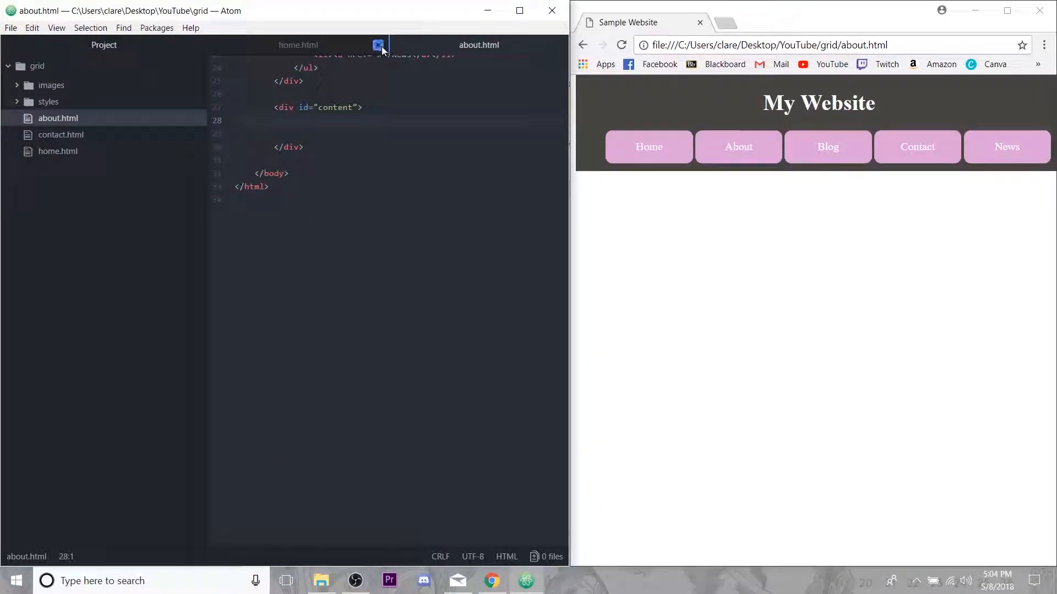
pyautogui.click(378, 45)
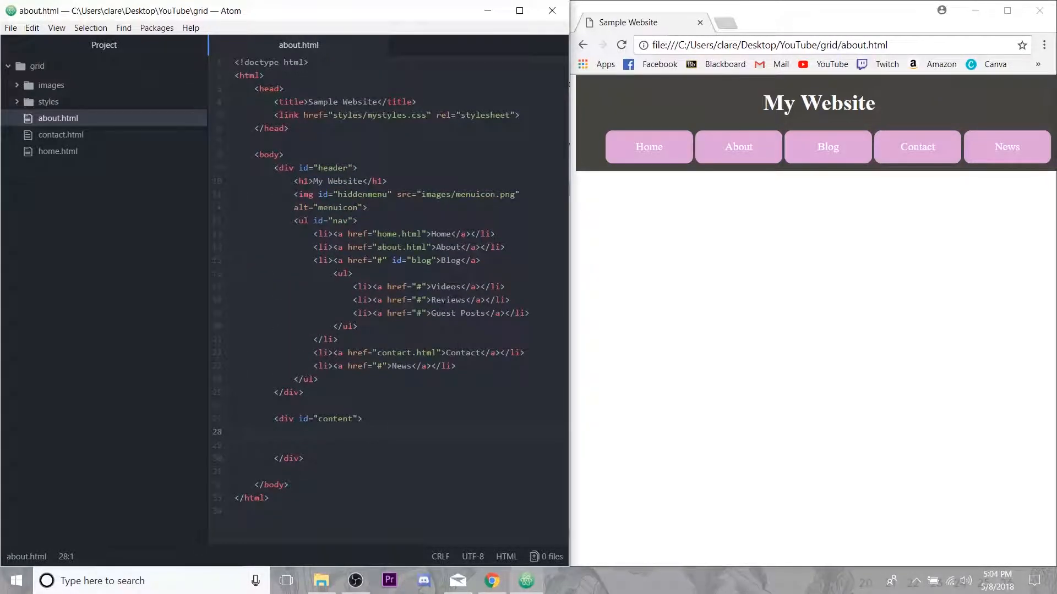
# - Place the caret at the end of the content div line in about.html
pyautogui.scroll(-3)
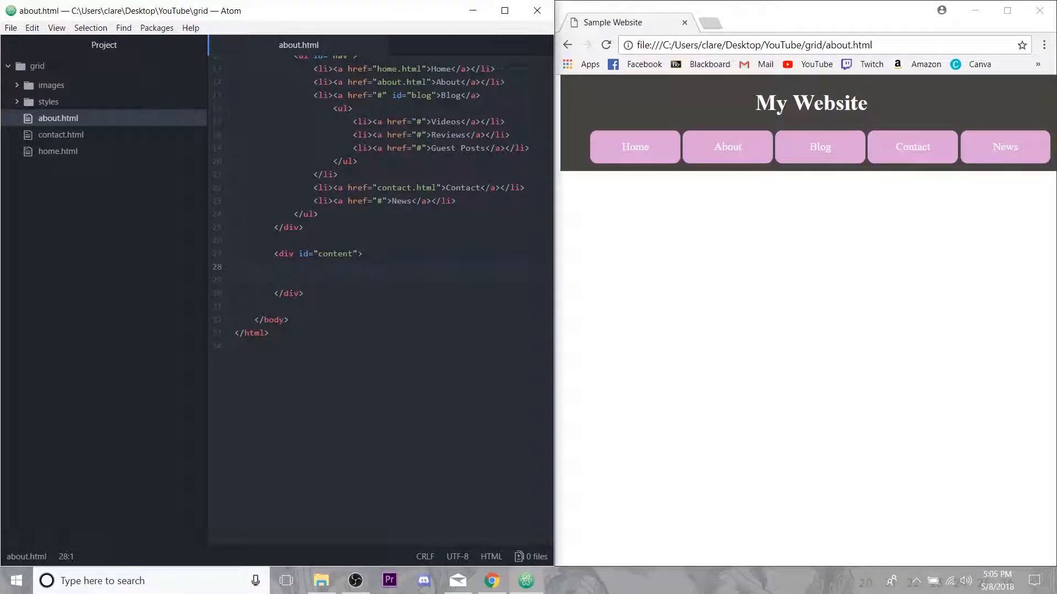
pyautogui.click(362, 255)
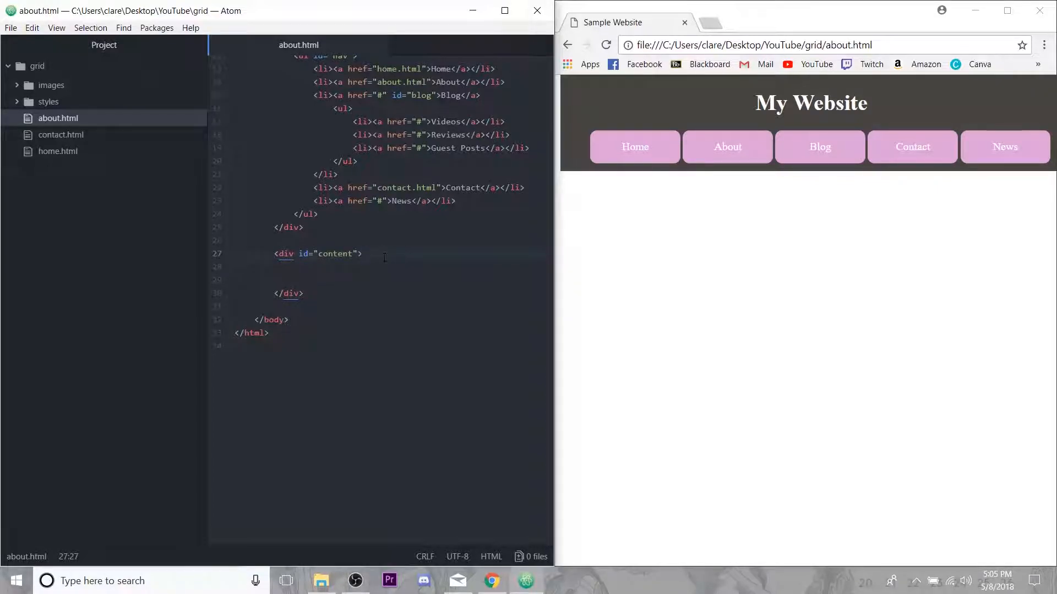
pyautogui.click(362, 253)
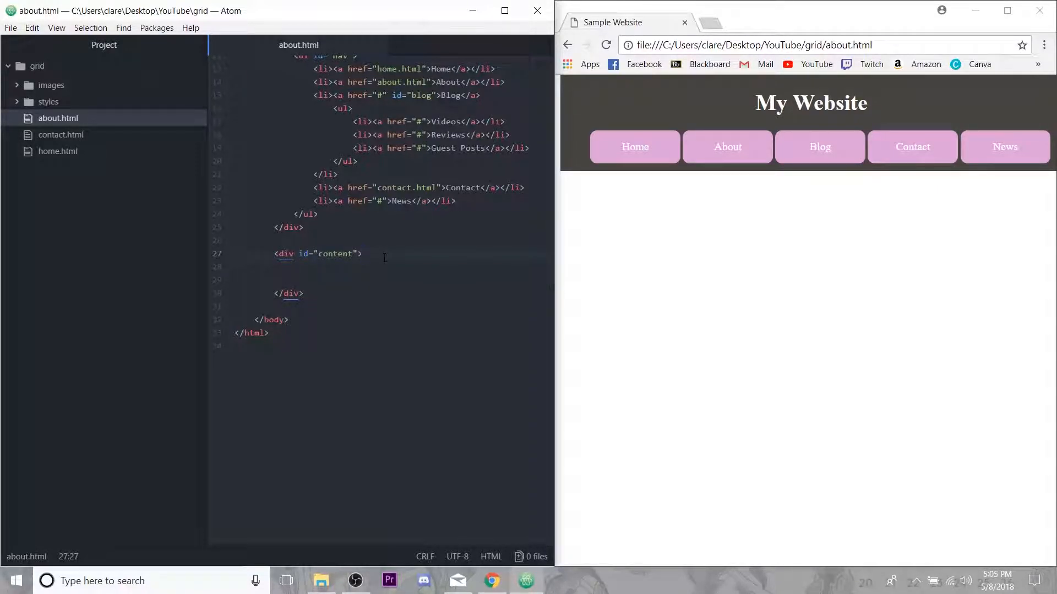
pyautogui.click(363, 254)
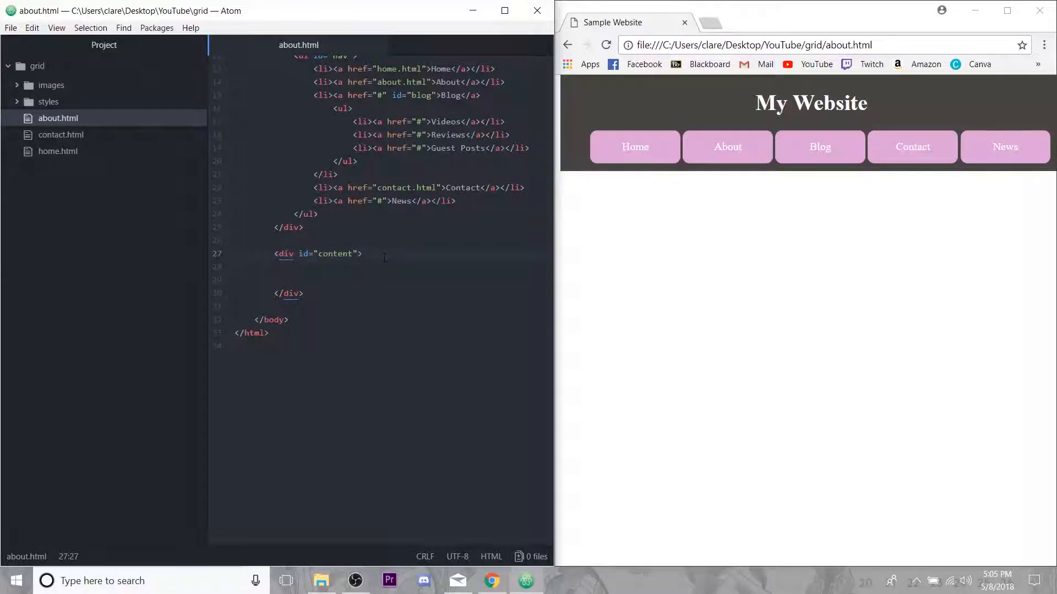
pyautogui.click(363, 254)
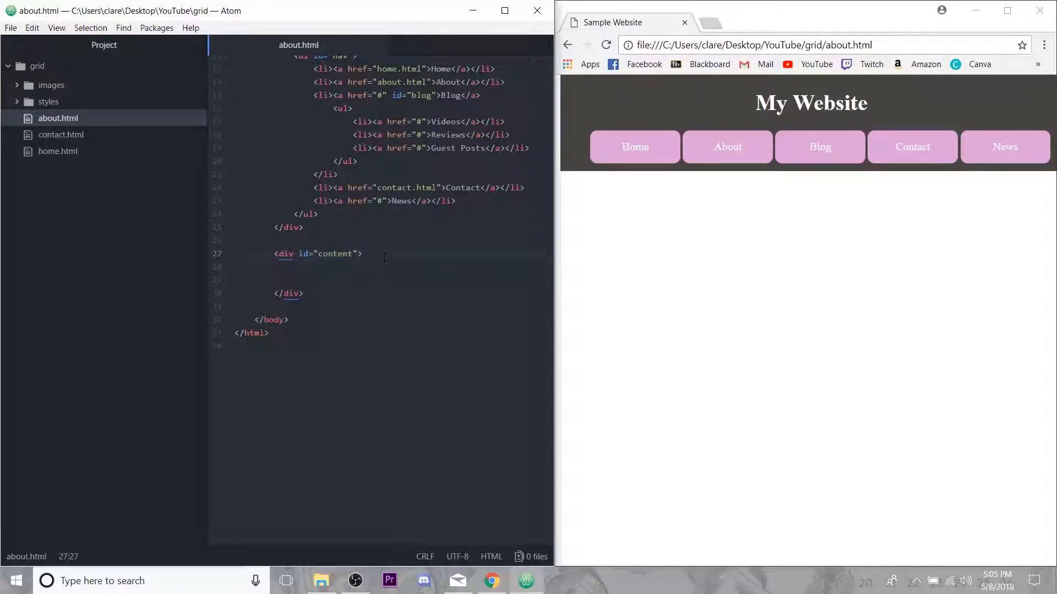
pyautogui.click(363, 255)
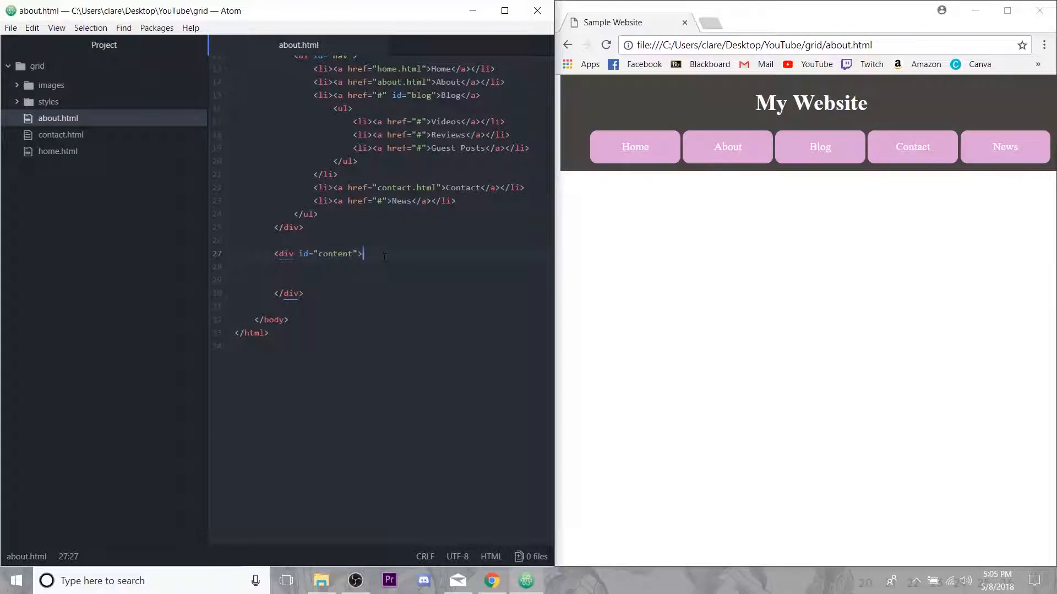
# - Add two empty div tags on a new line inside the content div
pyautogui.press('enter')
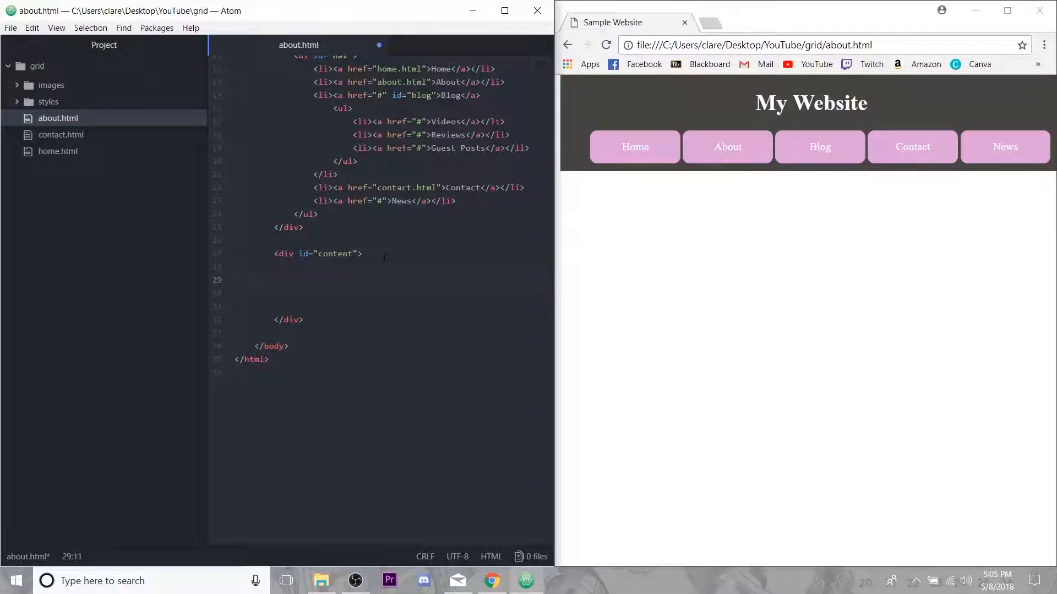
pyautogui.write('<div></div>')
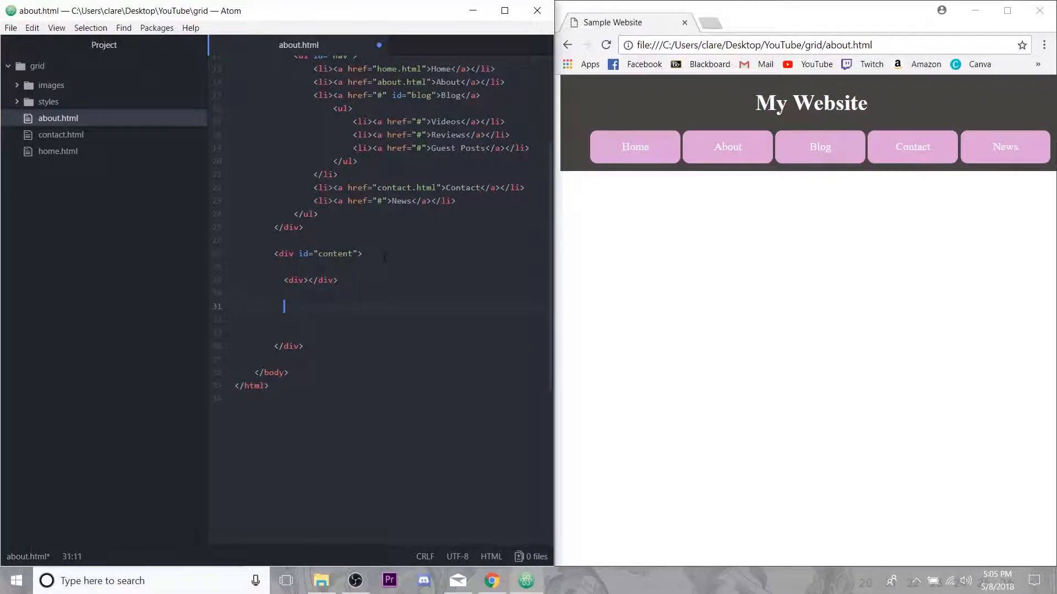
pyautogui.write('<div></')
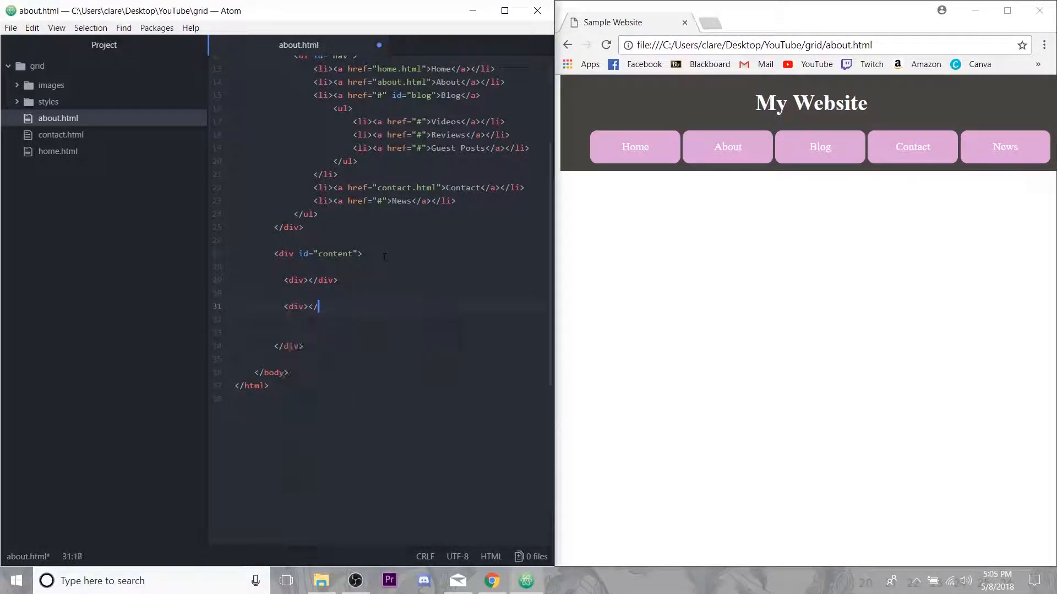
pyautogui.write('div>')
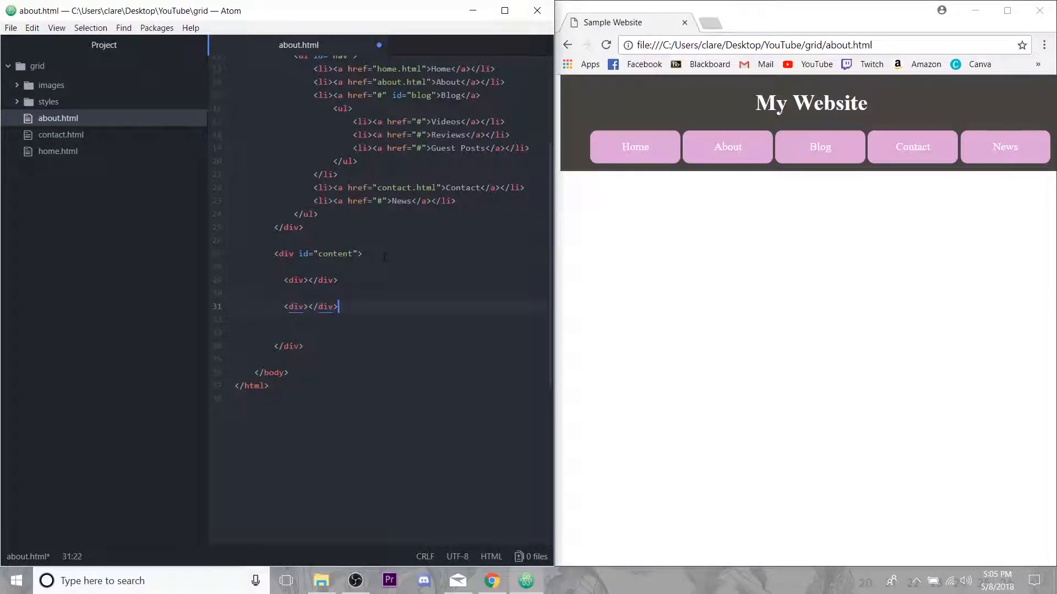
# - Give the divs ids 'story' and 'team' and put their closing tags on separate lines
pyautogui.write('id="')
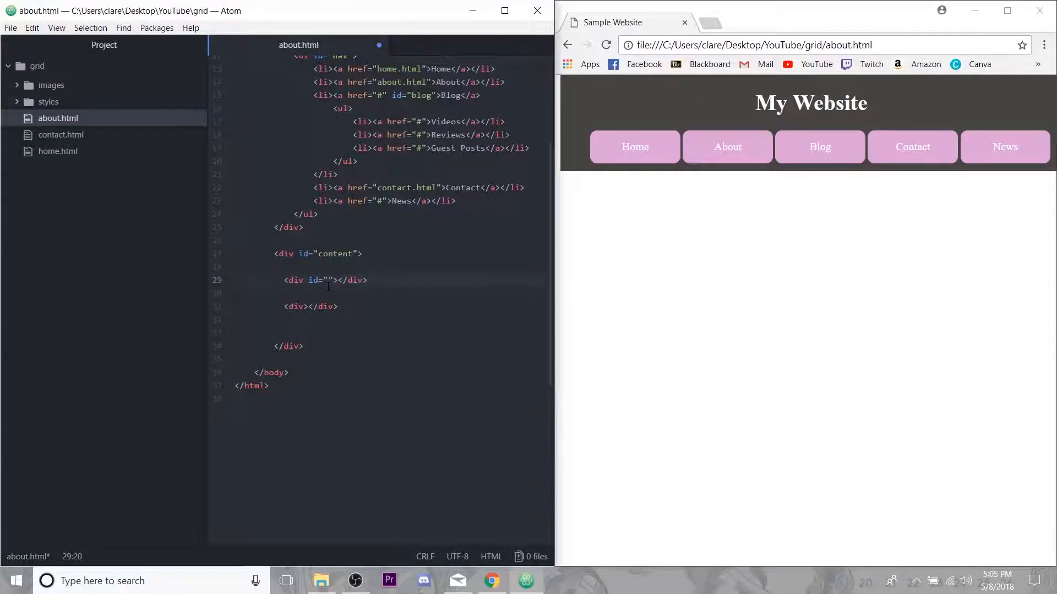
pyautogui.write('story')
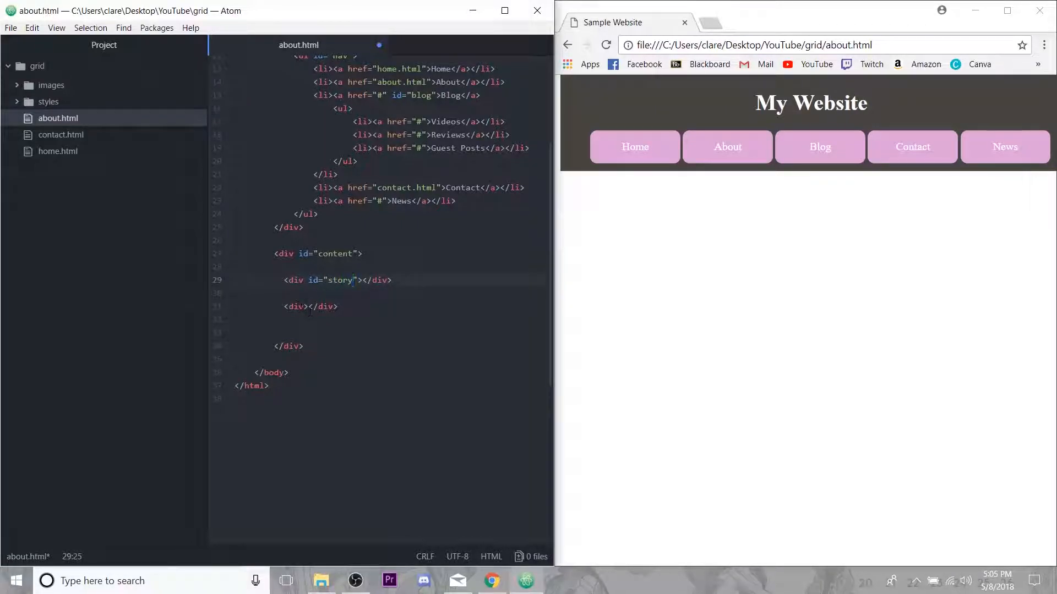
pyautogui.write('id=""')
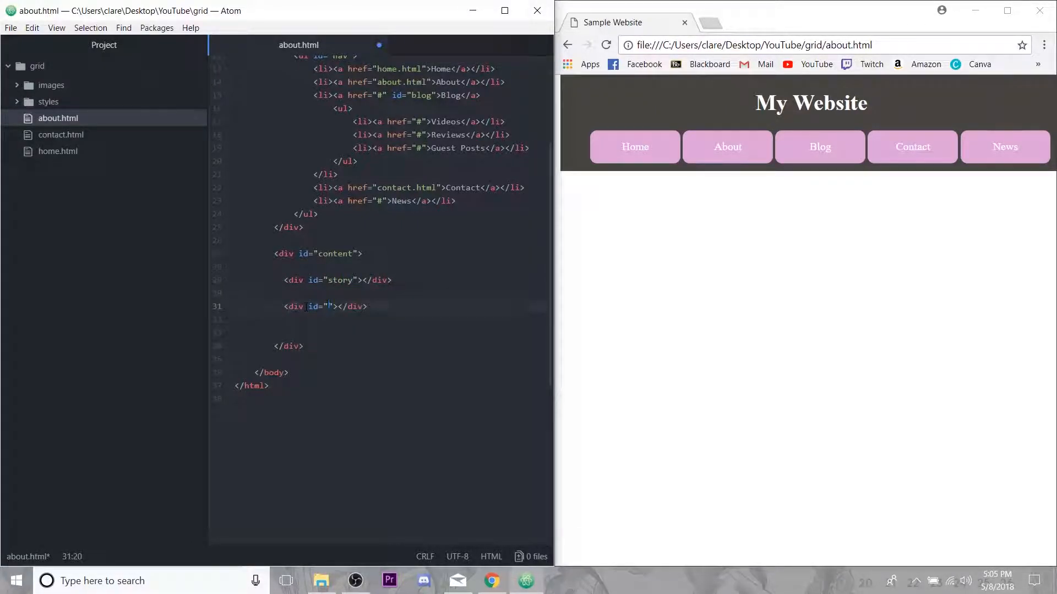
pyautogui.write('team')
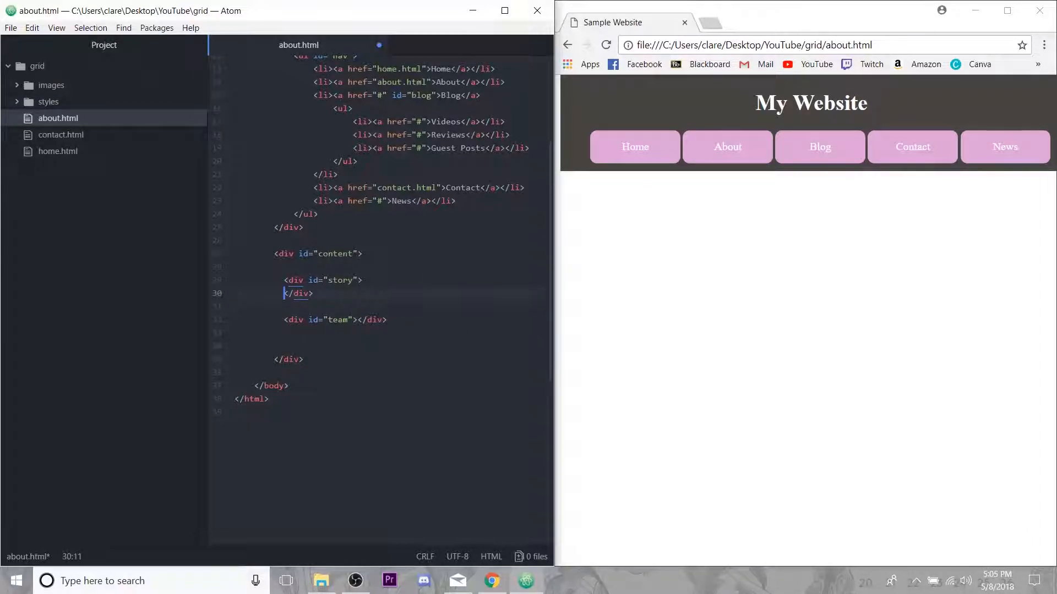
pyautogui.press('enter')
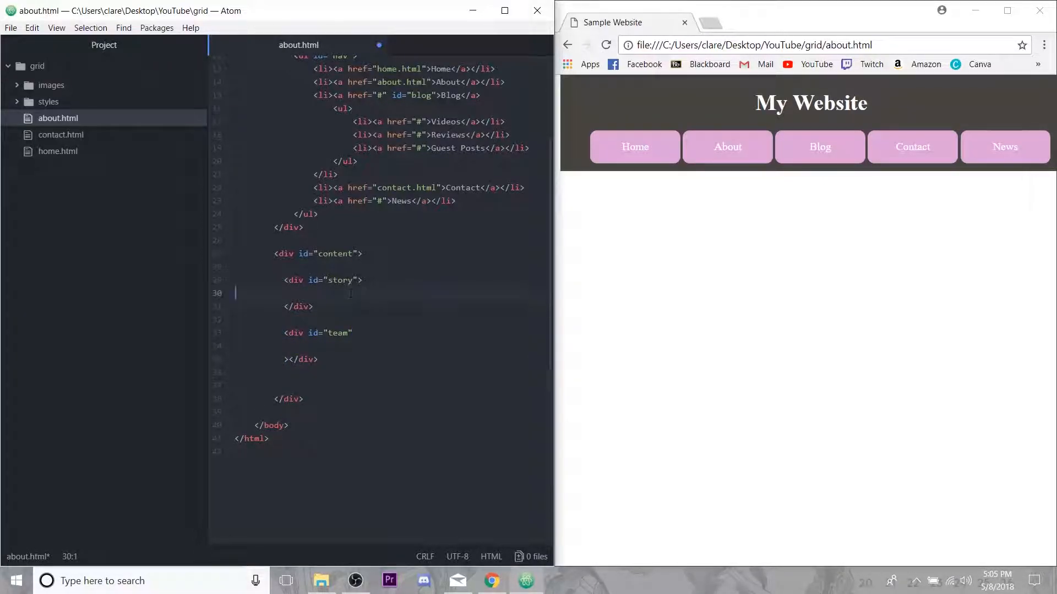
pyautogui.click(284, 359)
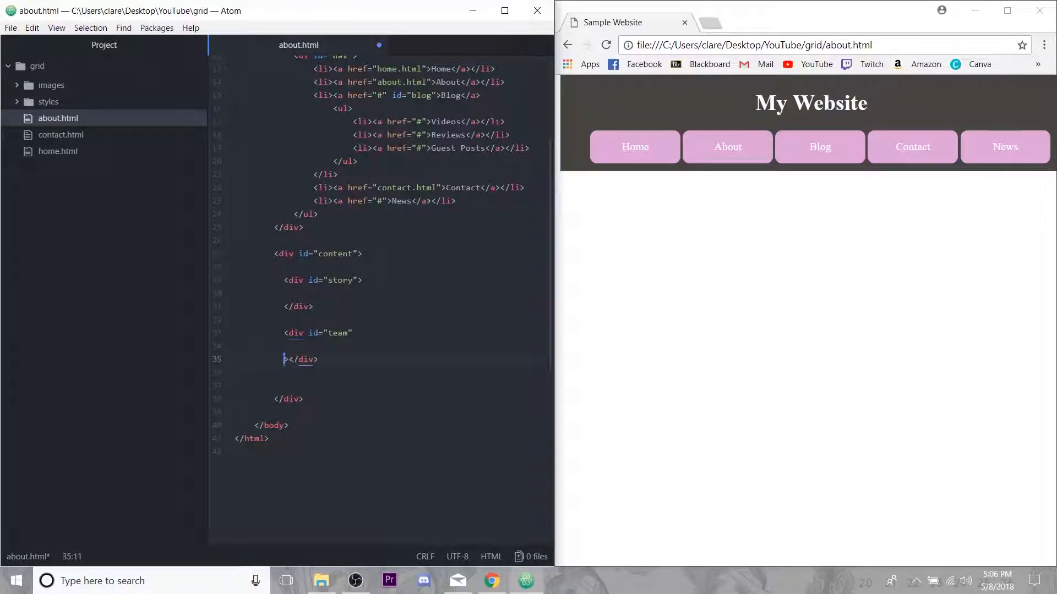
pyautogui.press('Backspace')
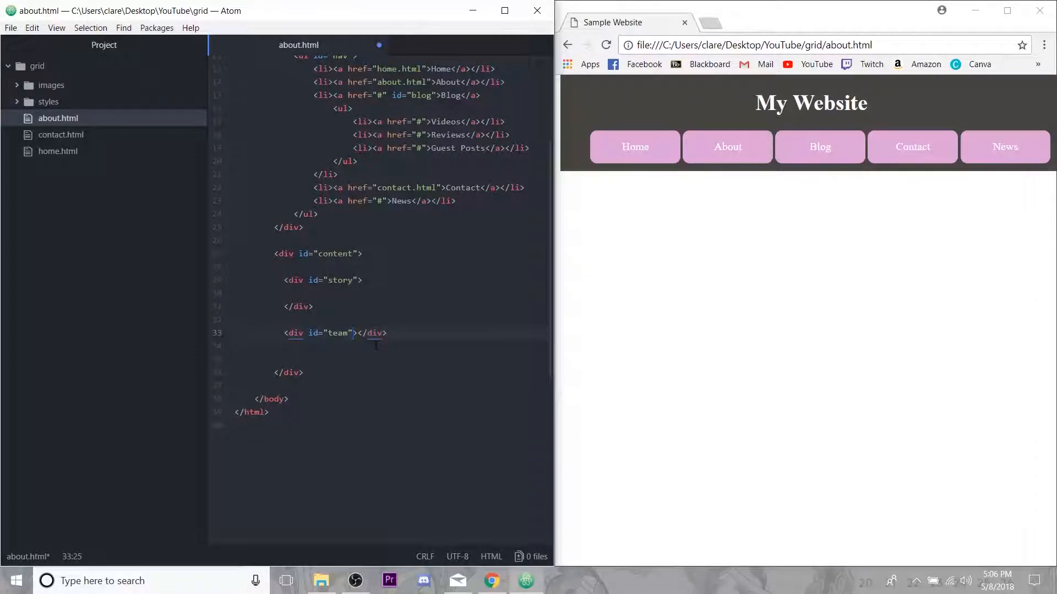
pyautogui.press('Enter')
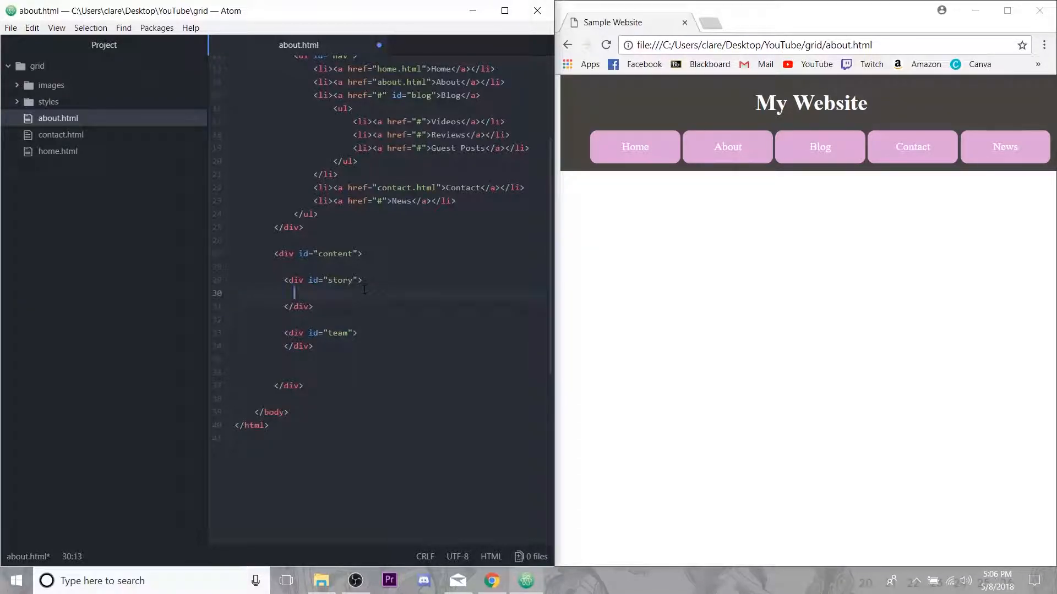
# - Add nested div blocks inside #story, giving the first the id 'mission'
pyautogui.write('<div>')
pyautogui.write('<div id="">')
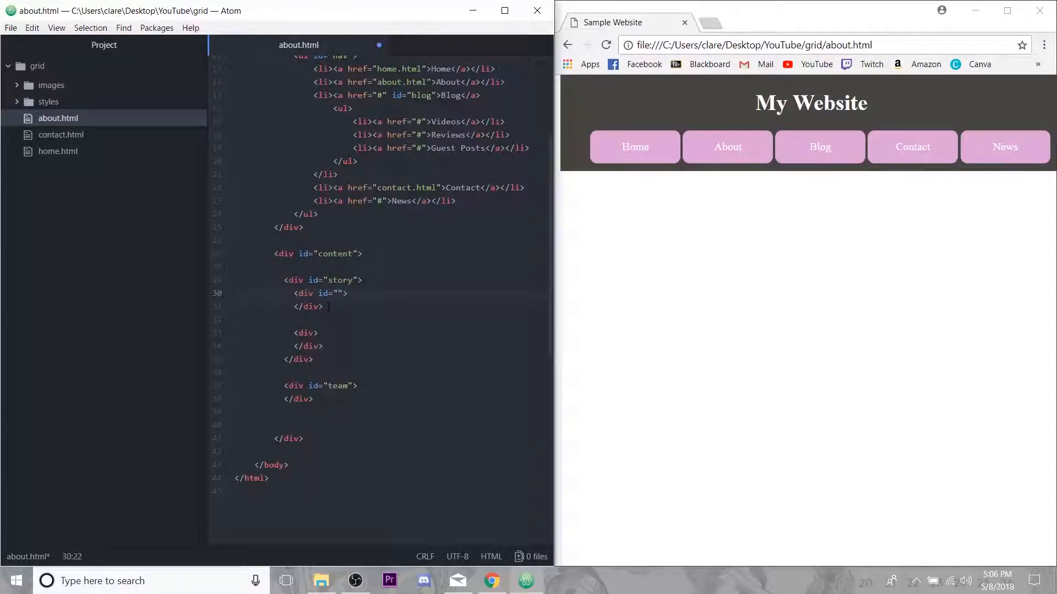
pyautogui.write('mission')
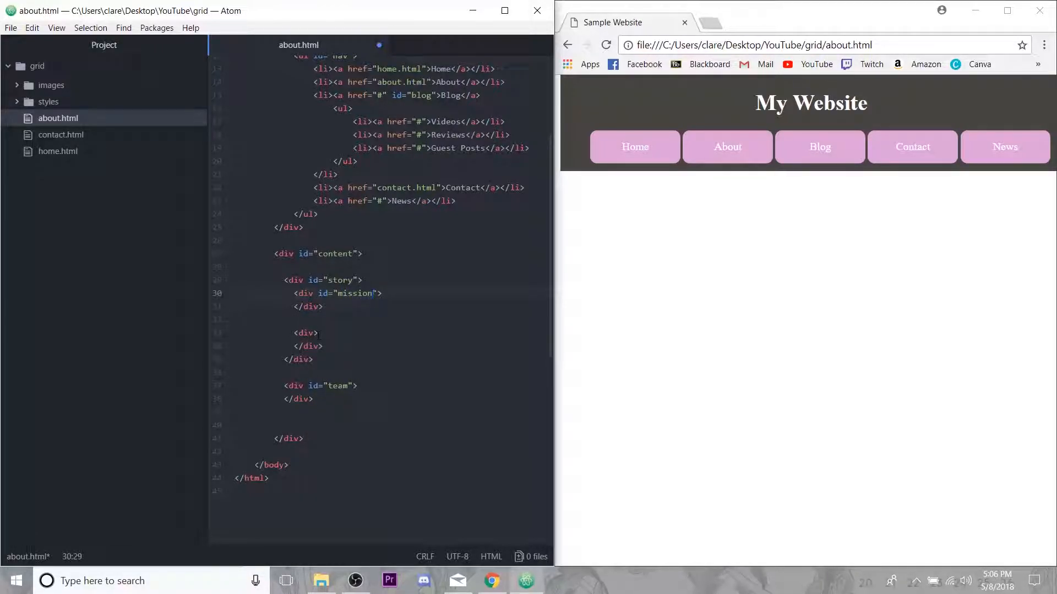
pyautogui.write('id=')
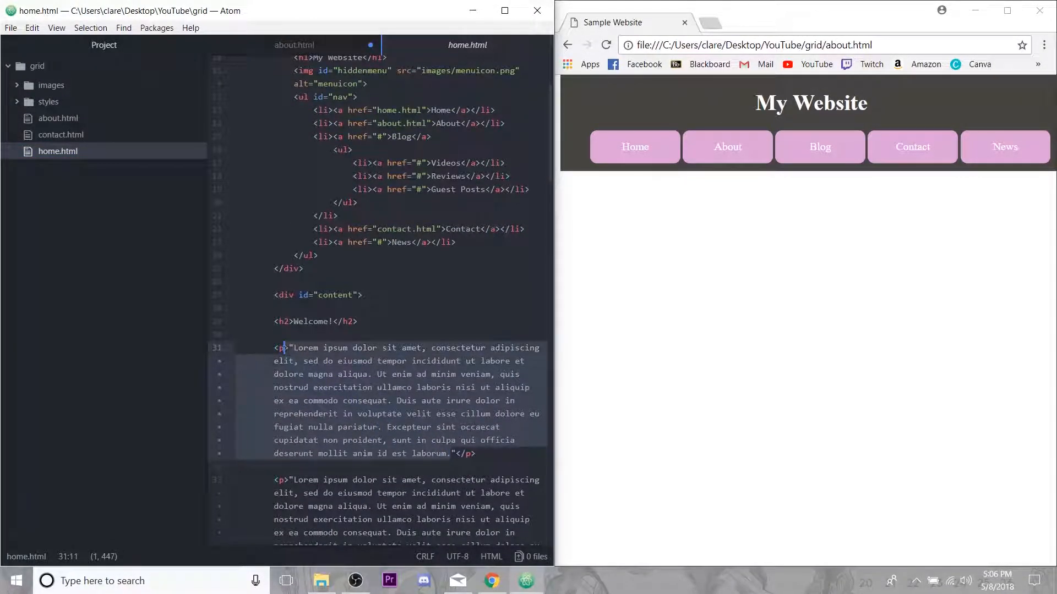
pyautogui.moveTo(536, 11)
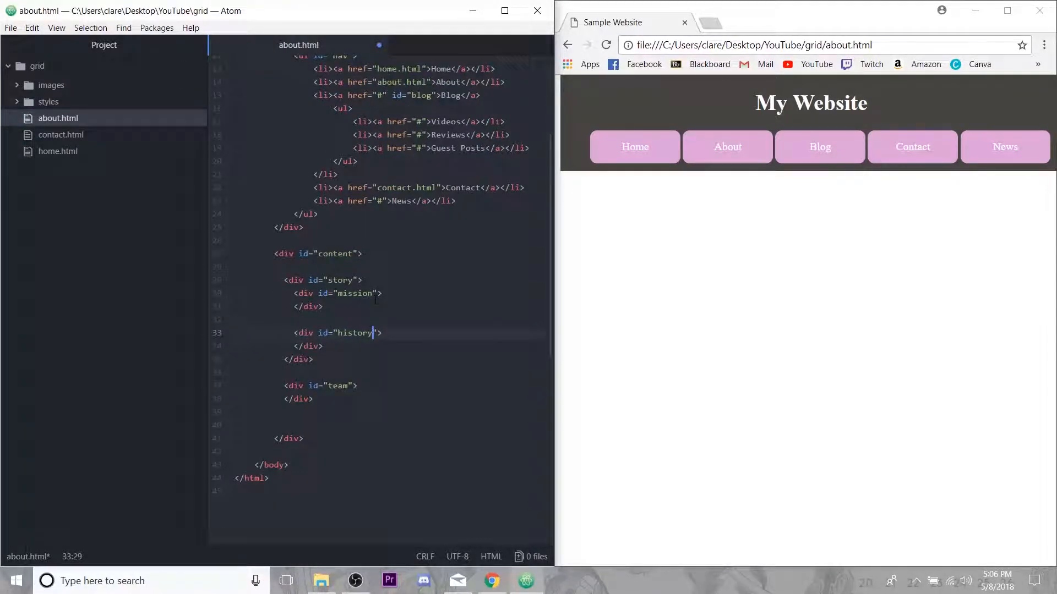
# - Type h2 headings 'Our Mission' and 'Our Story' with lorem paragraphs in their blocks
pyautogui.write('<')
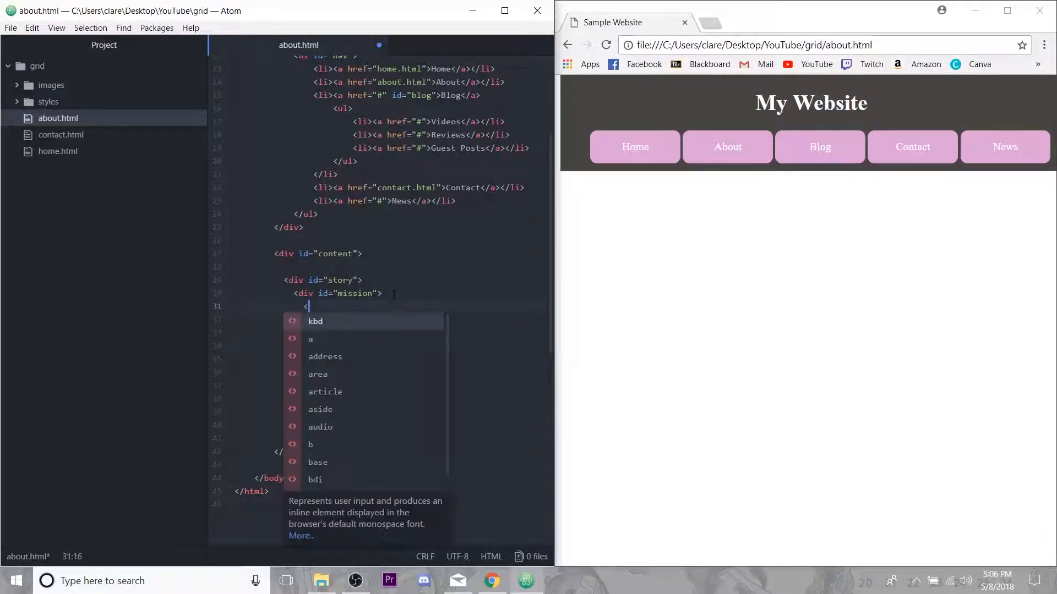
pyautogui.write('h2>')
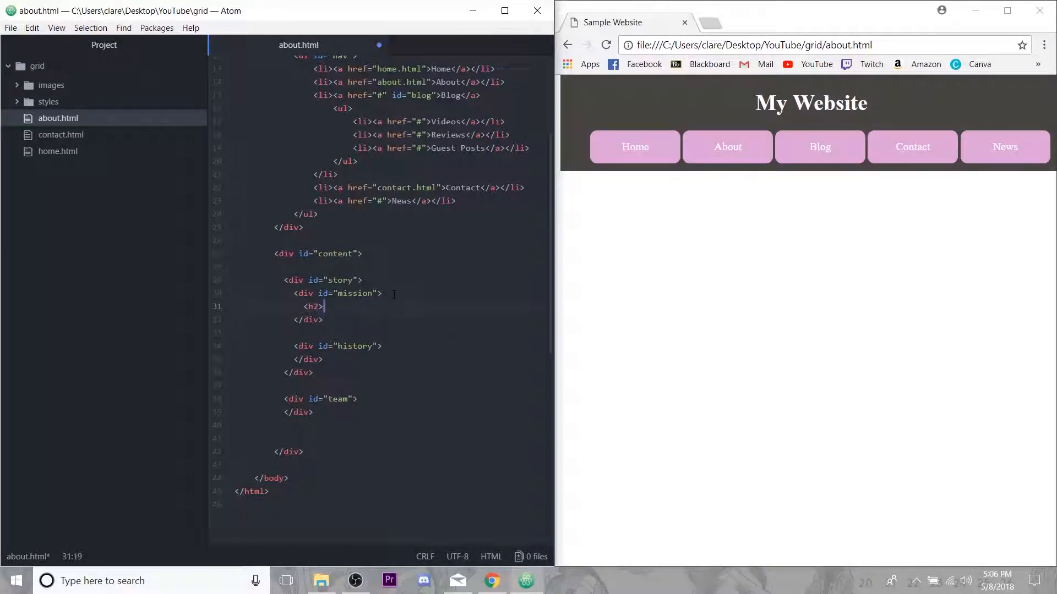
pyautogui.write('Our Mission</h2>')
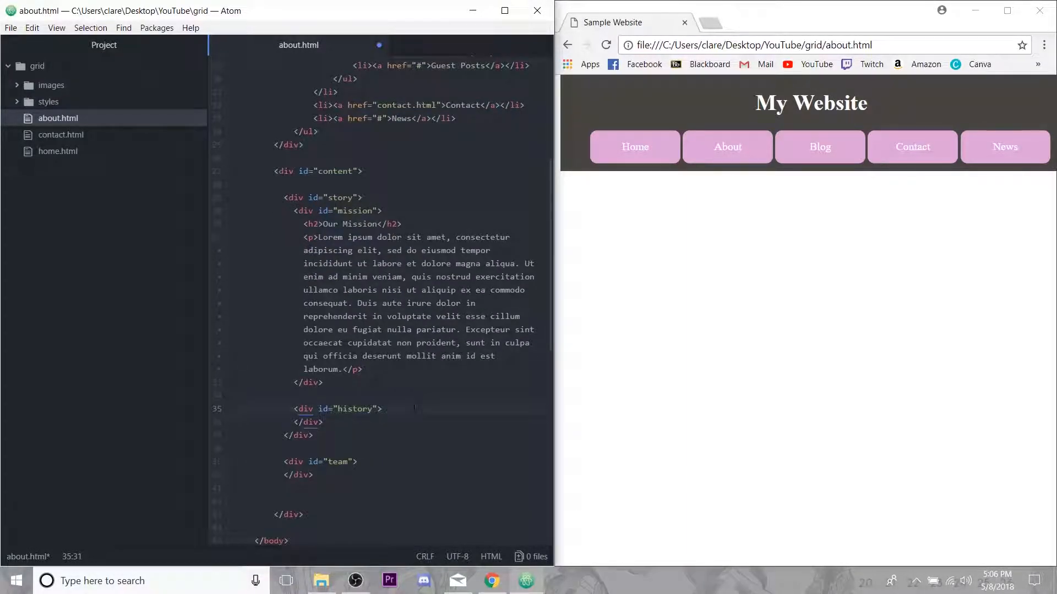
pyautogui.write('<h2>')
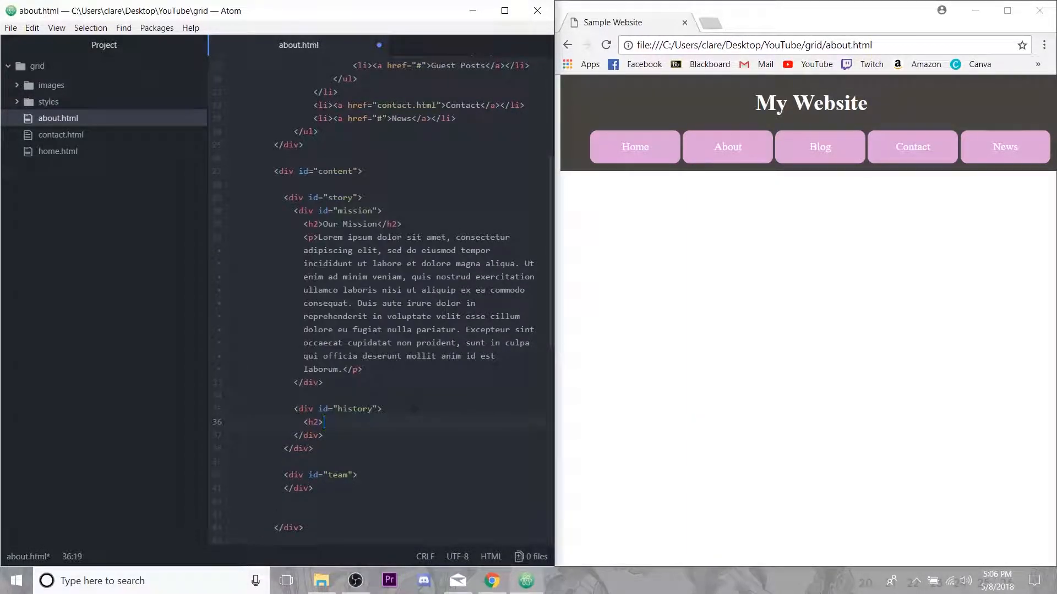
pyautogui.write('Our Story</h2>')
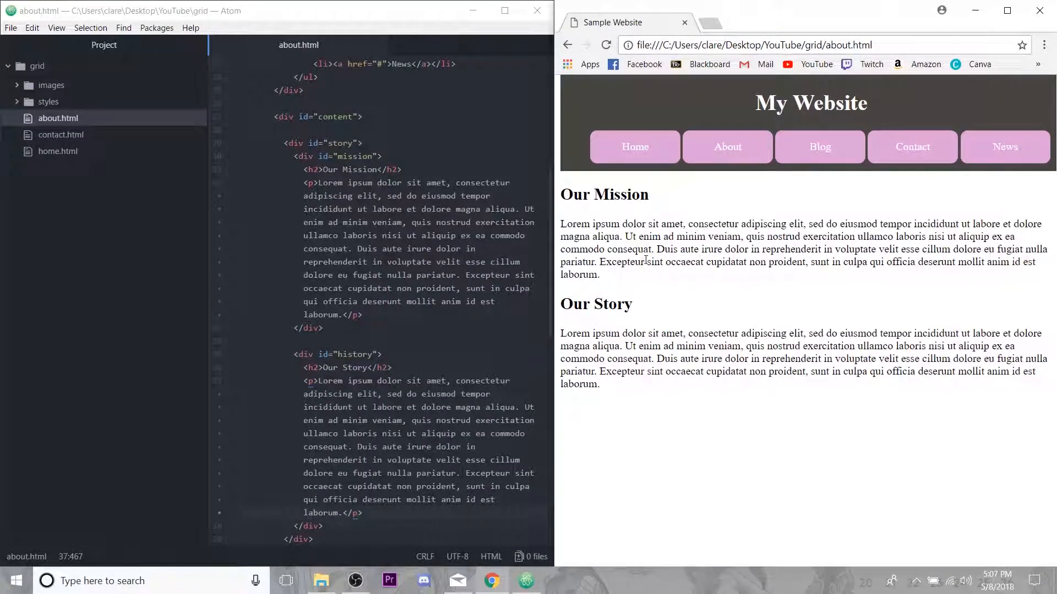
# - Add member div blocks with ids like 'member1' inside the team div
pyautogui.scroll(-3)
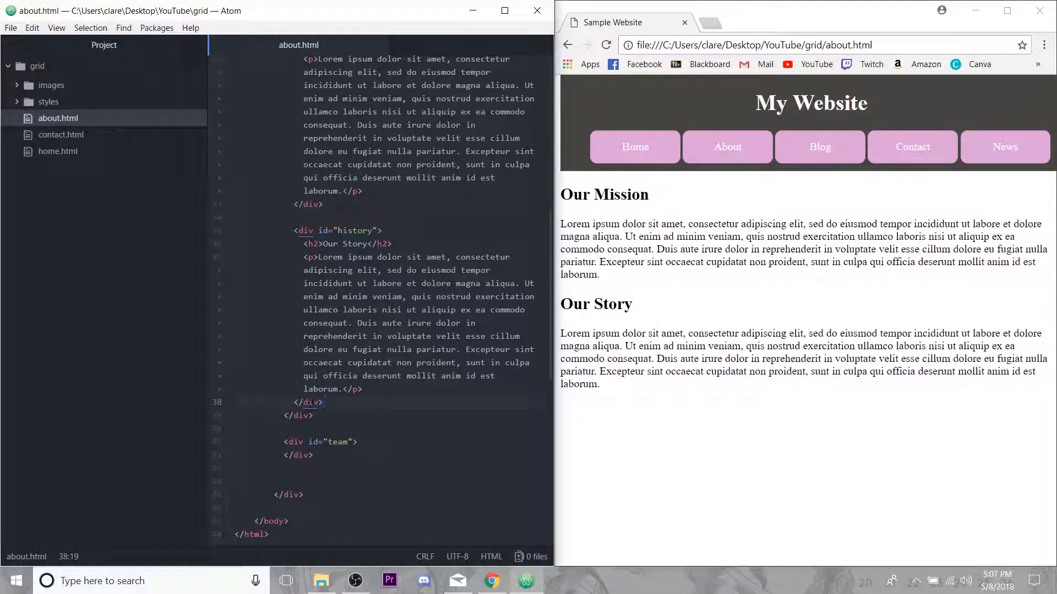
pyautogui.scroll(-3)
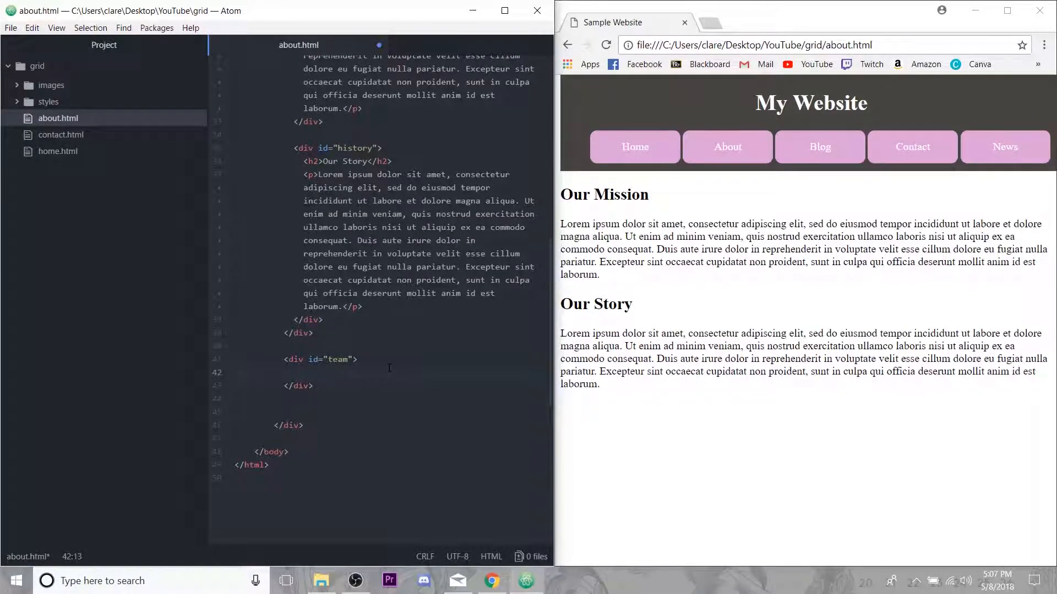
pyautogui.write('<div')
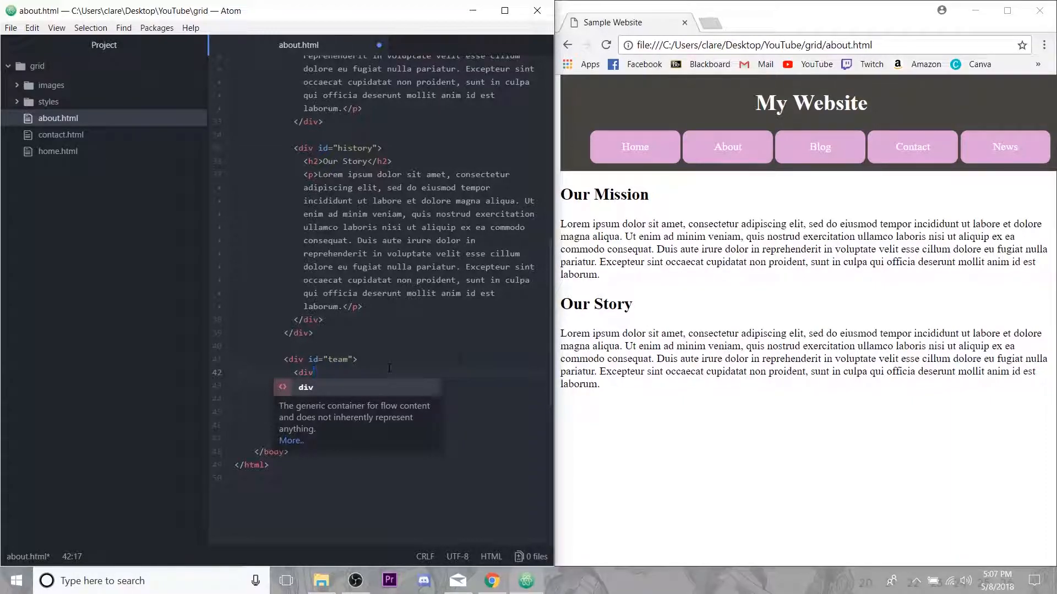
pyautogui.write('class')
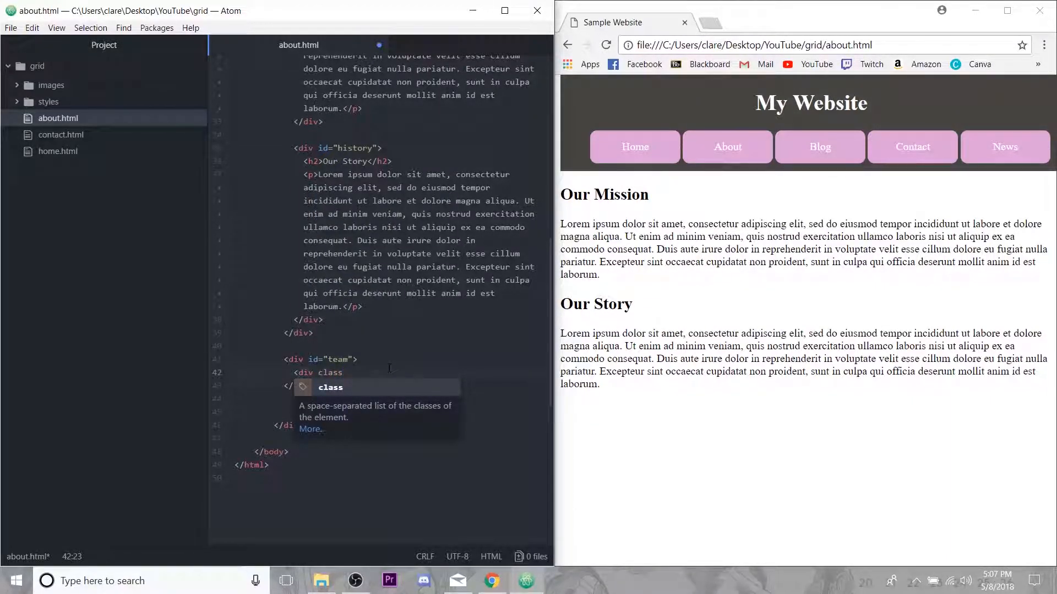
pyautogui.write('id')
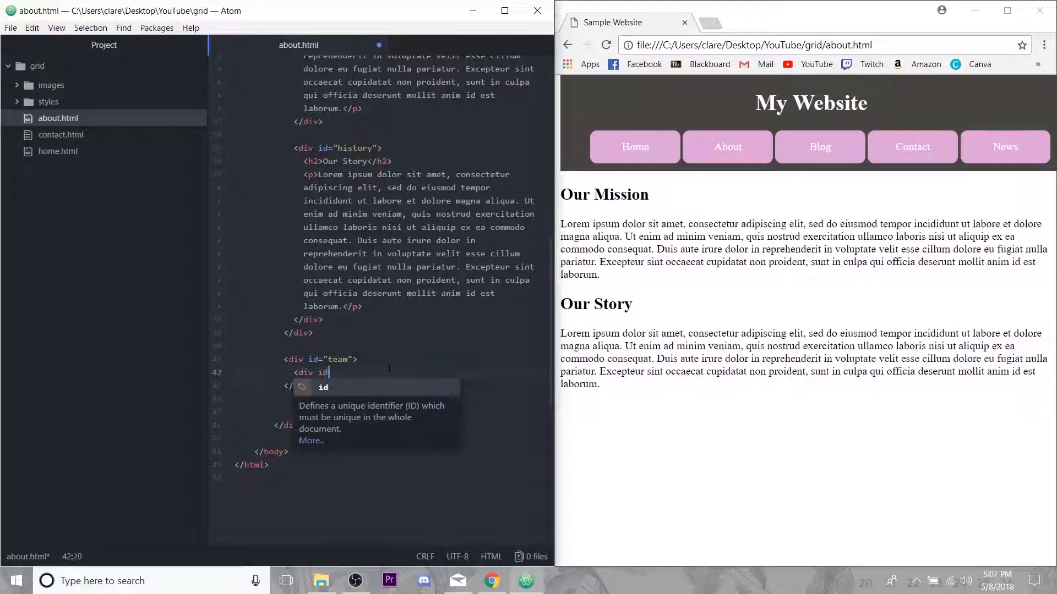
pyautogui.write('="member"')
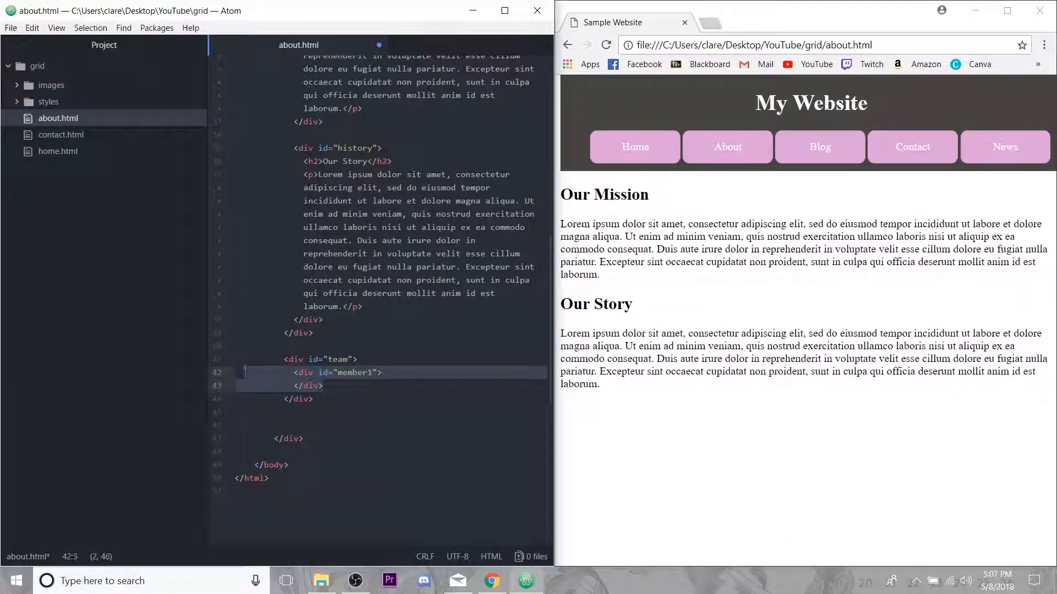
pyautogui.click(332, 386)
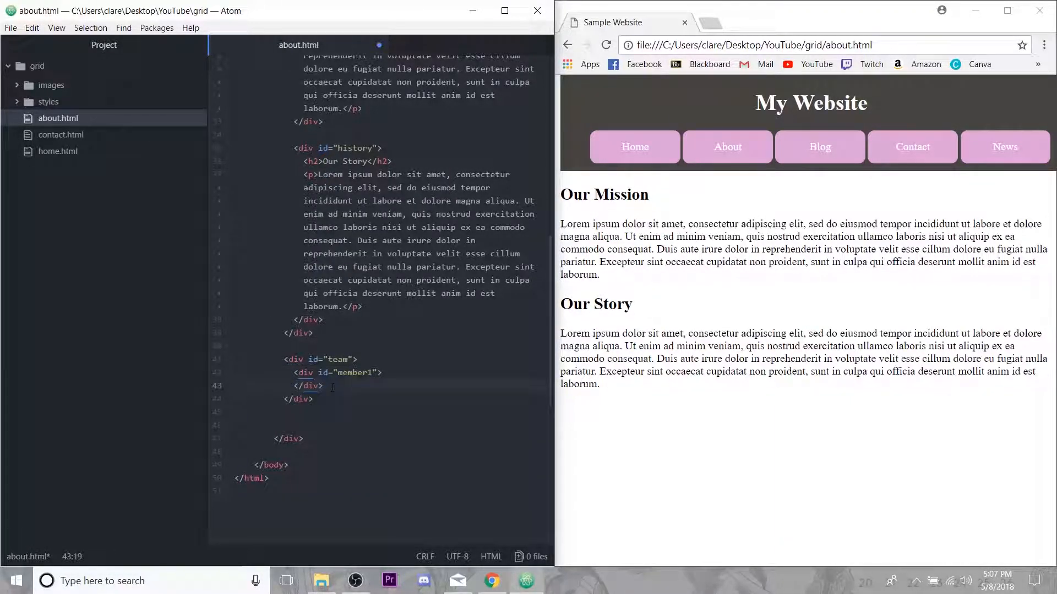
pyautogui.write('<div id="member1">')
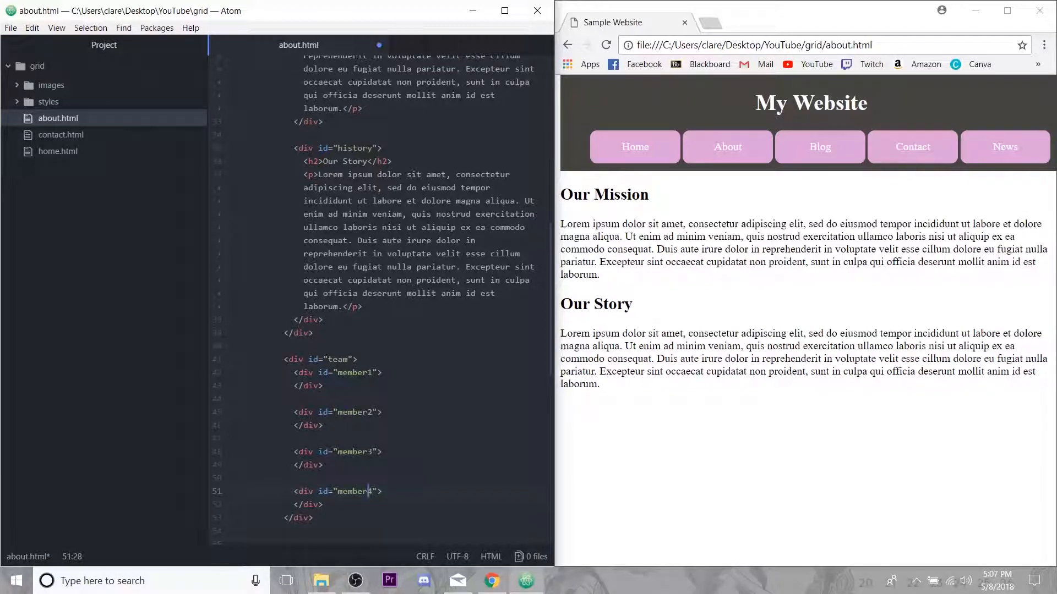
# - Save about.html and add a new line inside the member1 block
pyautogui.press('ctrl+s')
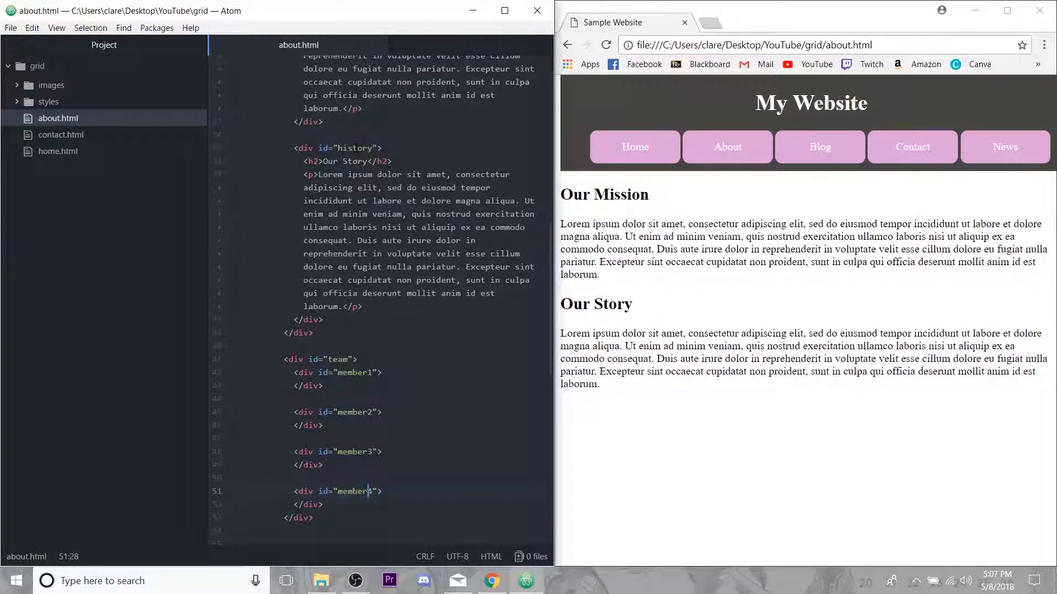
pyautogui.scroll(3)
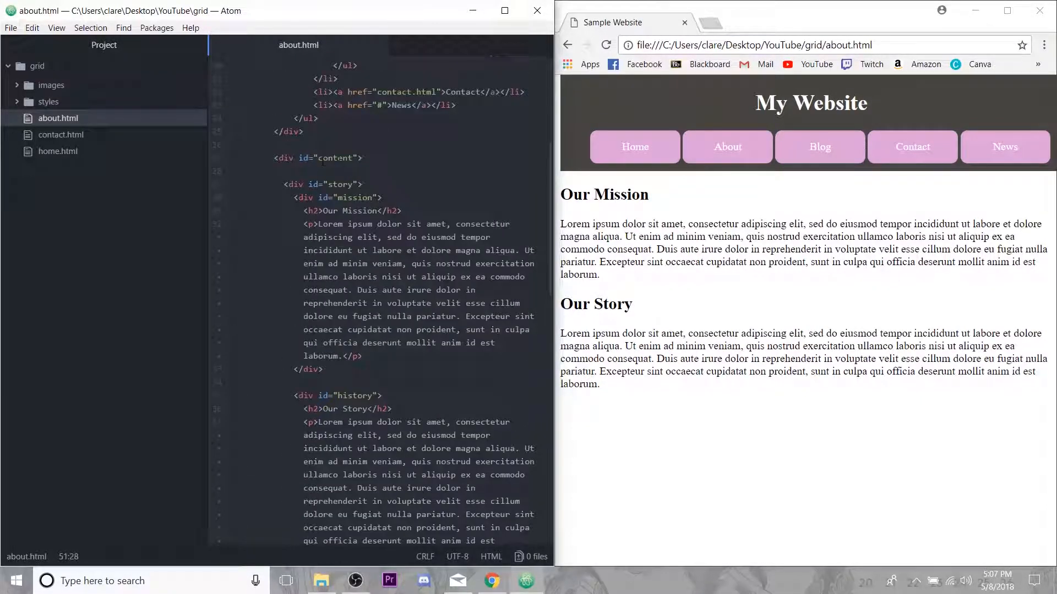
pyautogui.scroll(-3)
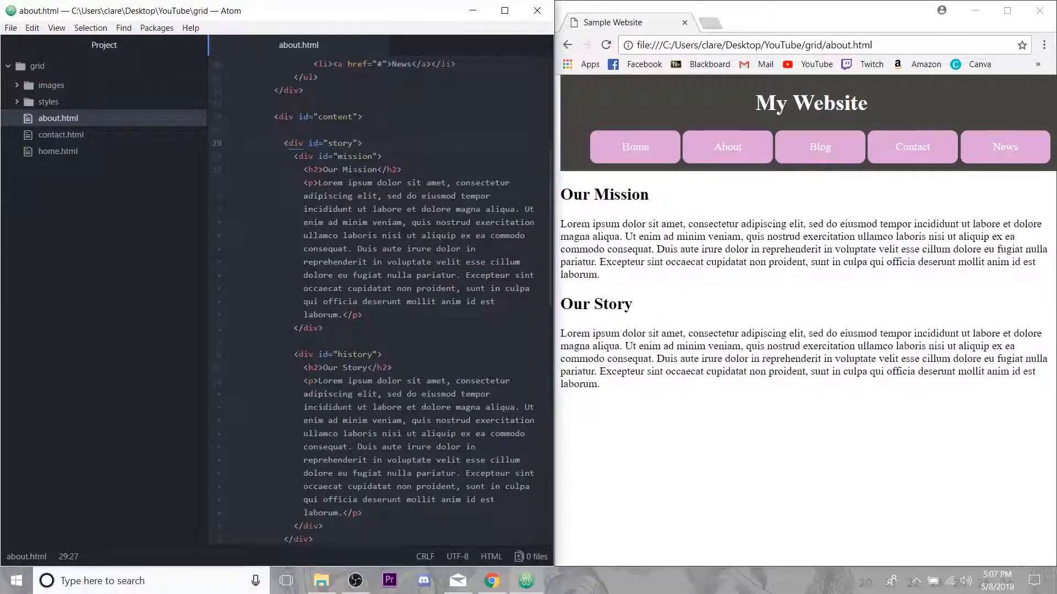
pyautogui.scroll(-3)
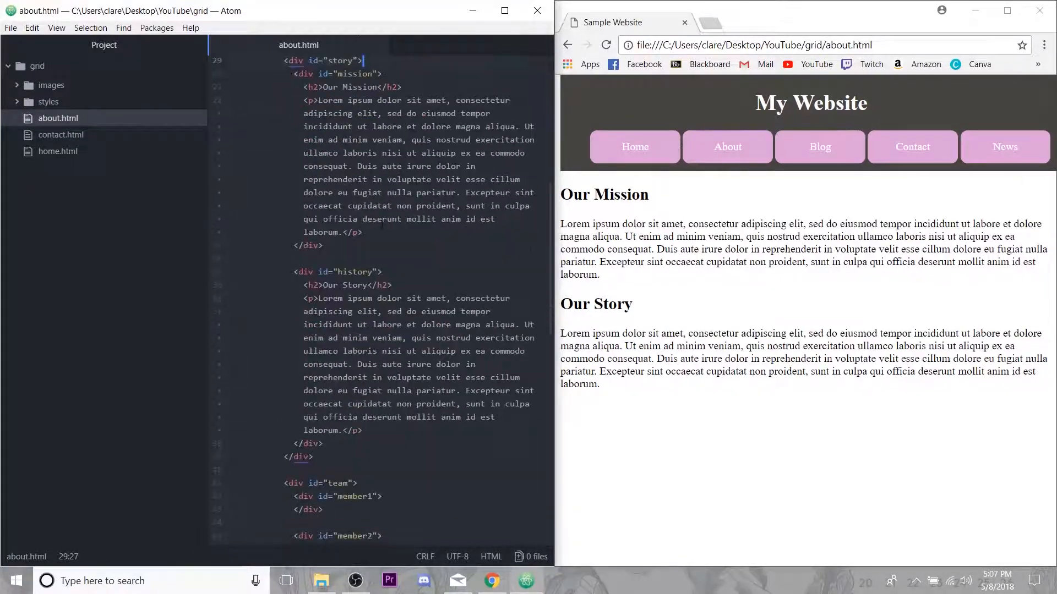
pyautogui.scroll(3)
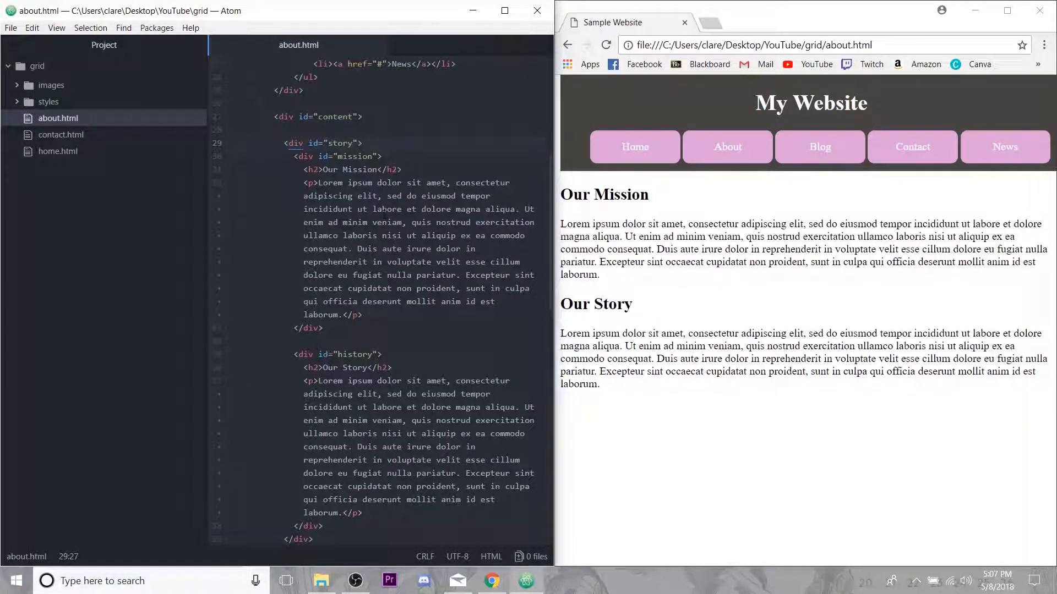
pyautogui.scroll(-3)
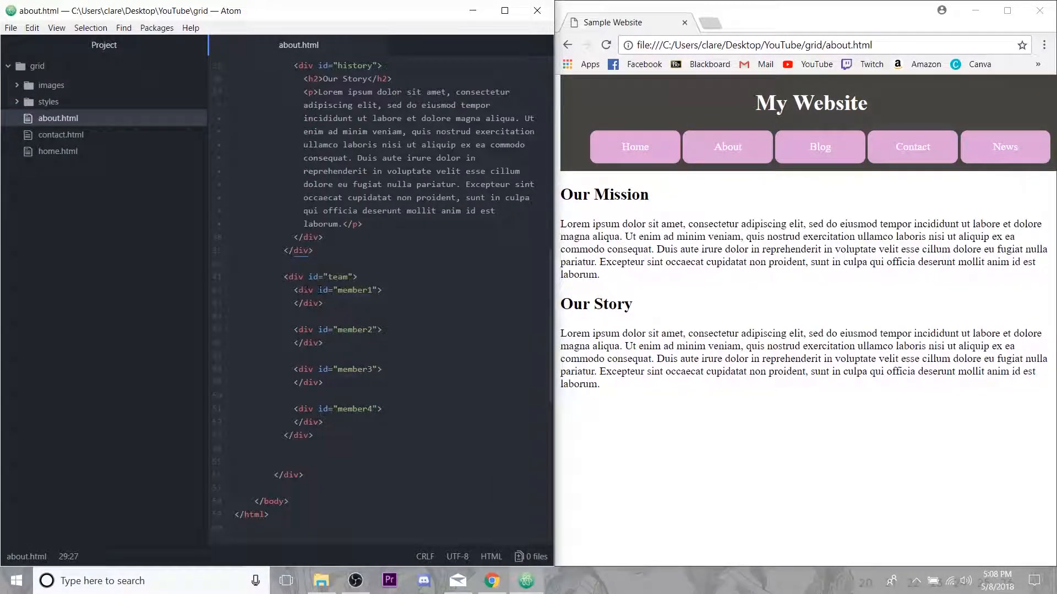
pyautogui.click(383, 290)
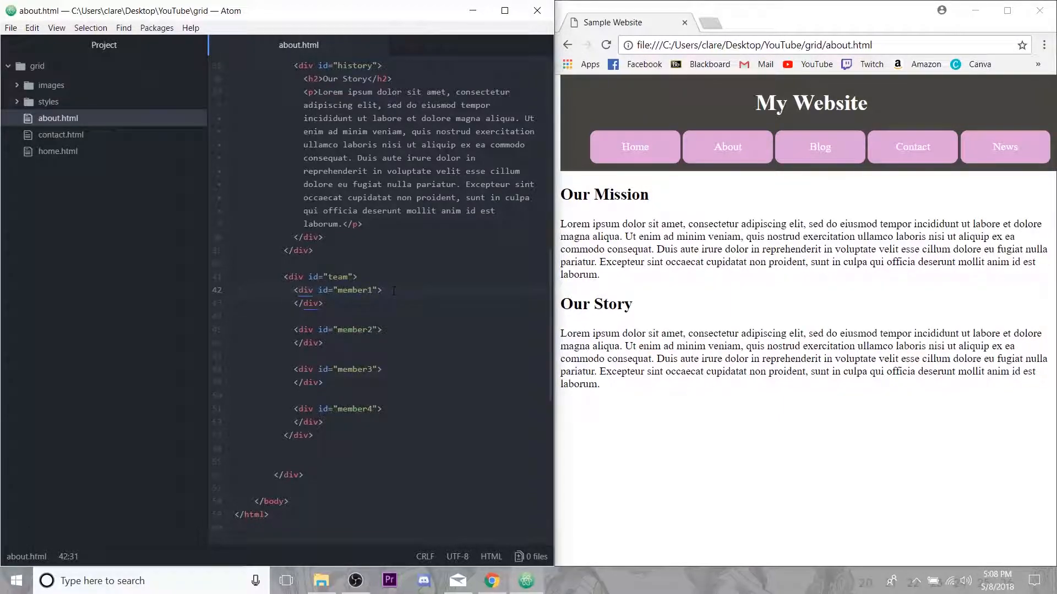
pyautogui.press('enter')
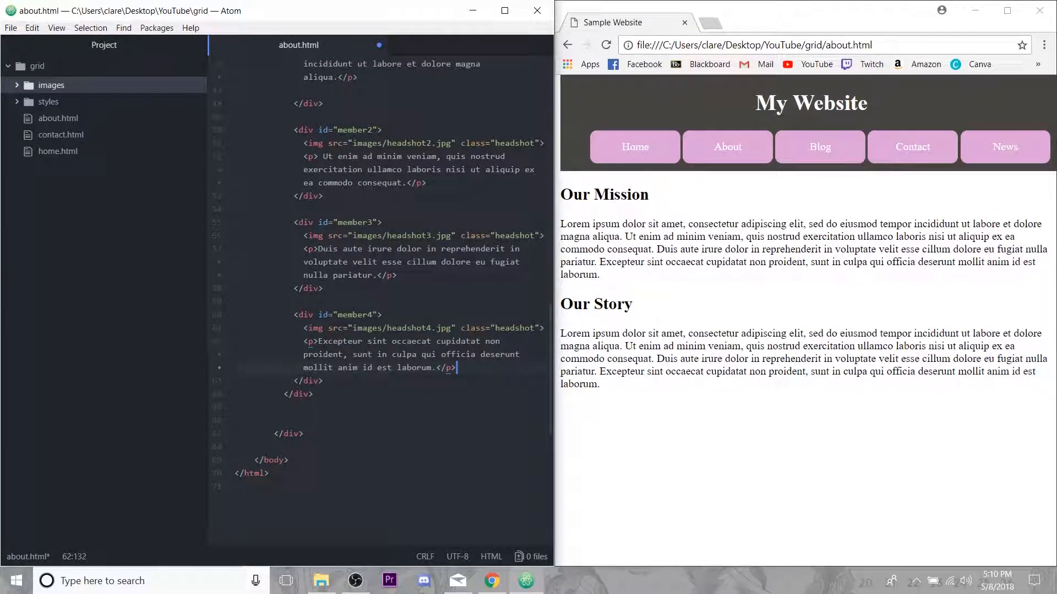
# - Review the team markup from the first member's paragraph downward
pyautogui.scroll(3)
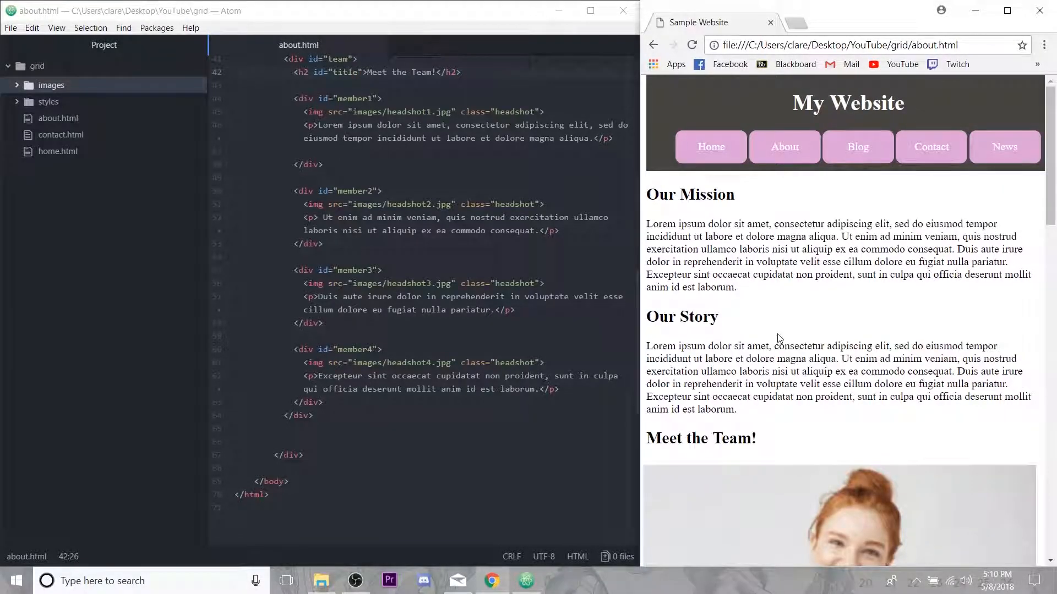
pyautogui.scroll(-3)
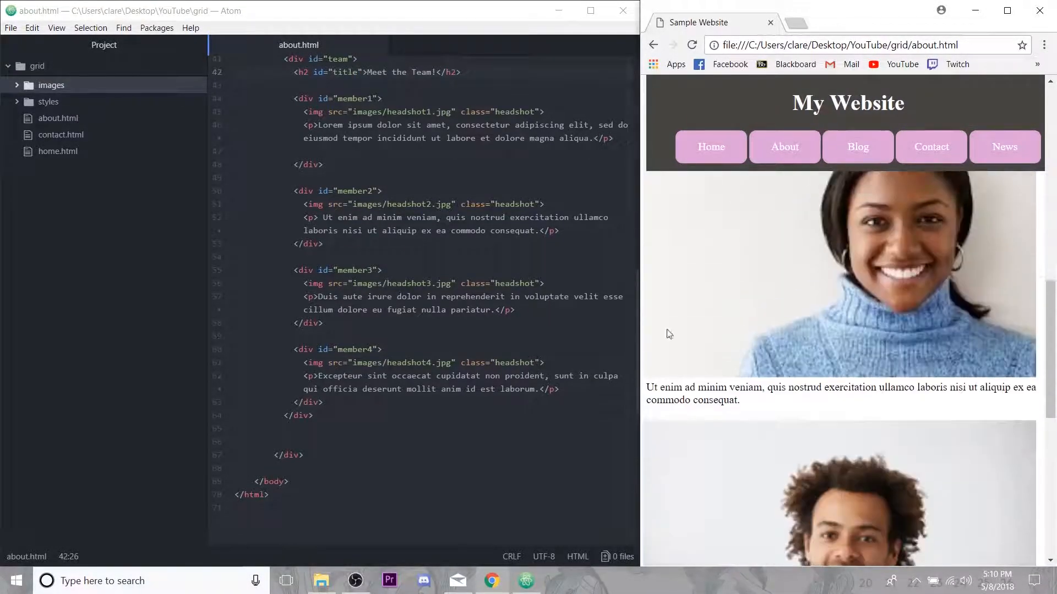
pyautogui.click(323, 285)
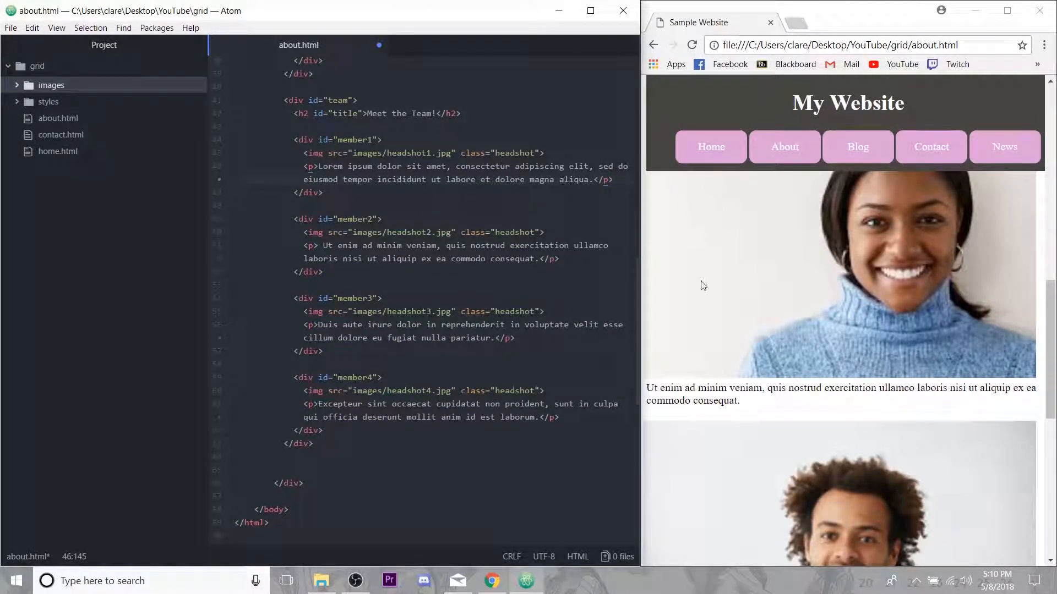
pyautogui.scroll(-3)
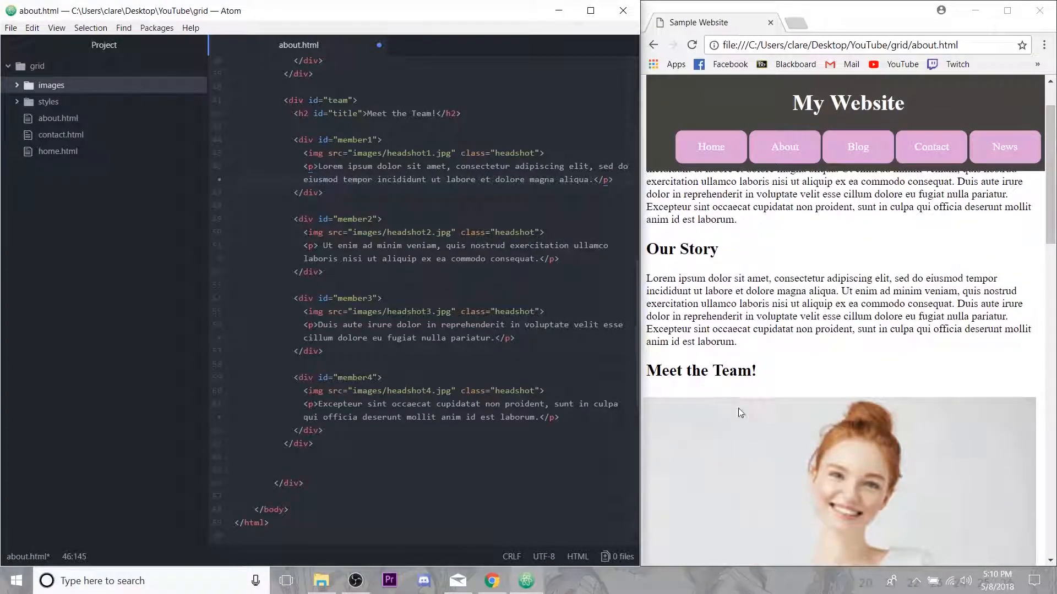
pyautogui.scroll(-3)
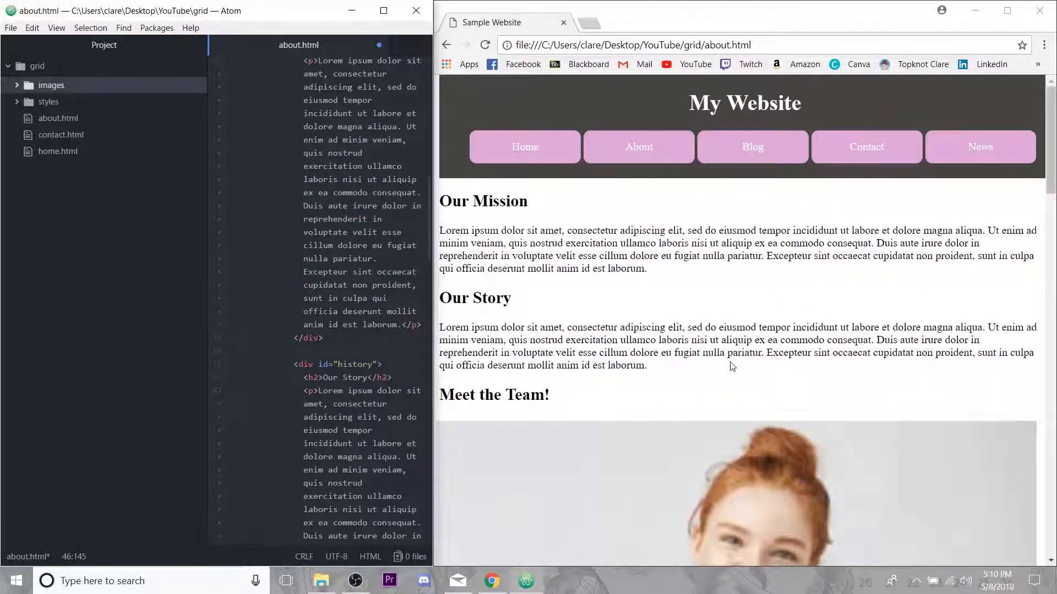
pyautogui.scroll(-3)
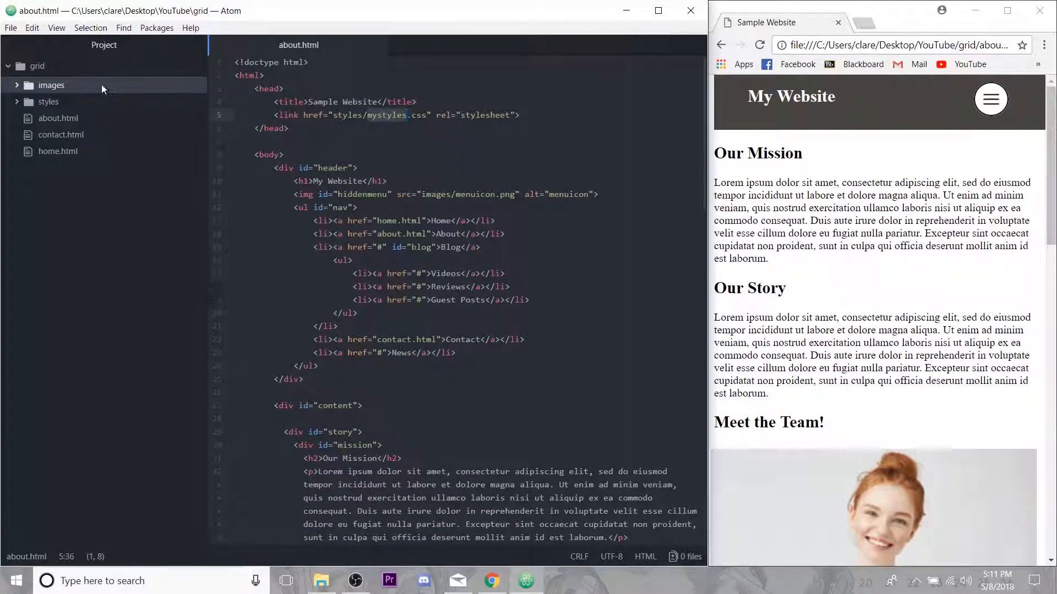
# - Open mystyles.css from the styles folder and make a blank line for a new rule
pyautogui.click(47, 102)
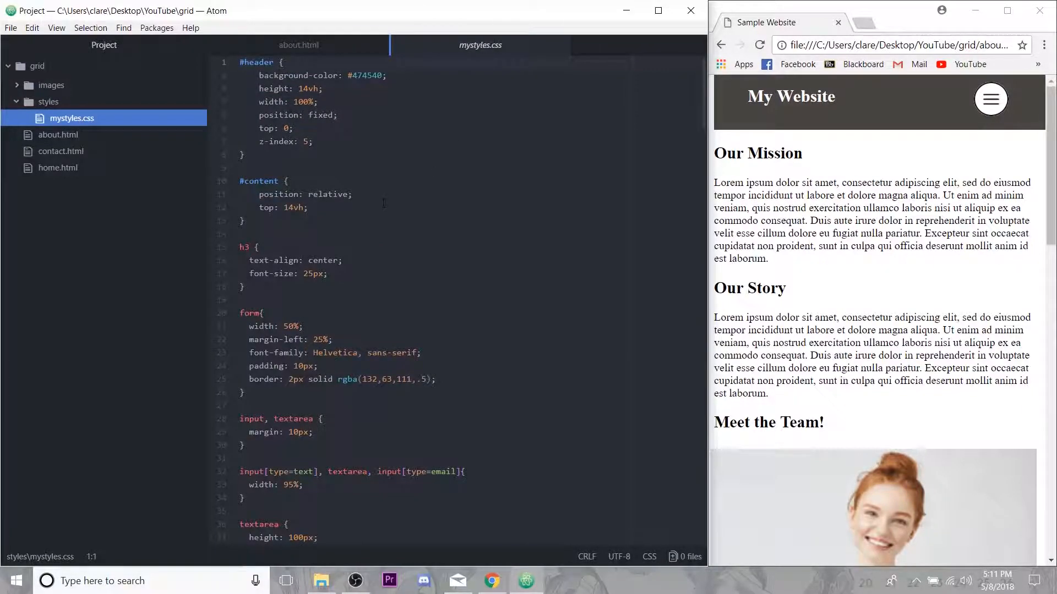
pyautogui.scroll(-3)
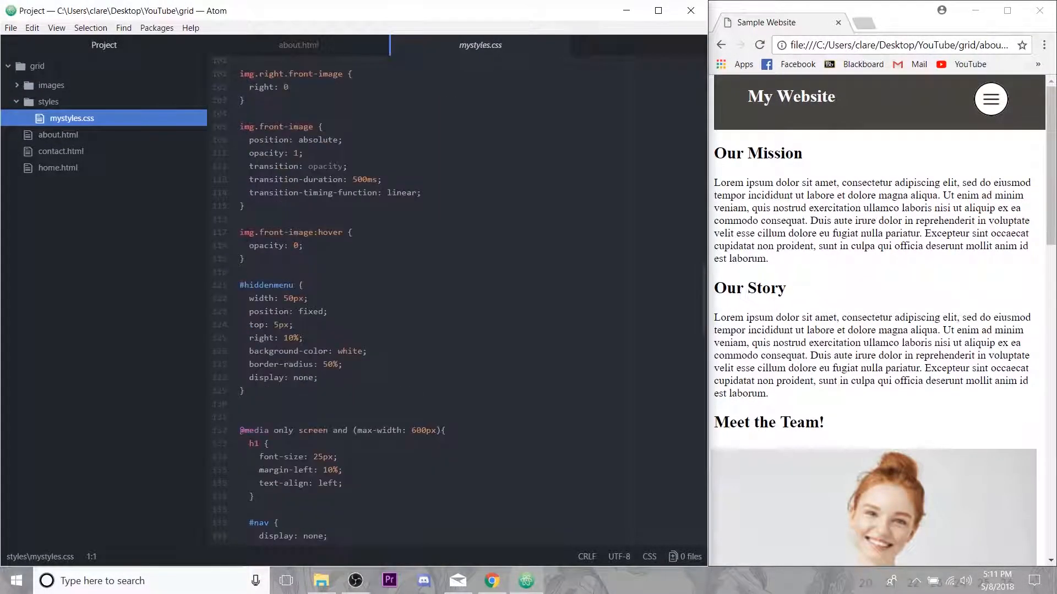
pyautogui.scroll(-3)
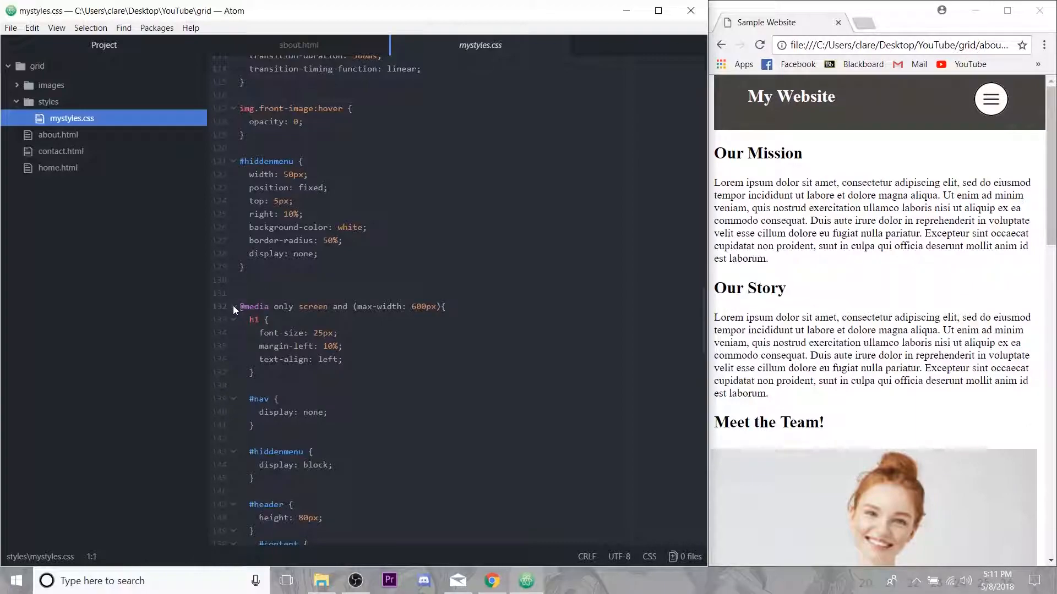
pyautogui.scroll(-3)
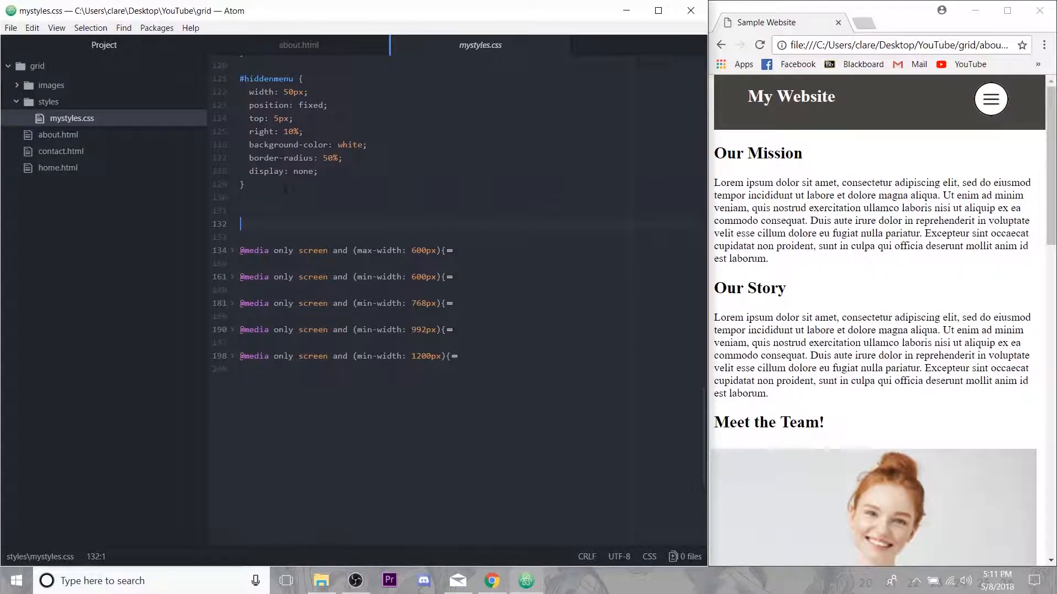
pyautogui.press('backspace')
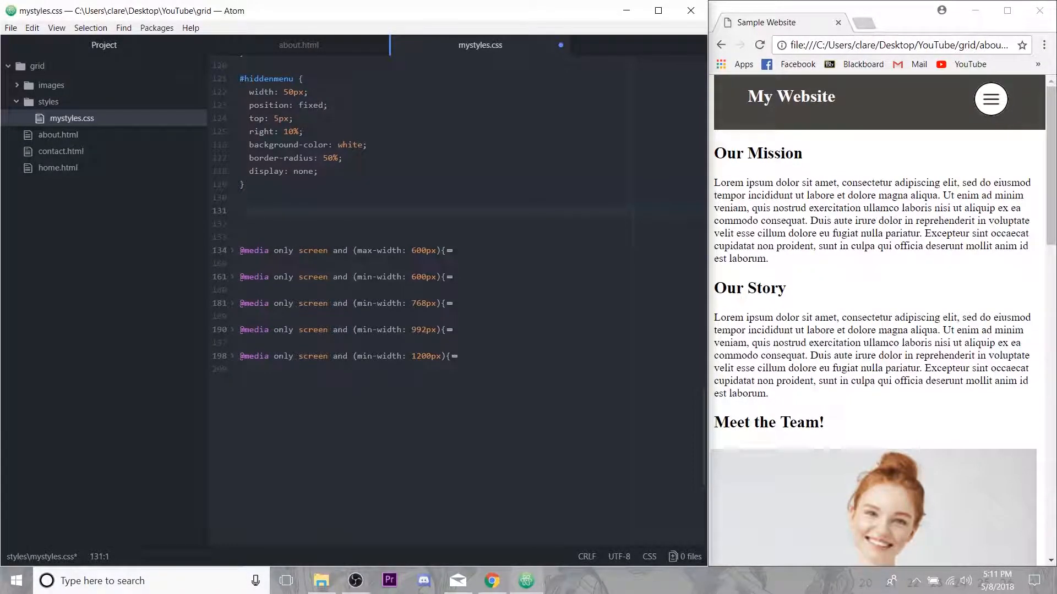
pyautogui.scroll(3)
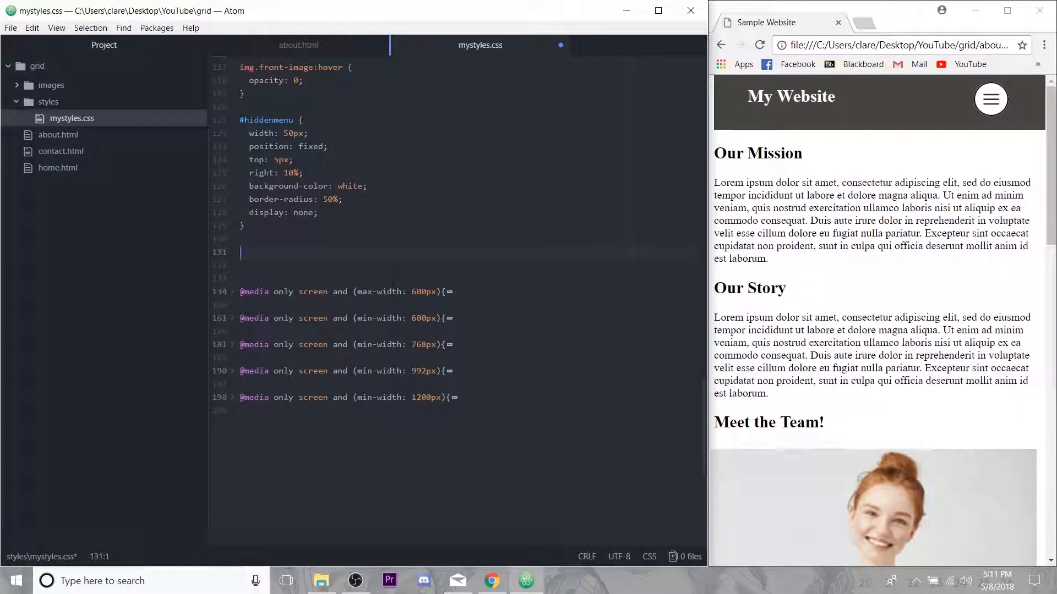
# - Write a .headshot rule with width: 50% and save the stylesheet
pyautogui.write('.heas')
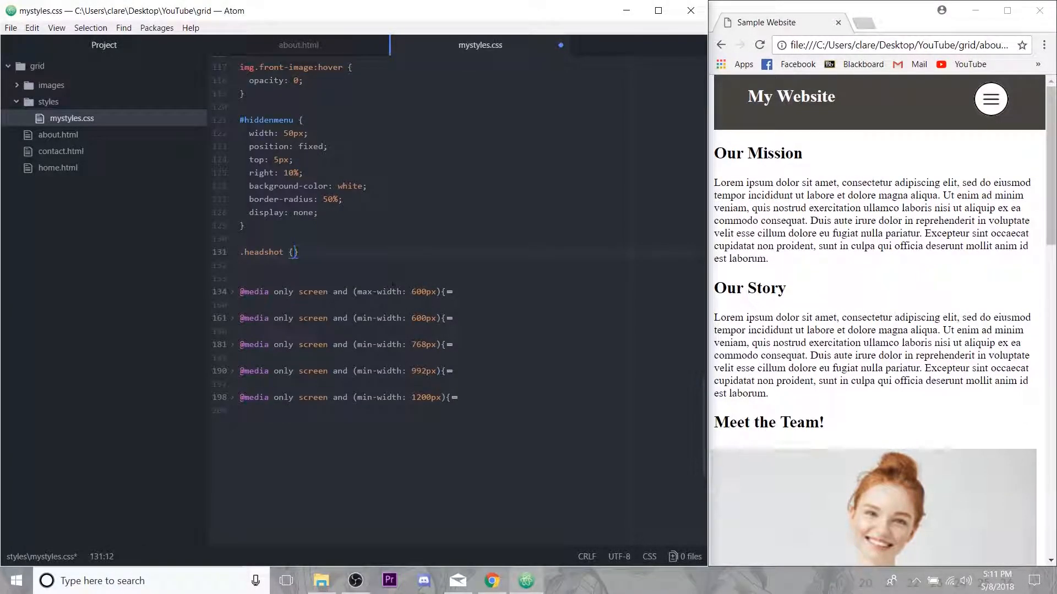
pyautogui.press('enter')
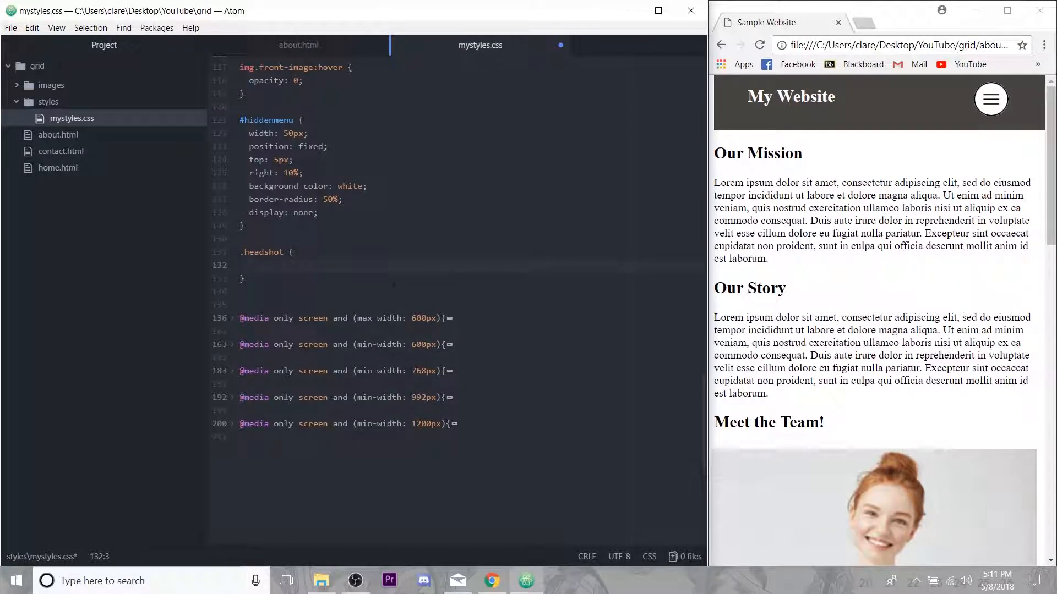
pyautogui.write('width:')
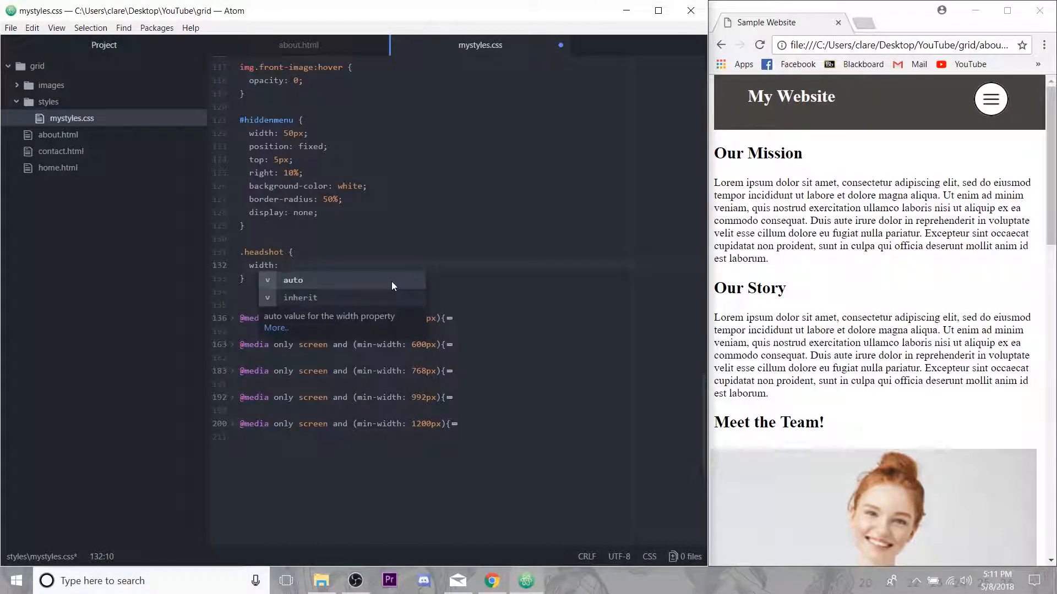
pyautogui.write('50%;')
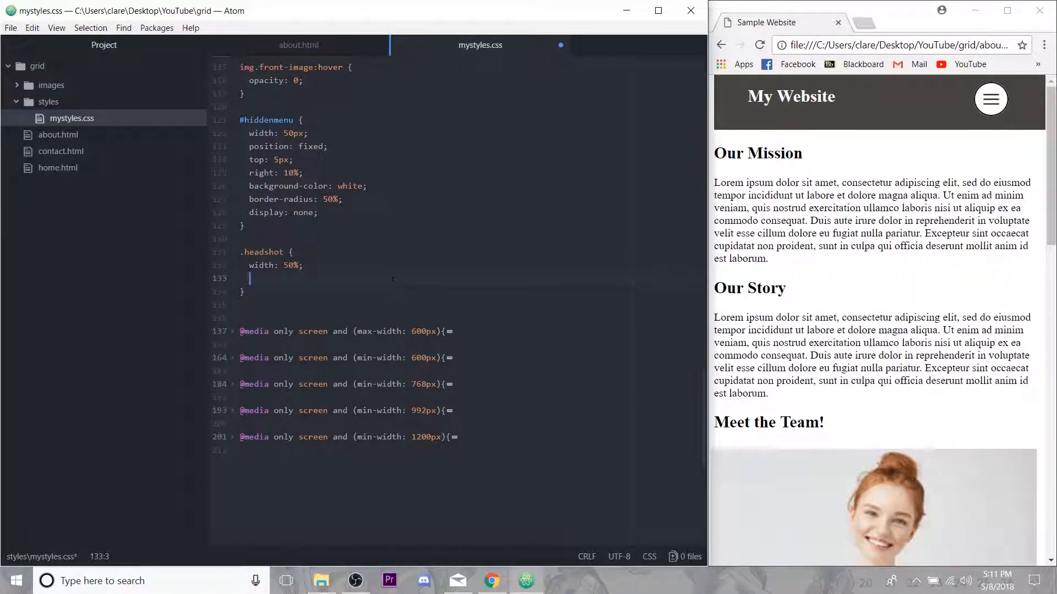
pyautogui.press('ctrl+s')
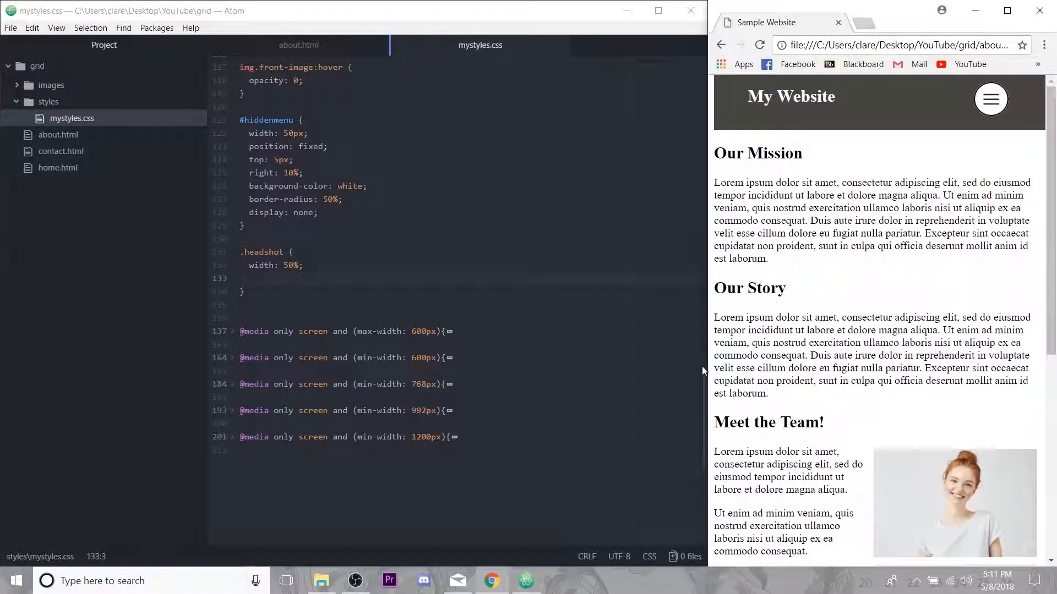
pyautogui.moveTo(706, 307)
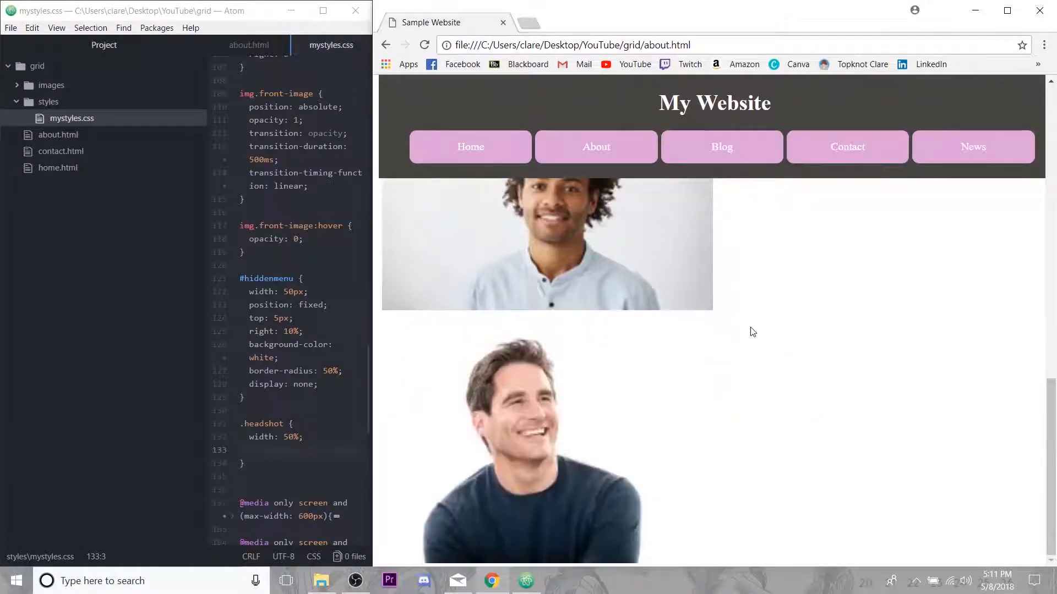
pyautogui.scroll(3)
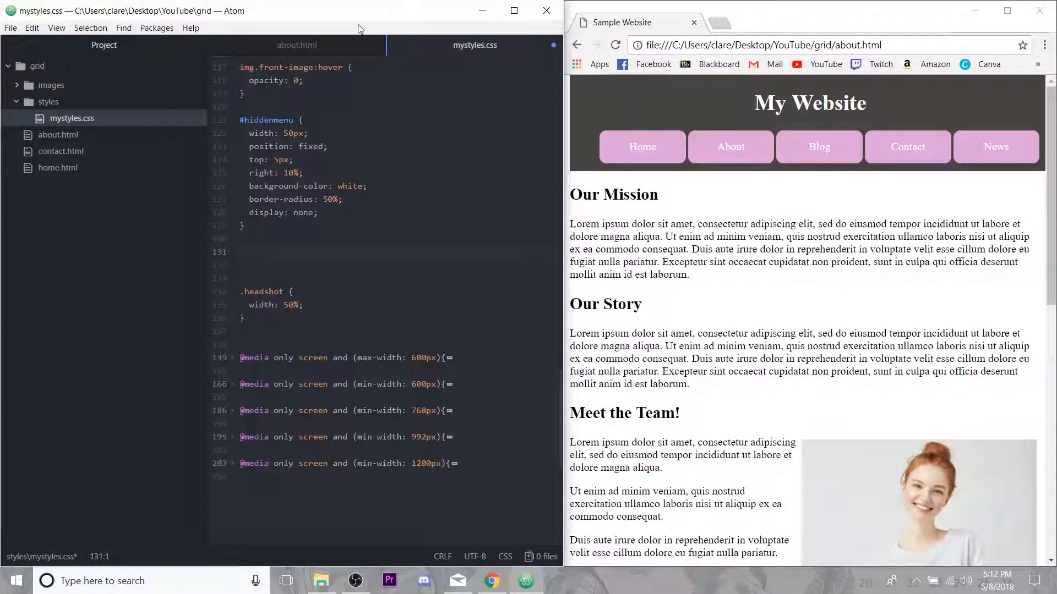
# - Check the story and team ids in about.html before returning to mystyles.css
pyautogui.click(296, 45)
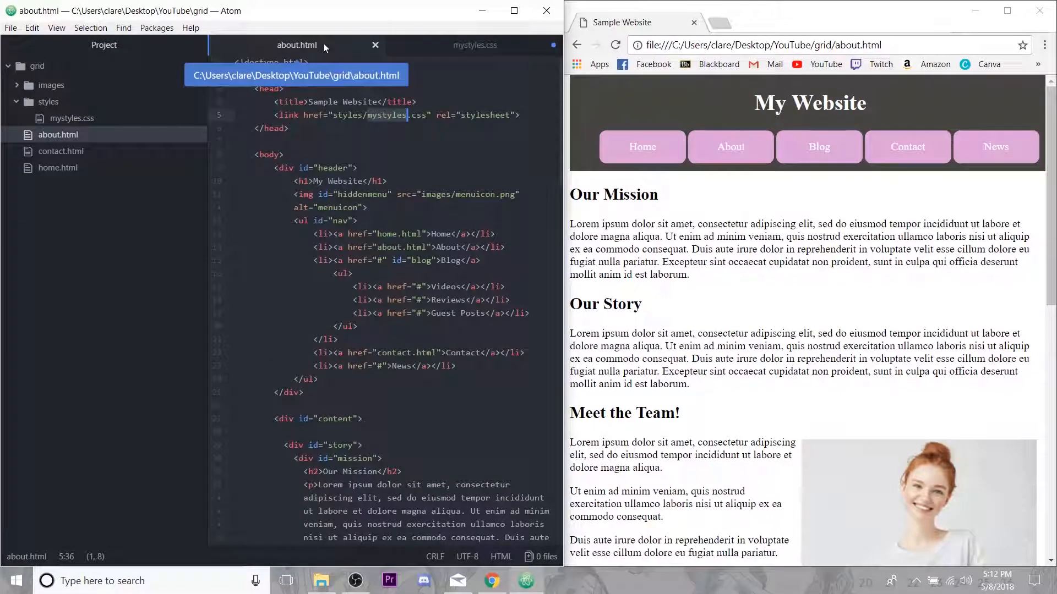
pyautogui.scroll(-3)
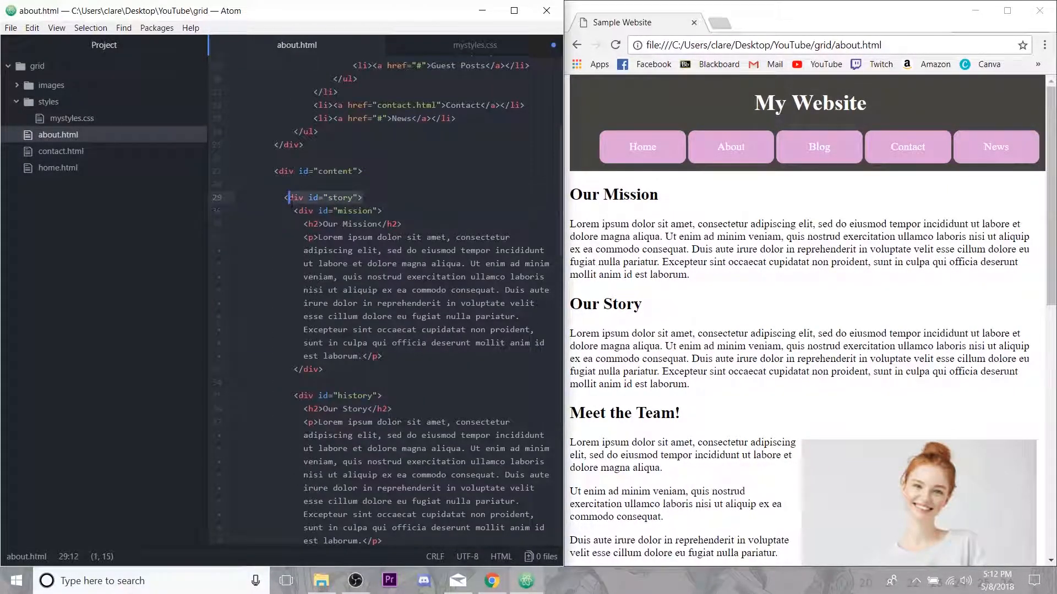
pyautogui.scroll(-3)
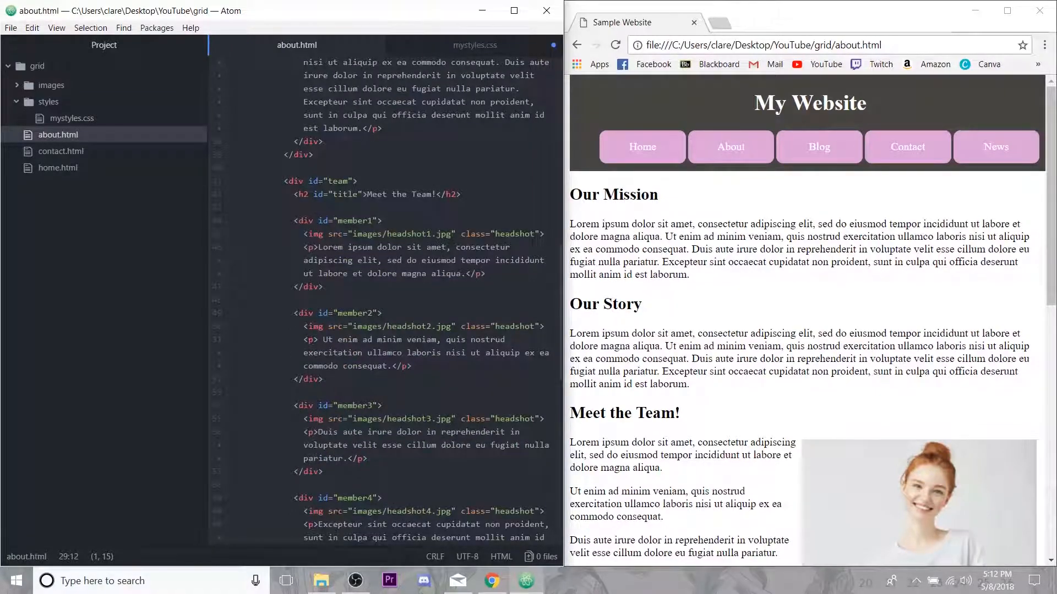
pyautogui.click(474, 45)
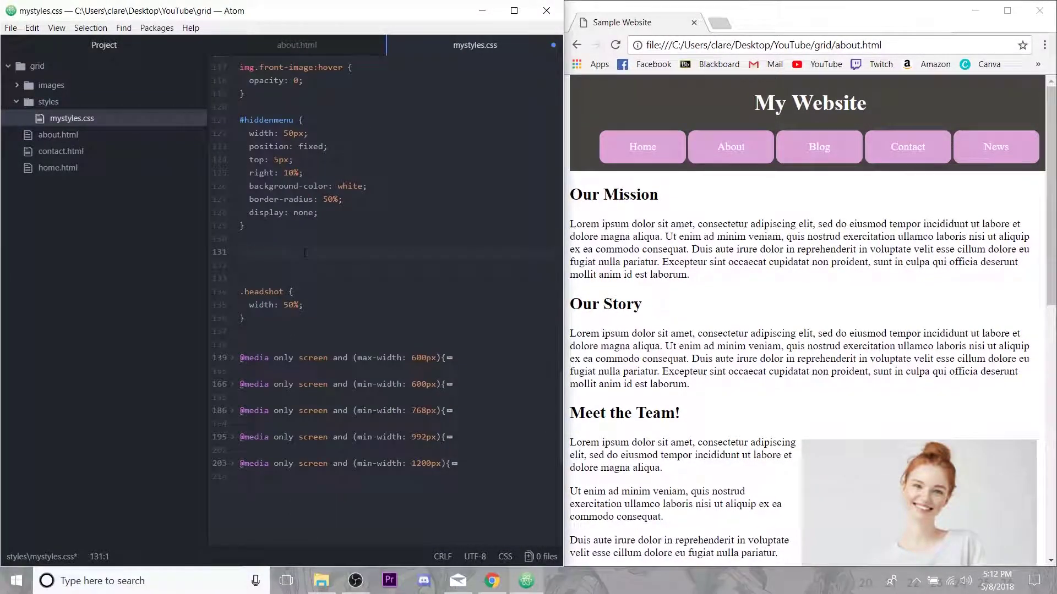
# - Add #story and #team rules with display: grid to mystyles.css
pyautogui.write('#story')
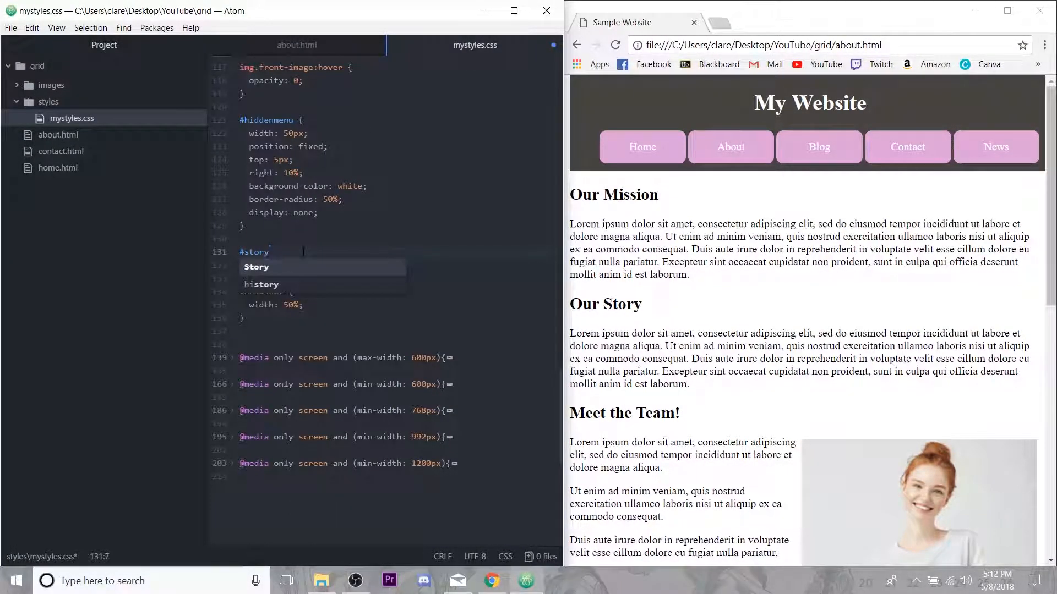
pyautogui.write(', #team')
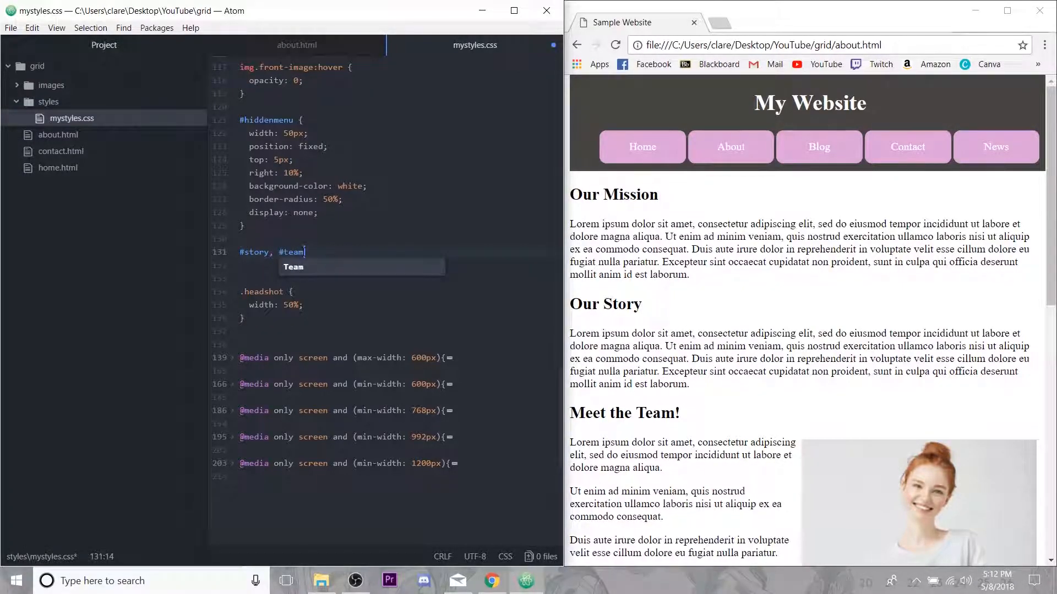
pyautogui.write('{')
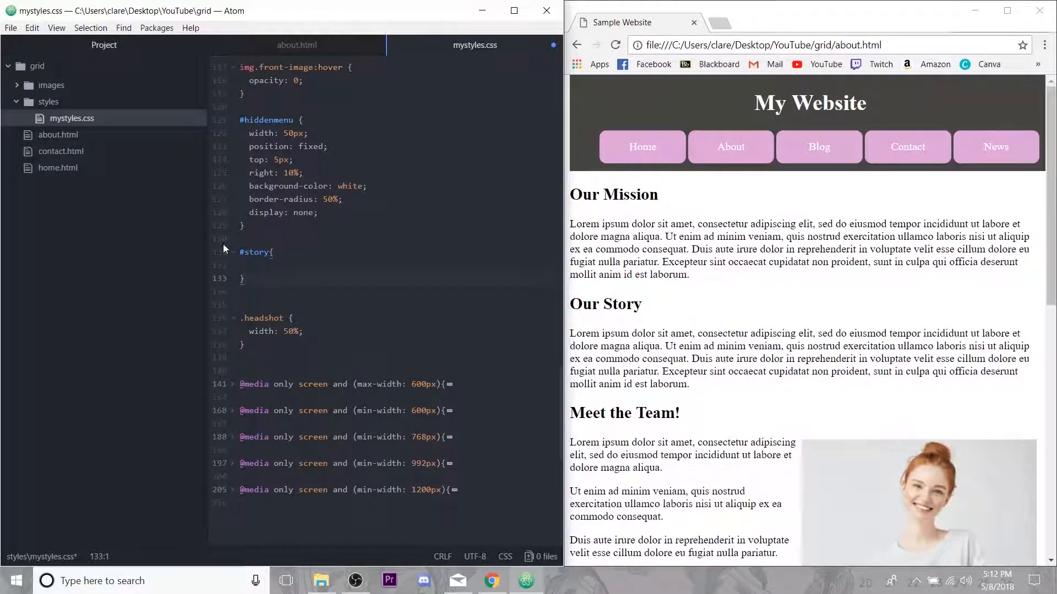
pyautogui.write('display:')
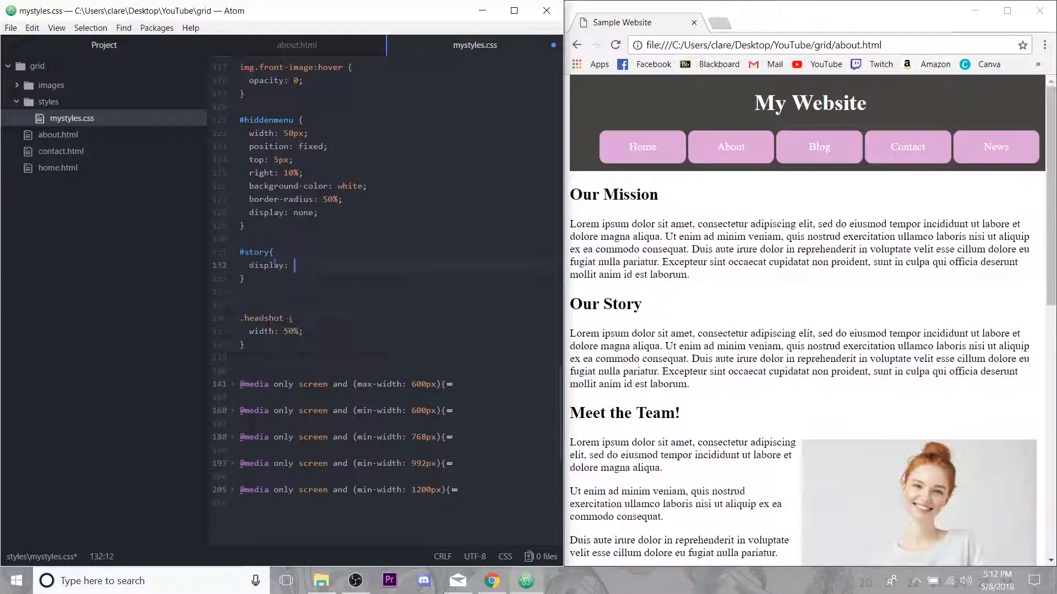
pyautogui.write('grid;')
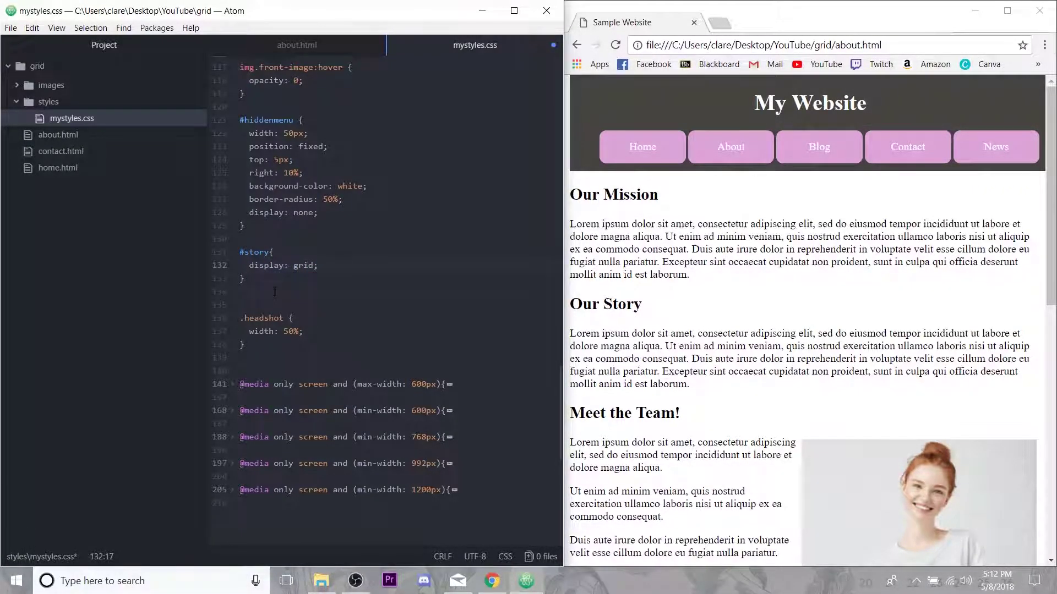
pyautogui.write('#team {')
pyautogui.write('display: grid;')
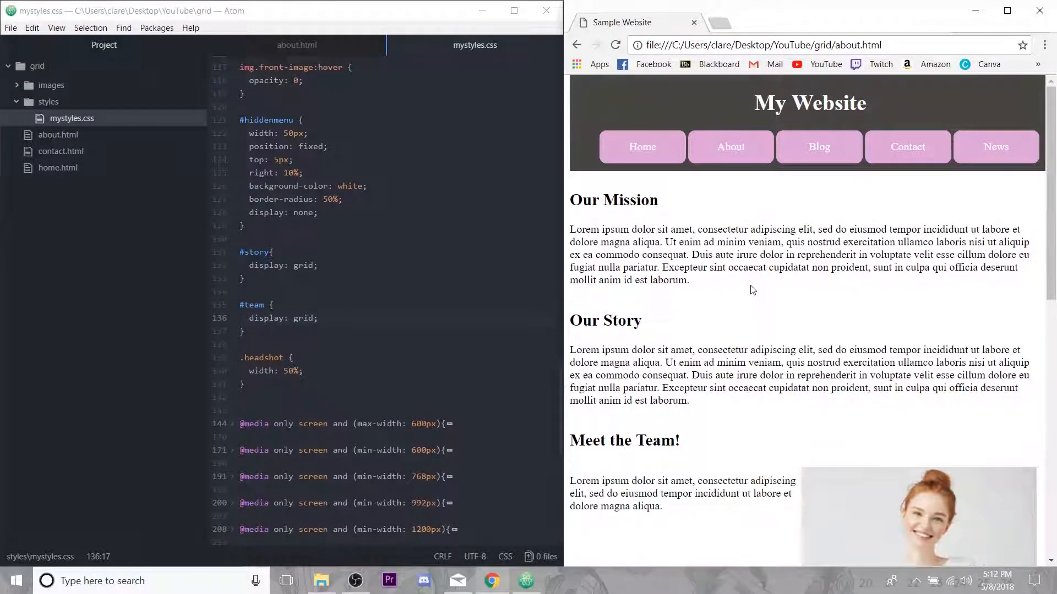
# - Add float: none and margin: 0 to the .headshot rule
pyautogui.scroll(-3)
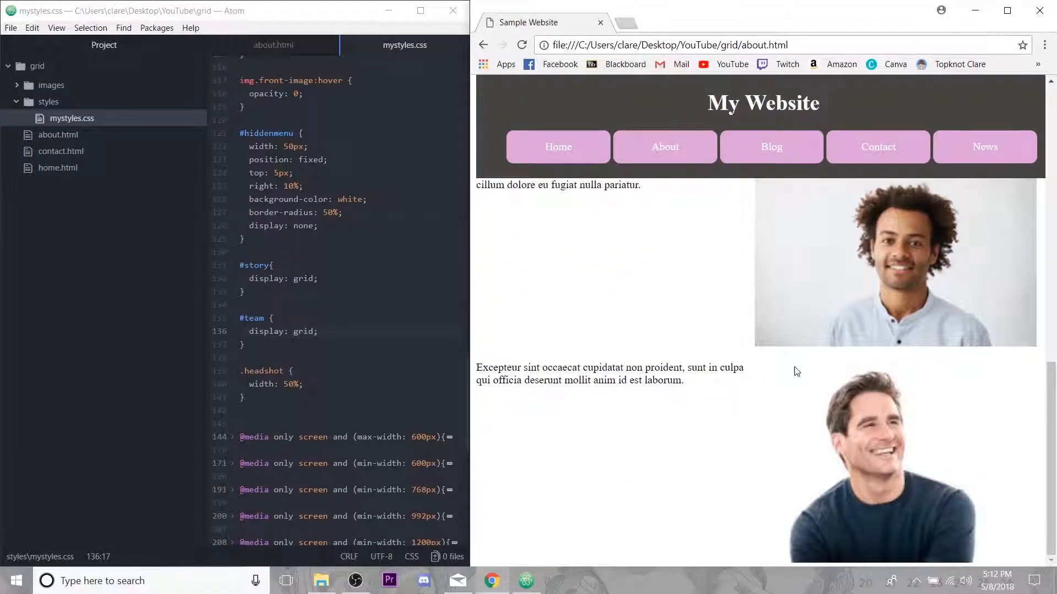
pyautogui.scroll(3)
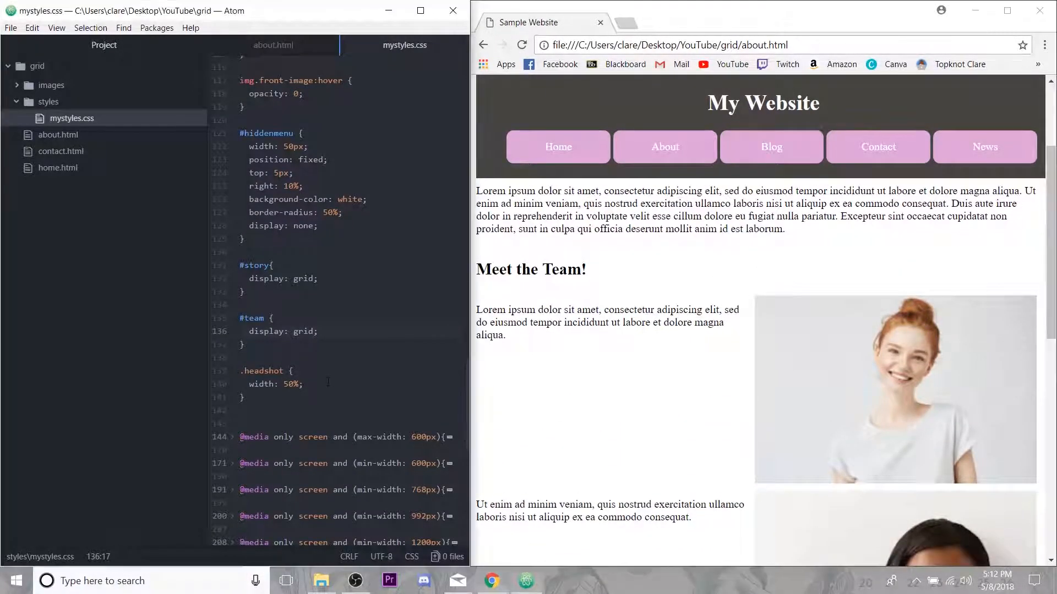
pyautogui.write('float: none;')
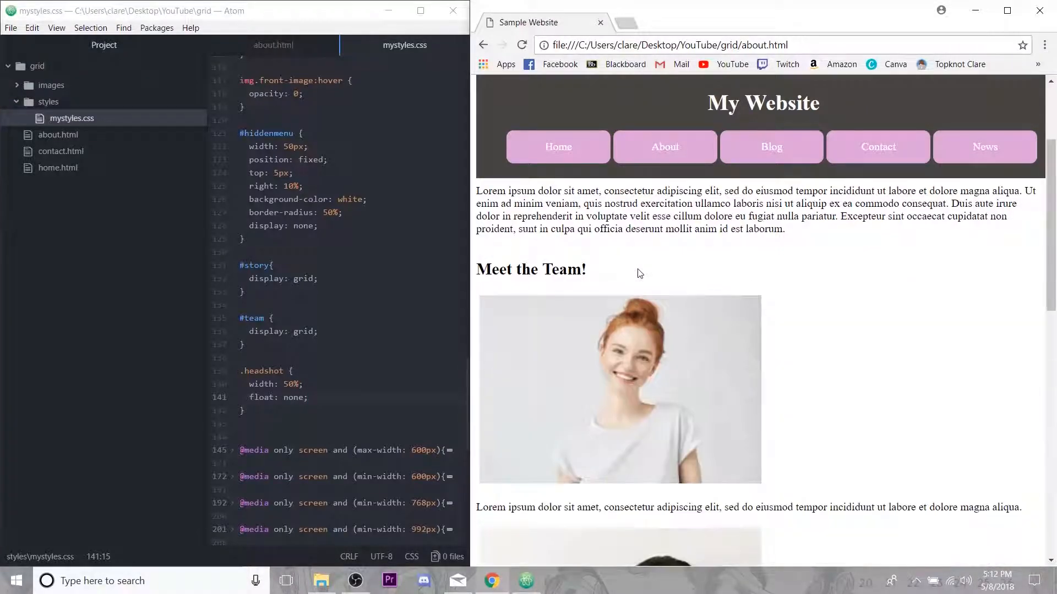
pyautogui.write('m')
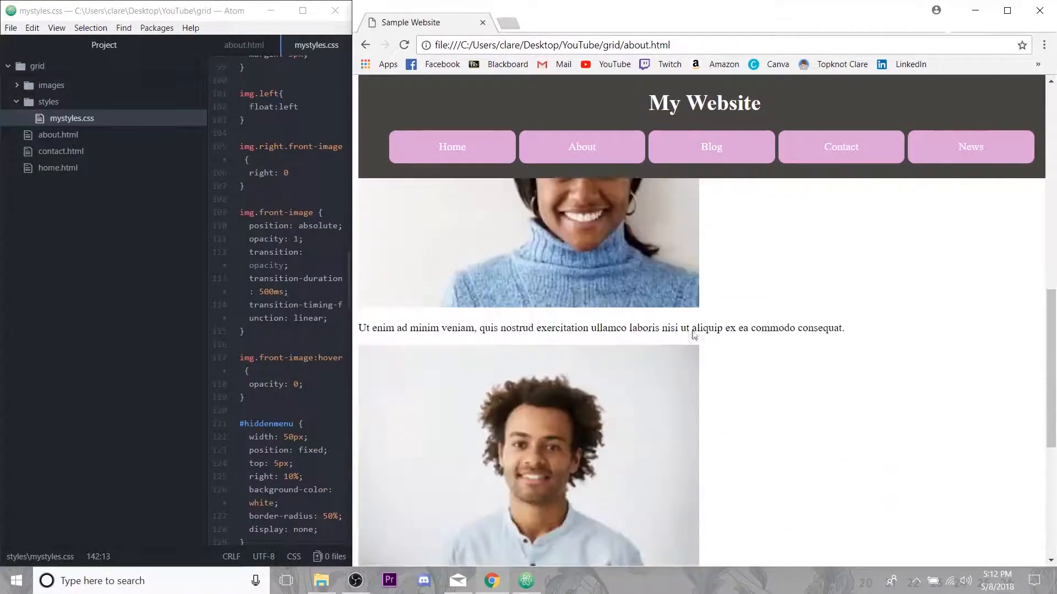
# - Open a new line after display: grid inside the #story rule
pyautogui.scroll(3)
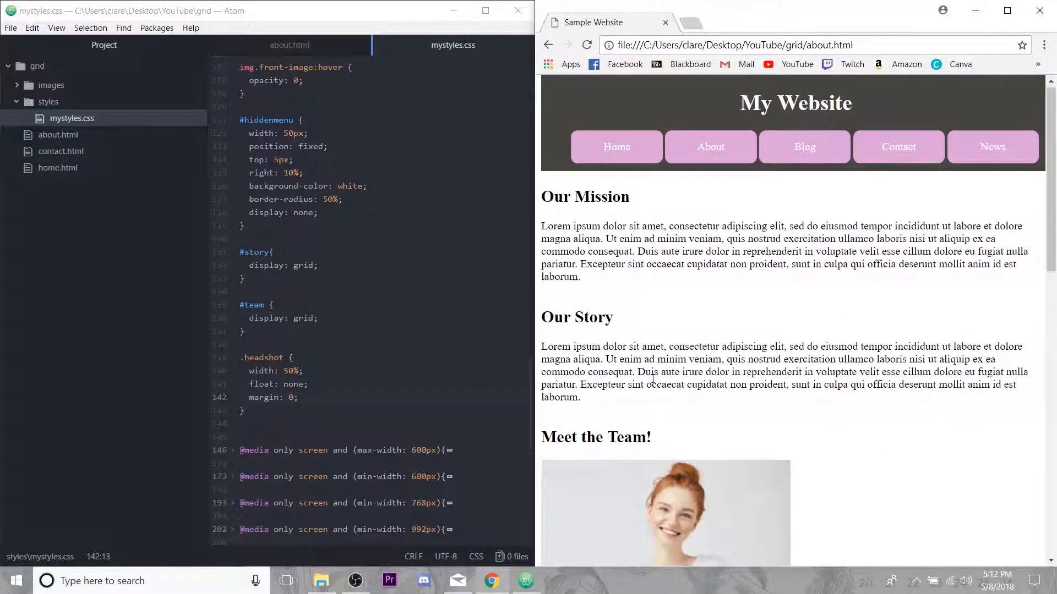
pyautogui.moveTo(701, 324)
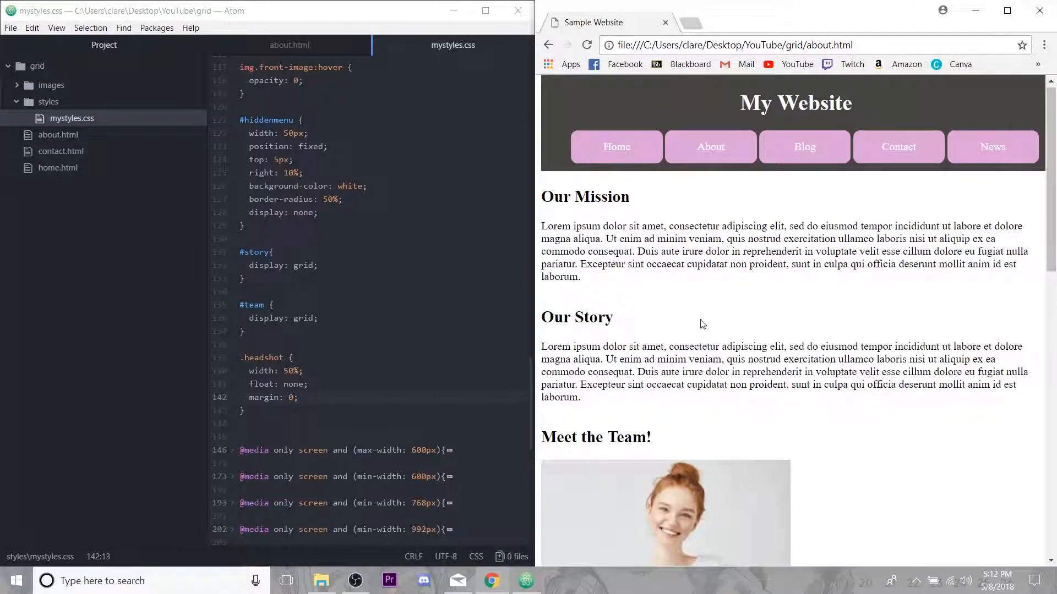
pyautogui.scroll(-3)
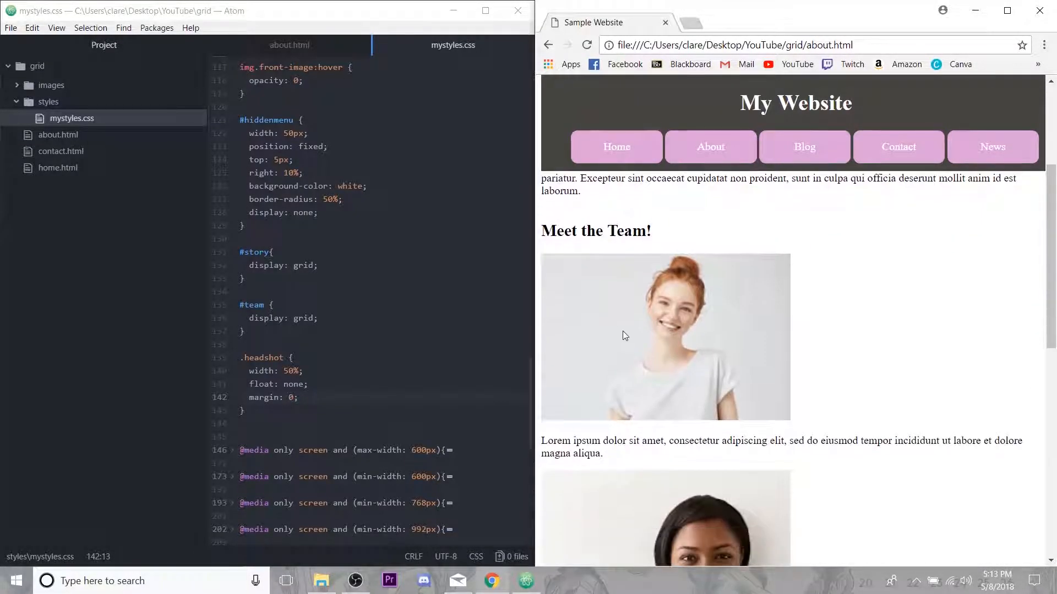
pyautogui.scroll(-3)
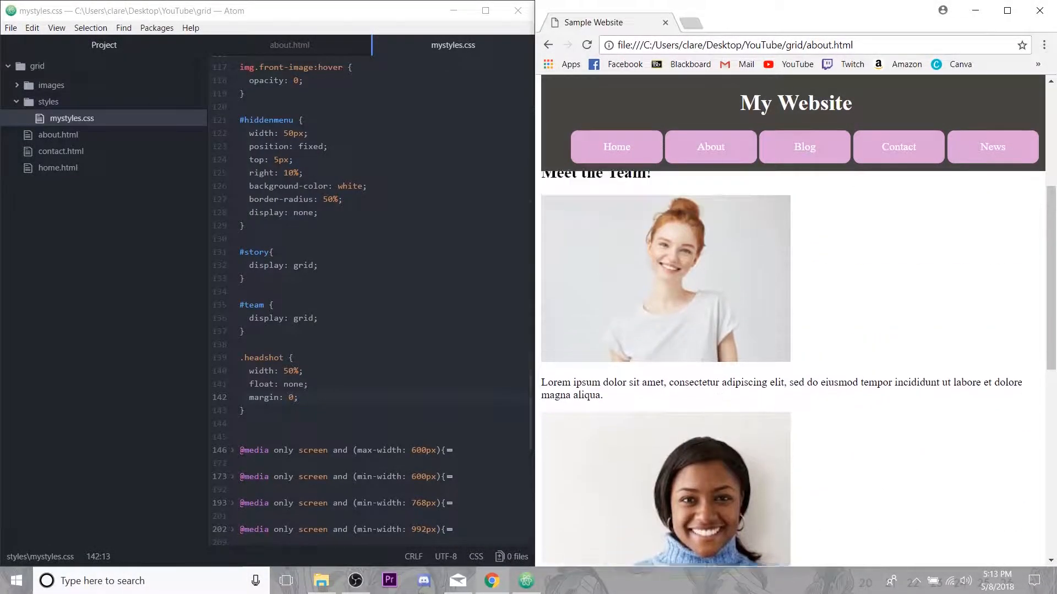
pyautogui.scroll(-3)
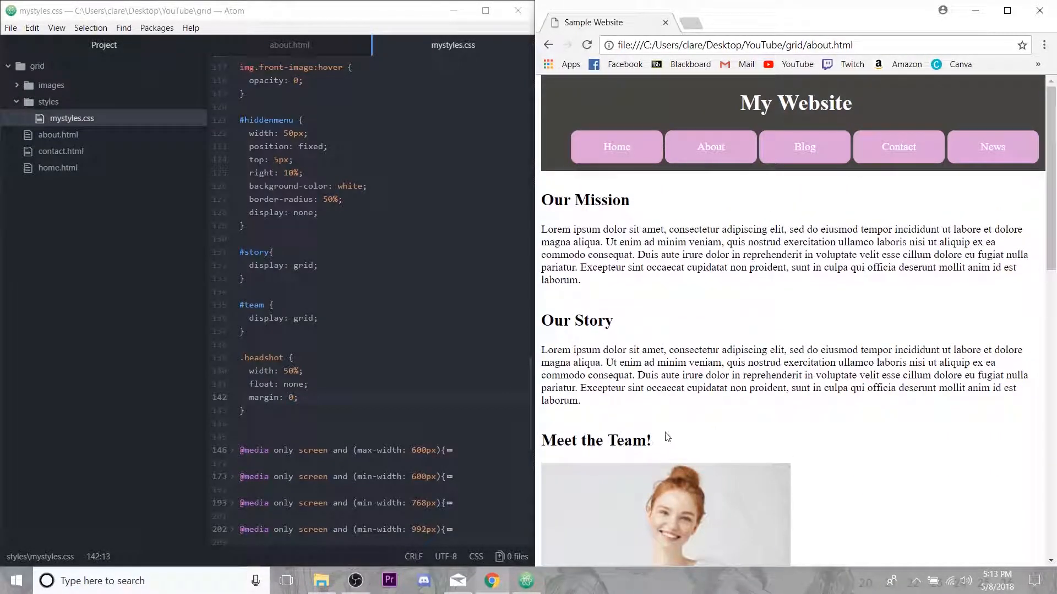
pyautogui.moveTo(645, 412)
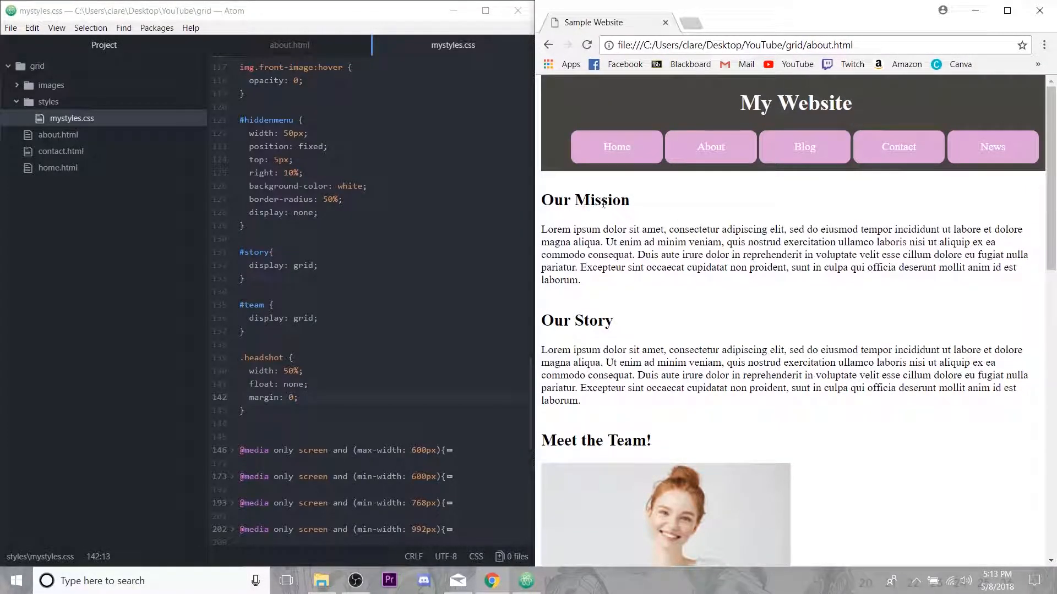
pyautogui.click(327, 264)
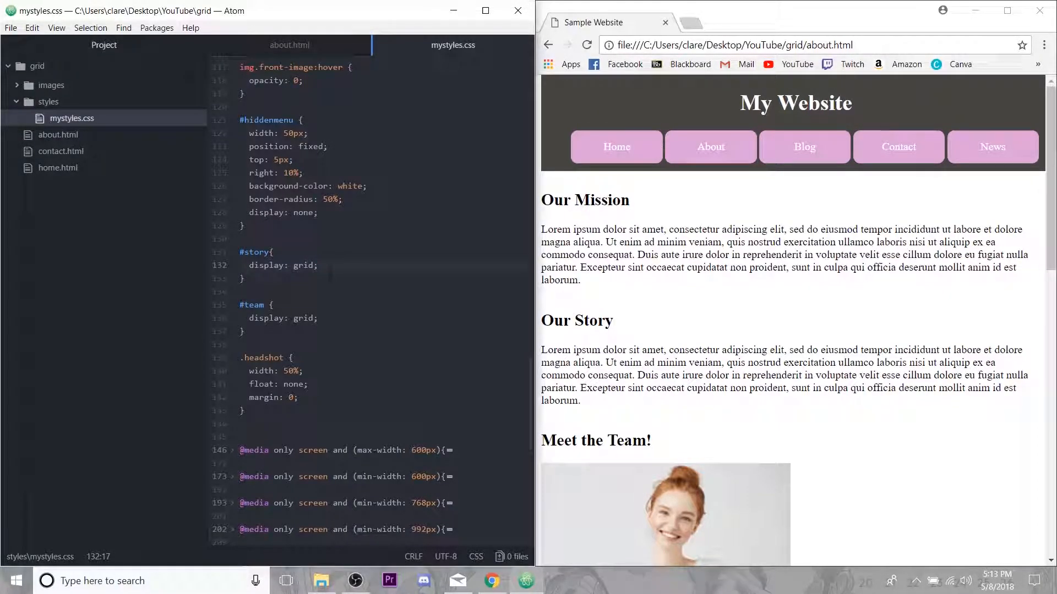
pyautogui.click(321, 264)
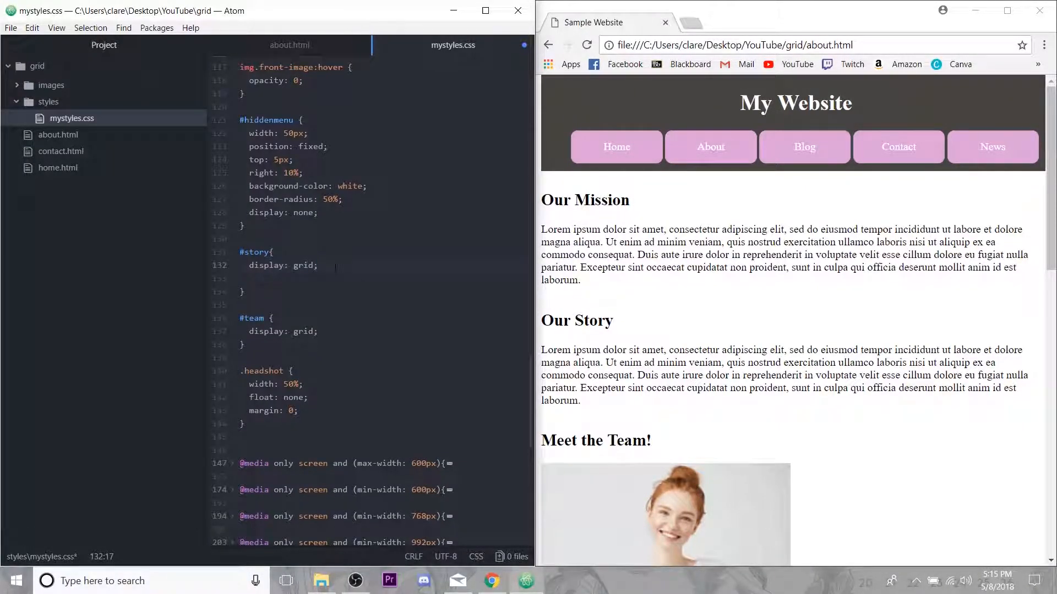
# - Give #story grid-template-columns: 45% 45%, grid-gap: 5% and text-align: center
pyautogui.write('grid-template-columns:')
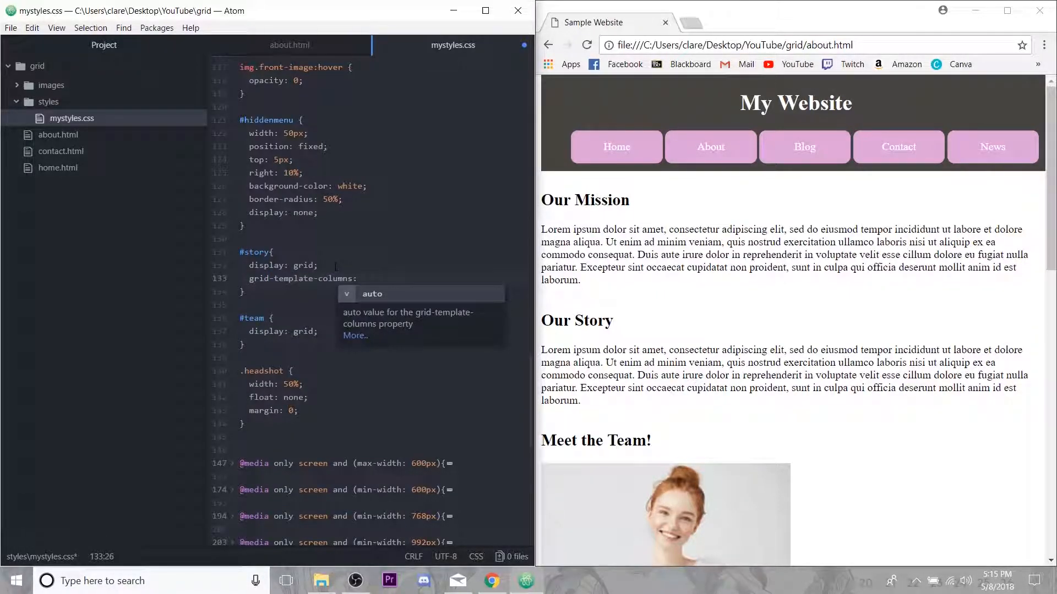
pyautogui.write('45%')
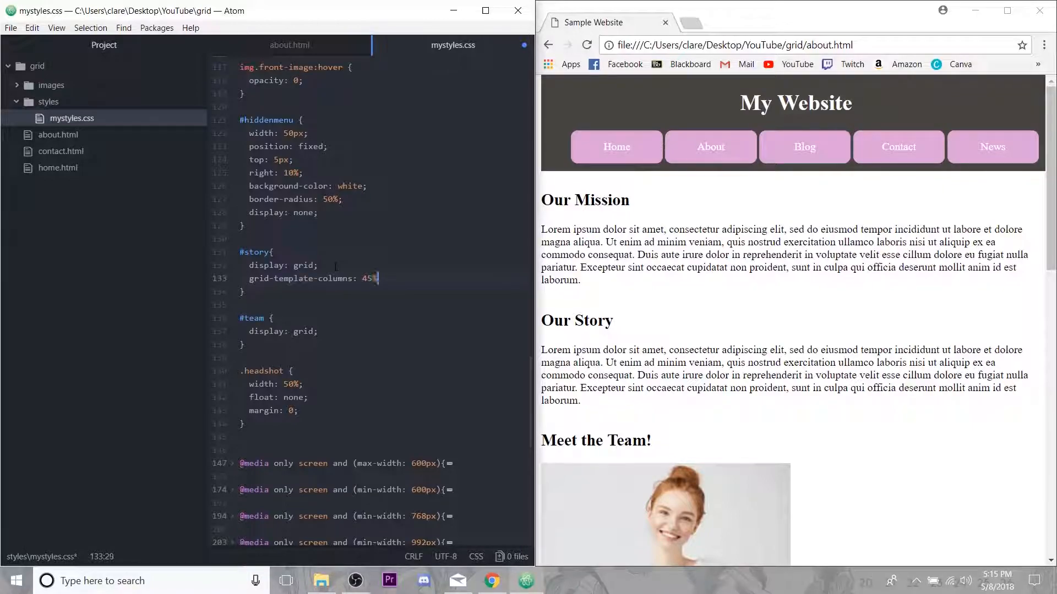
pyautogui.write('45')
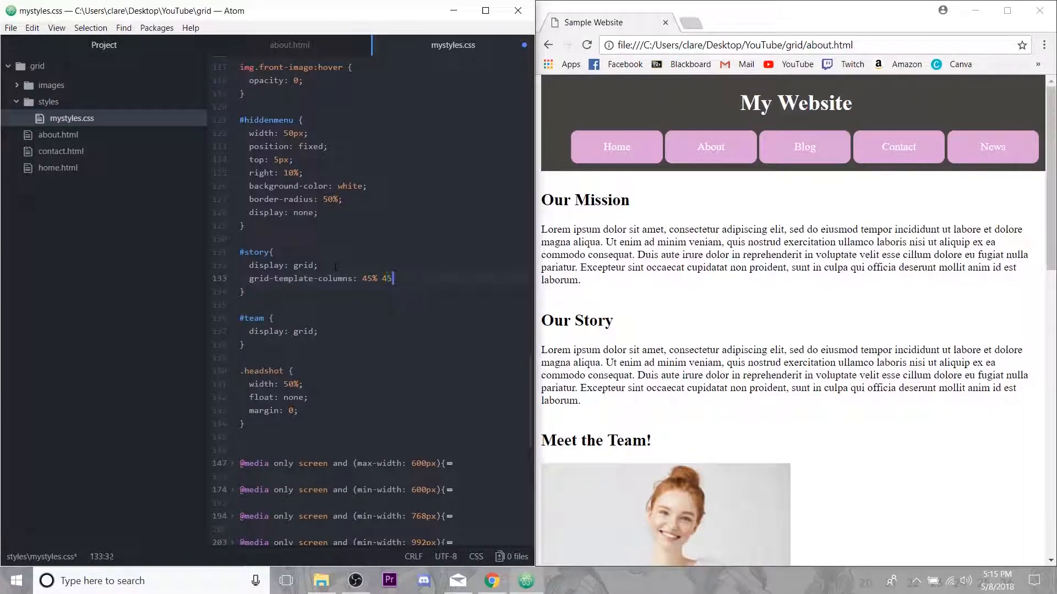
pyautogui.write('%;')
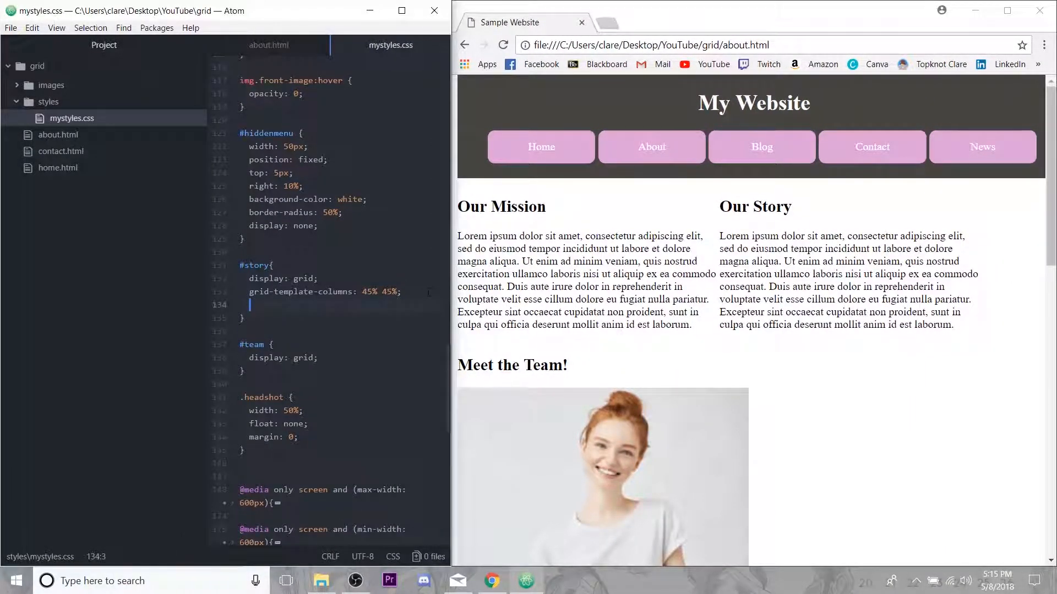
pyautogui.write('grid')
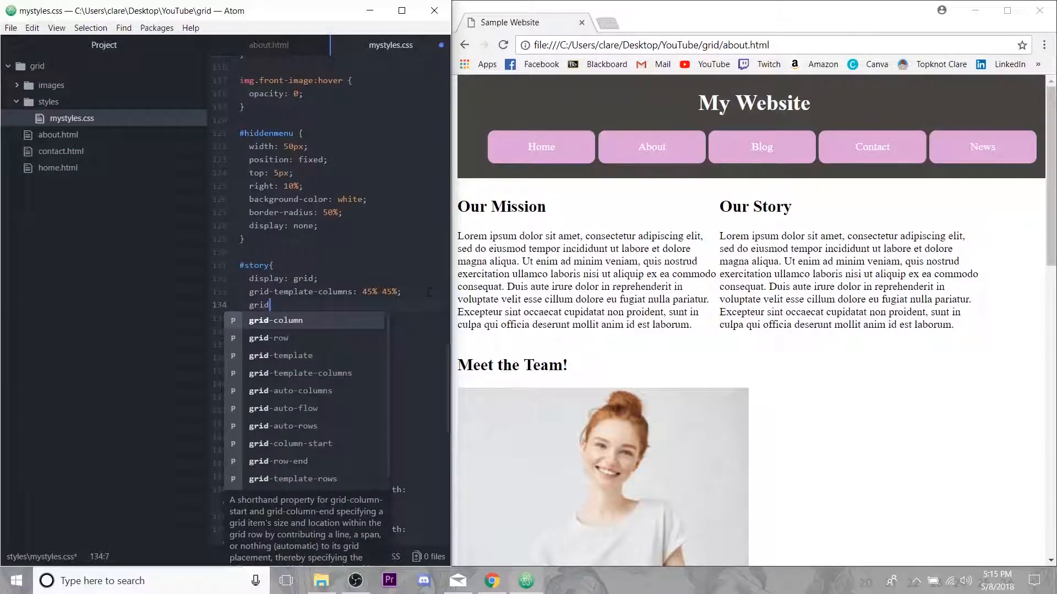
pyautogui.write('-gap')
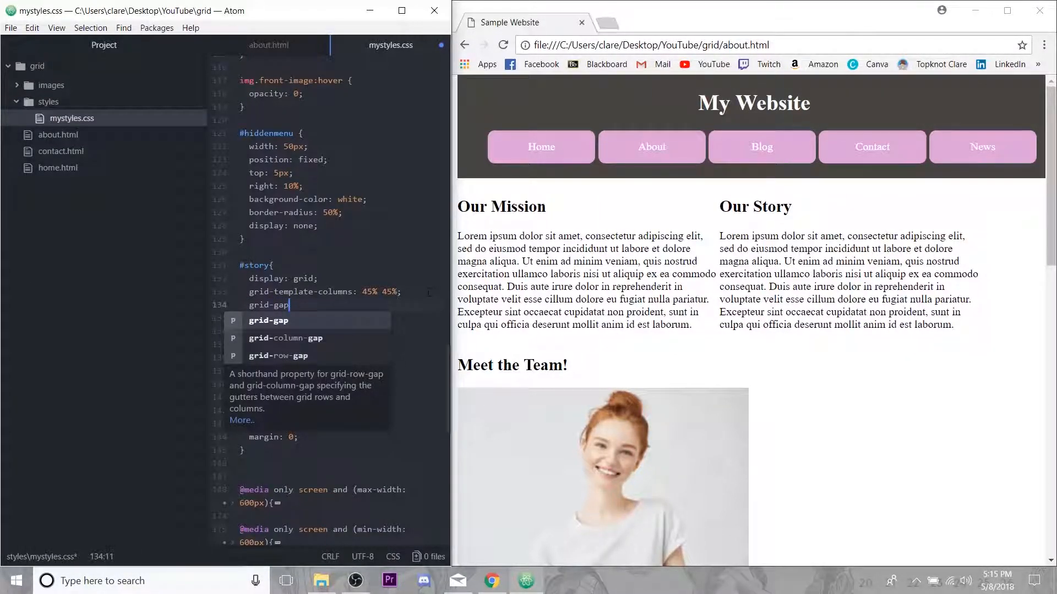
pyautogui.moveTo(248, 328)
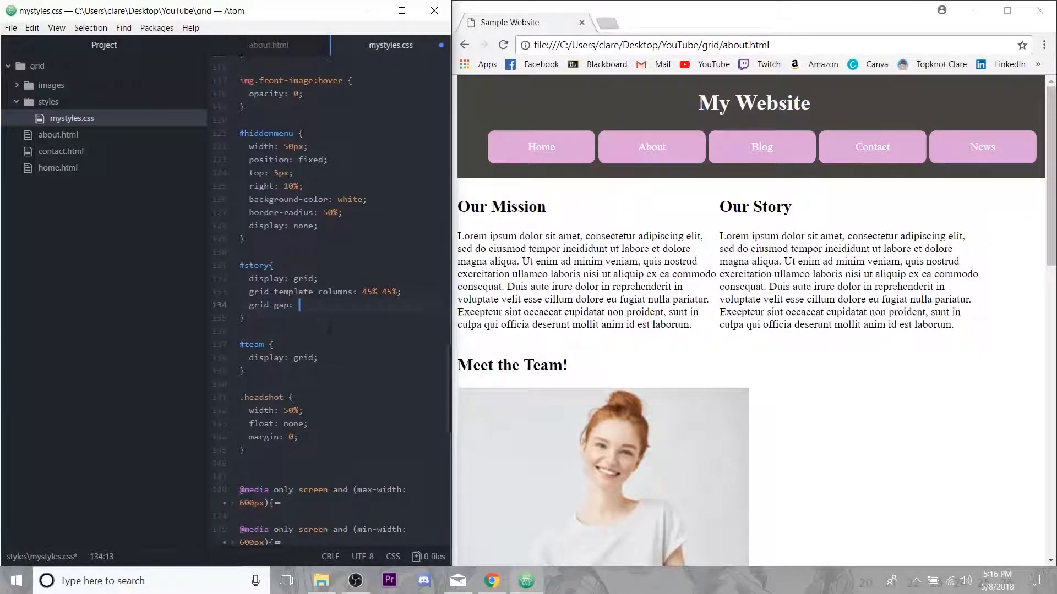
pyautogui.write('5%;')
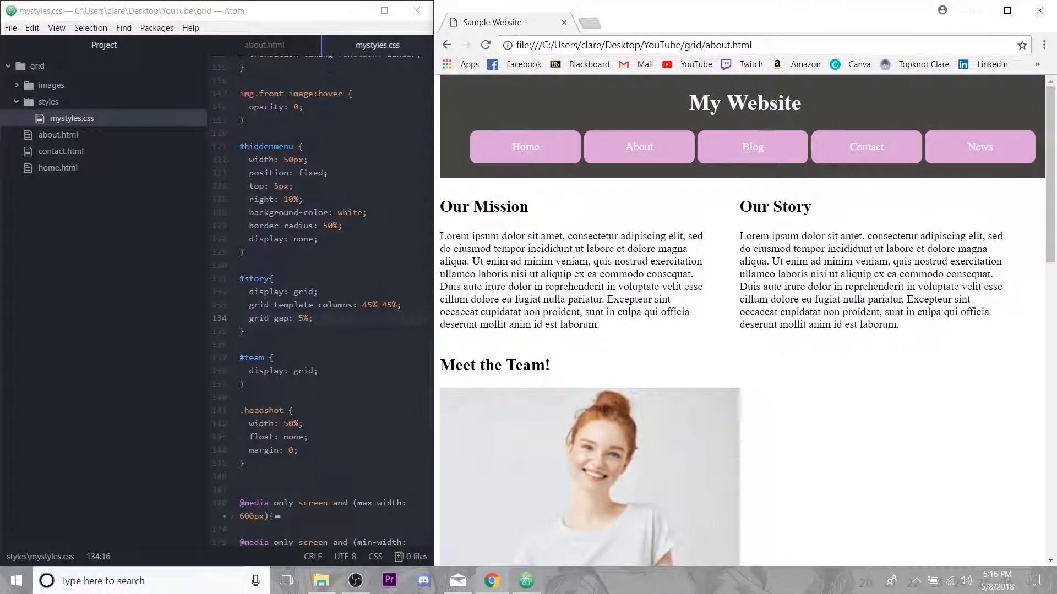
pyautogui.write('text-align: center;')
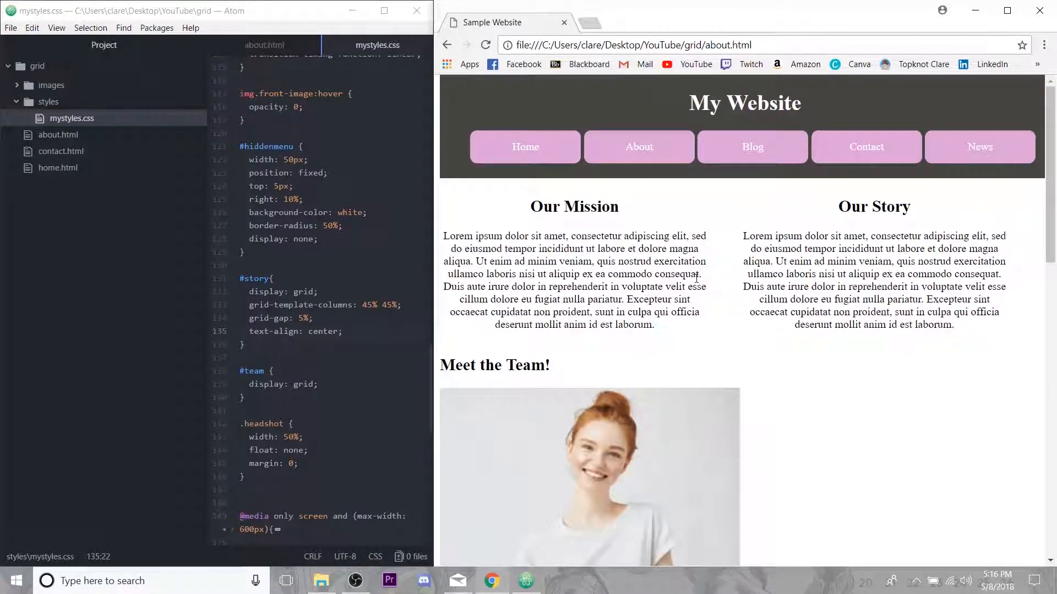
pyautogui.scroll(-3)
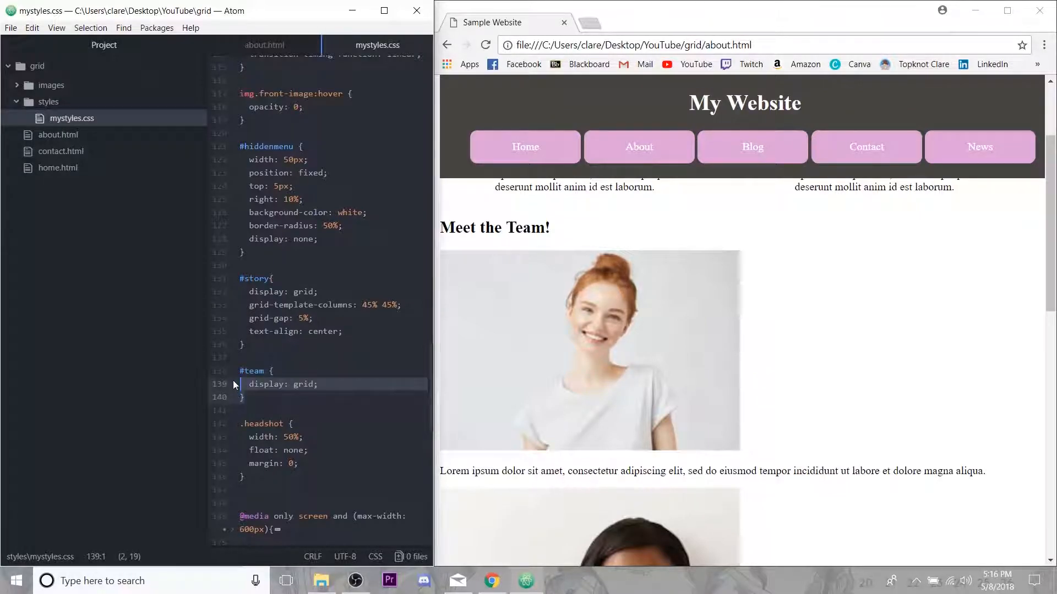
# - Add #member1 and #member2 rules with grid-area member1 and member2
pyautogui.scroll(-3)
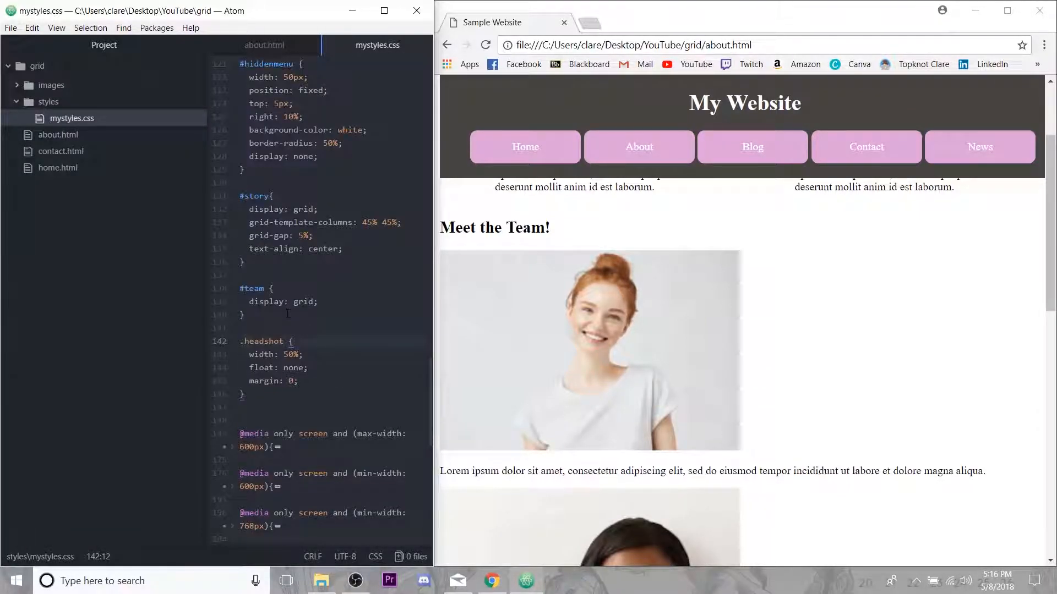
pyautogui.scroll(-3)
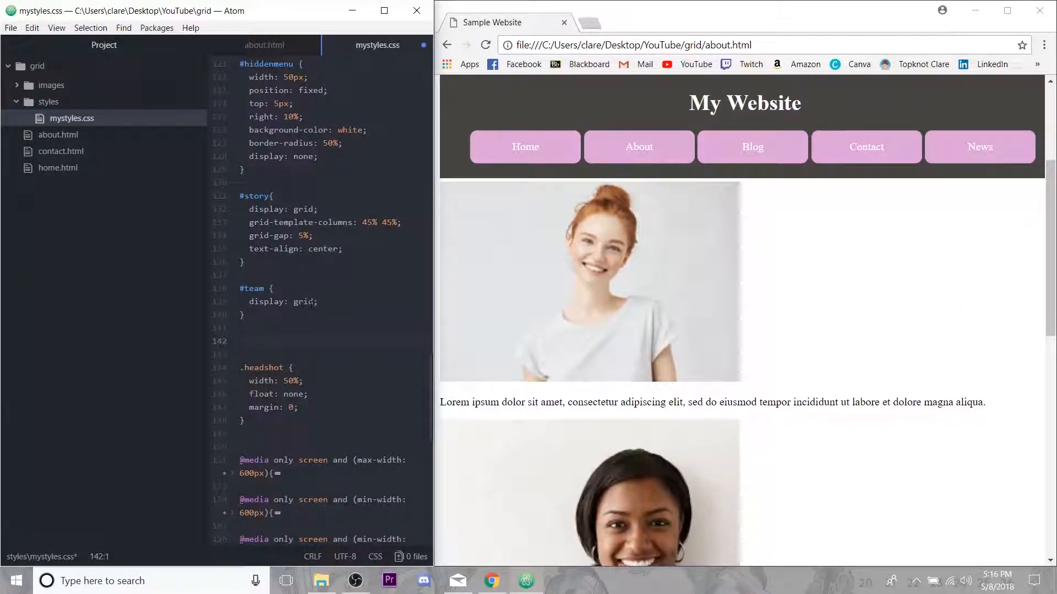
pyautogui.write('#member')
pyautogui.write('g')
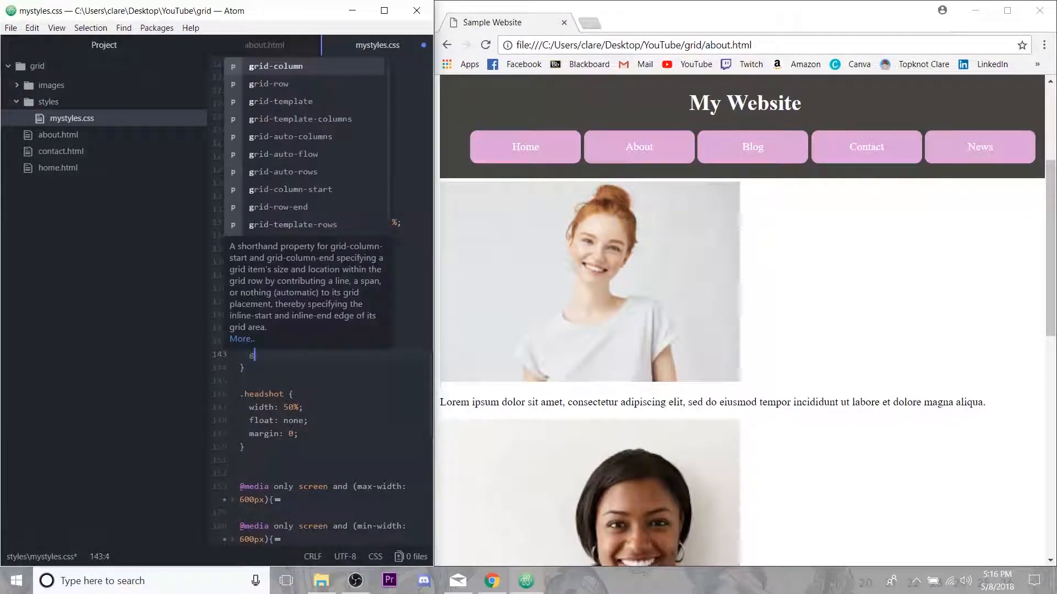
pyautogui.write('rid-area:')
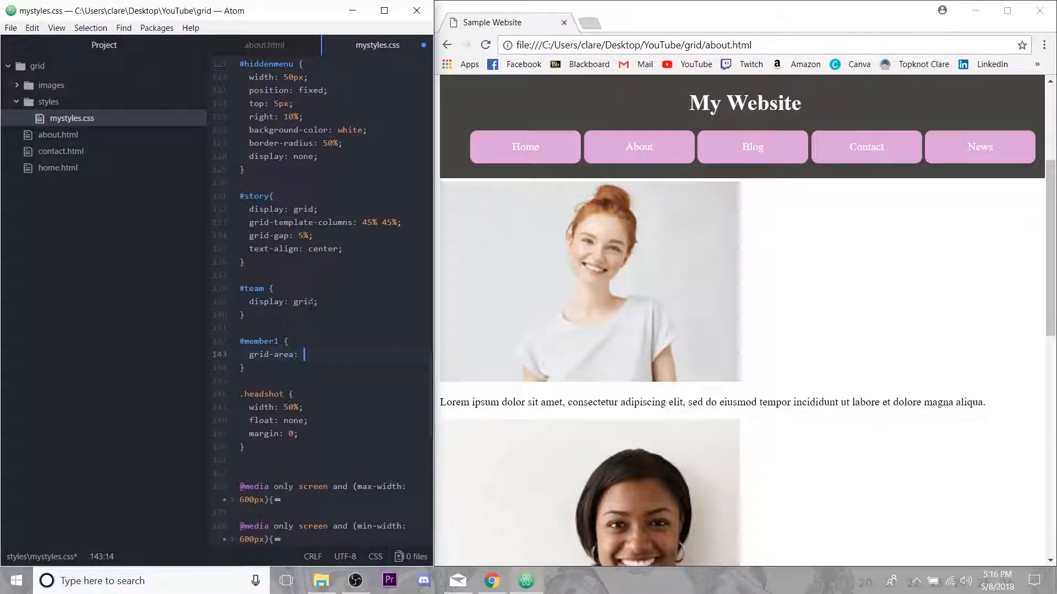
pyautogui.write('member1;')
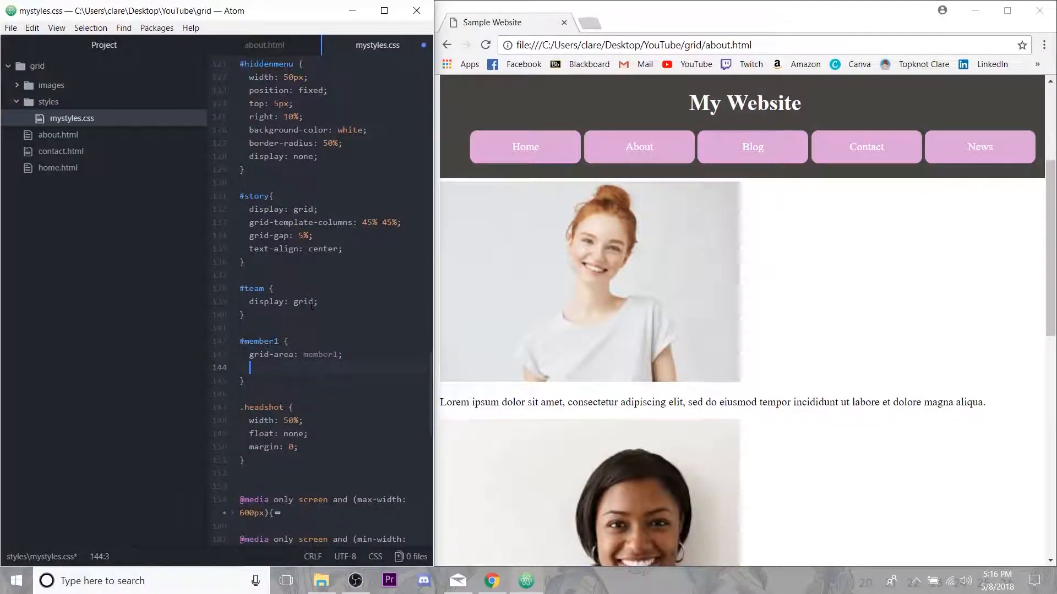
pyautogui.press('Backspace')
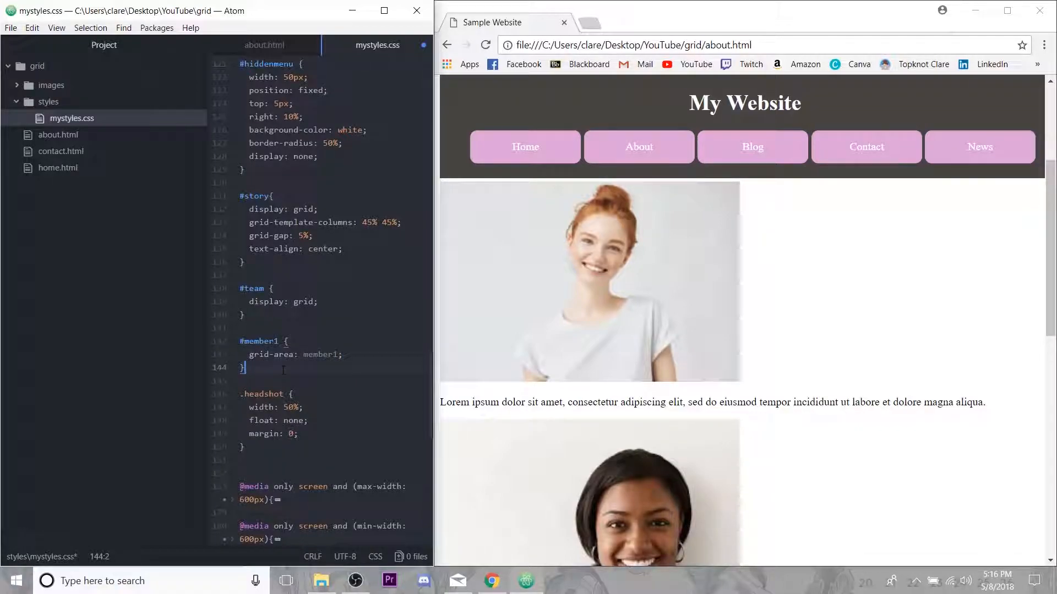
pyautogui.write('#member2 {')
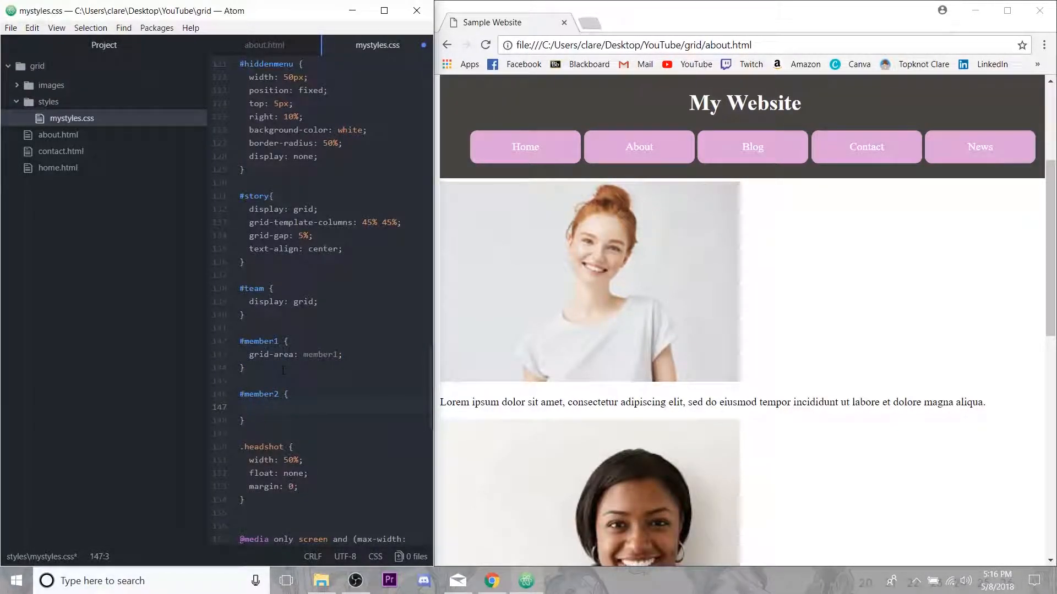
pyautogui.write('grid-area: member2;')
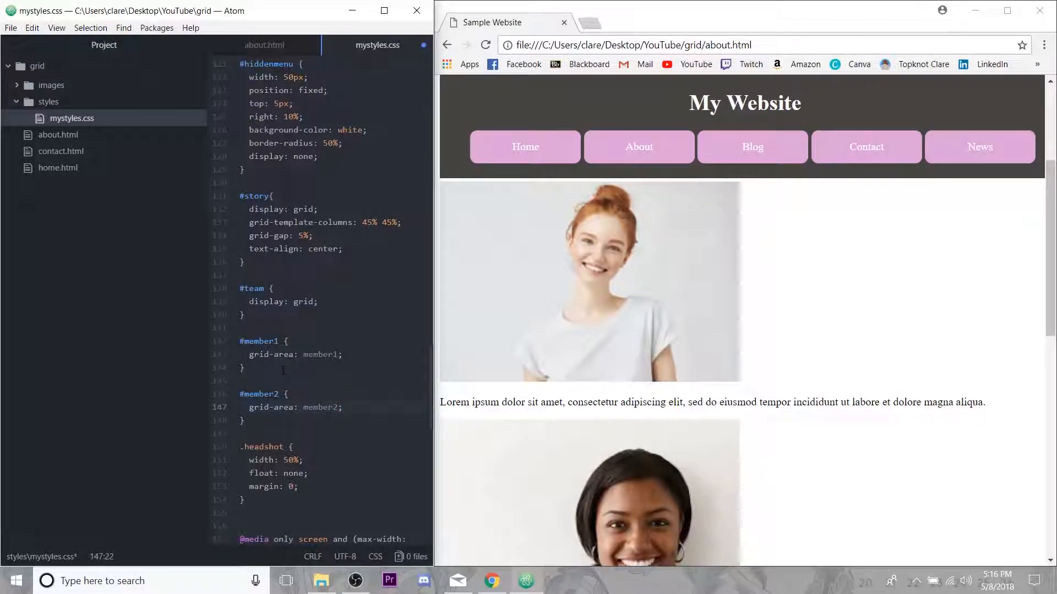
# - Add #member3 and #member4 rules with grid-area member3 and member4
pyautogui.click(342, 407)
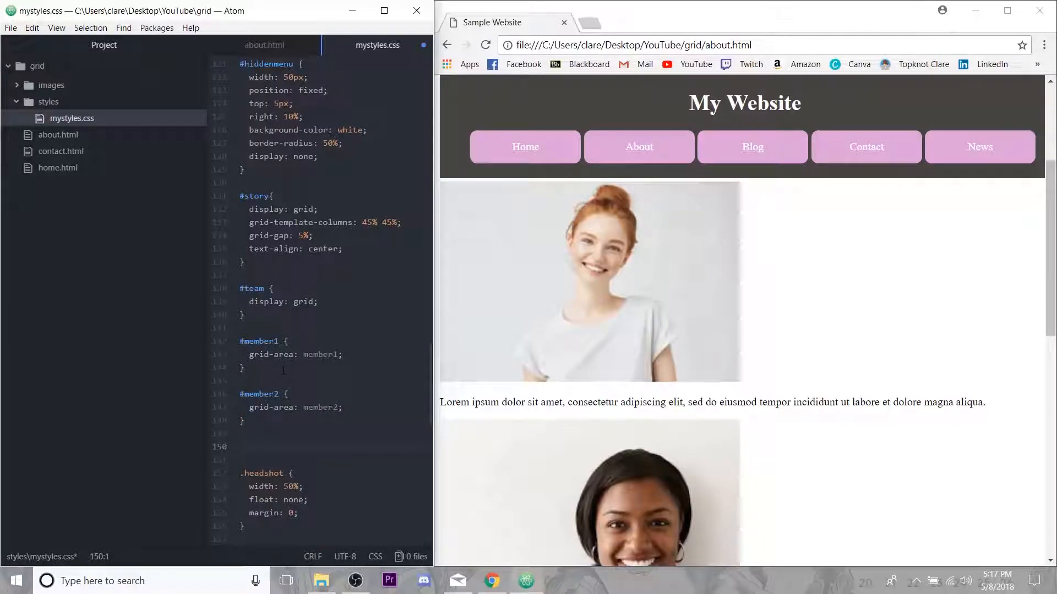
pyautogui.click(240, 446)
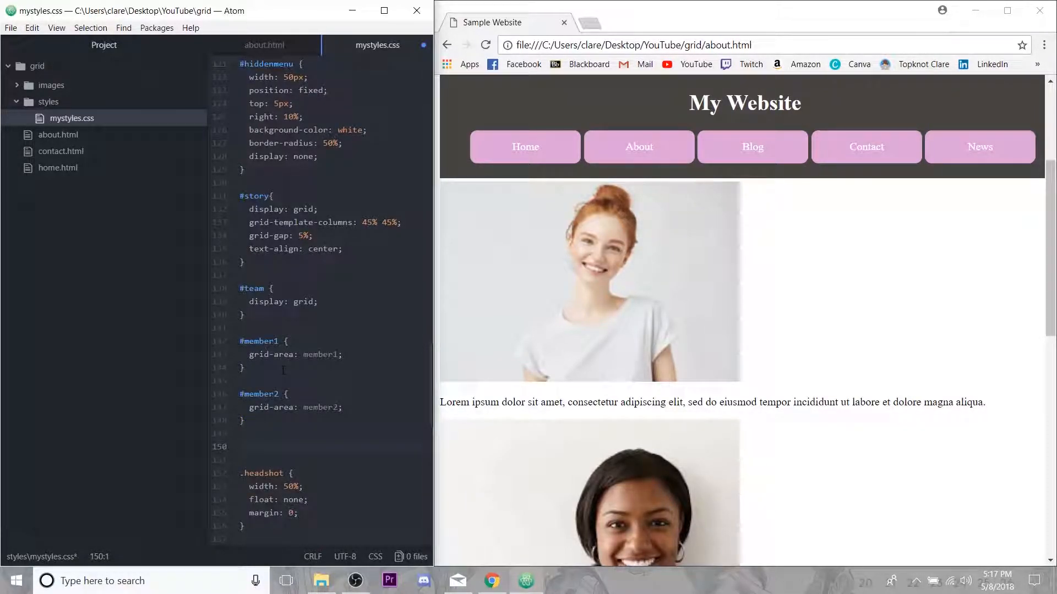
pyautogui.write('#member3 {')
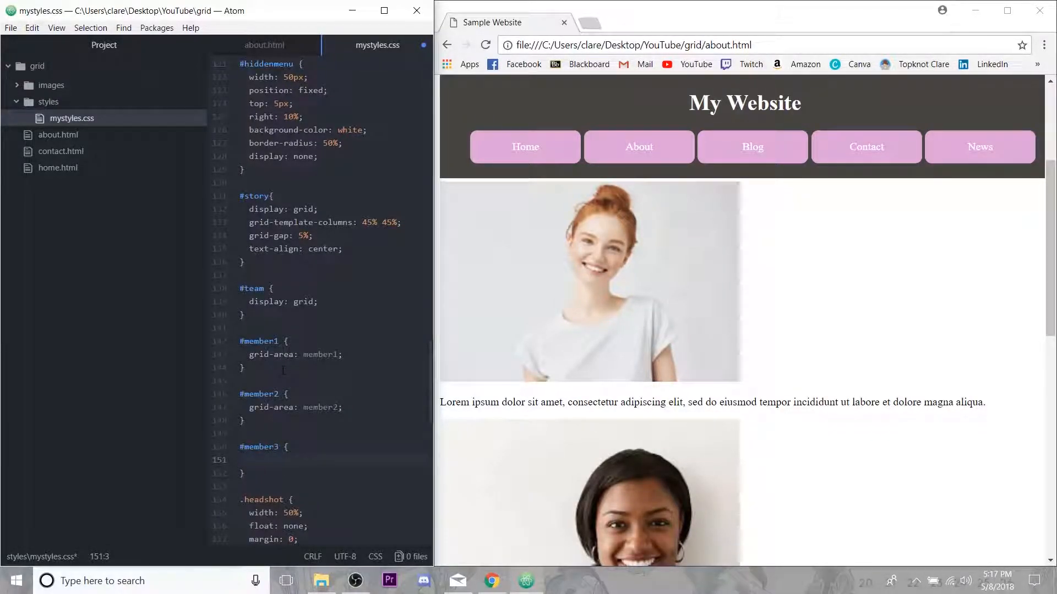
pyautogui.write('grid-area: member3;')
pyautogui.write('#')
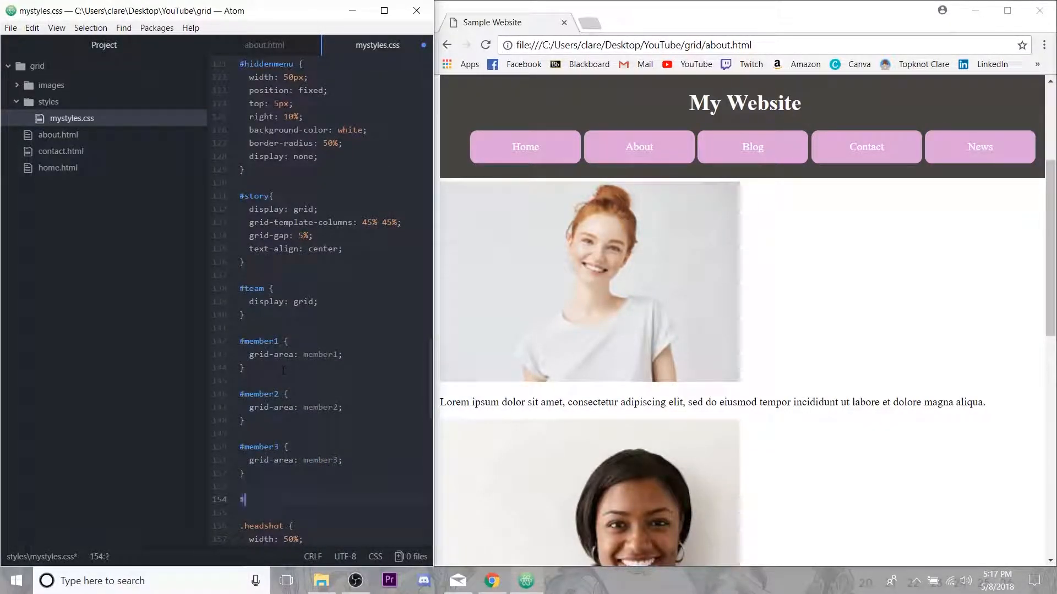
pyautogui.write('member')
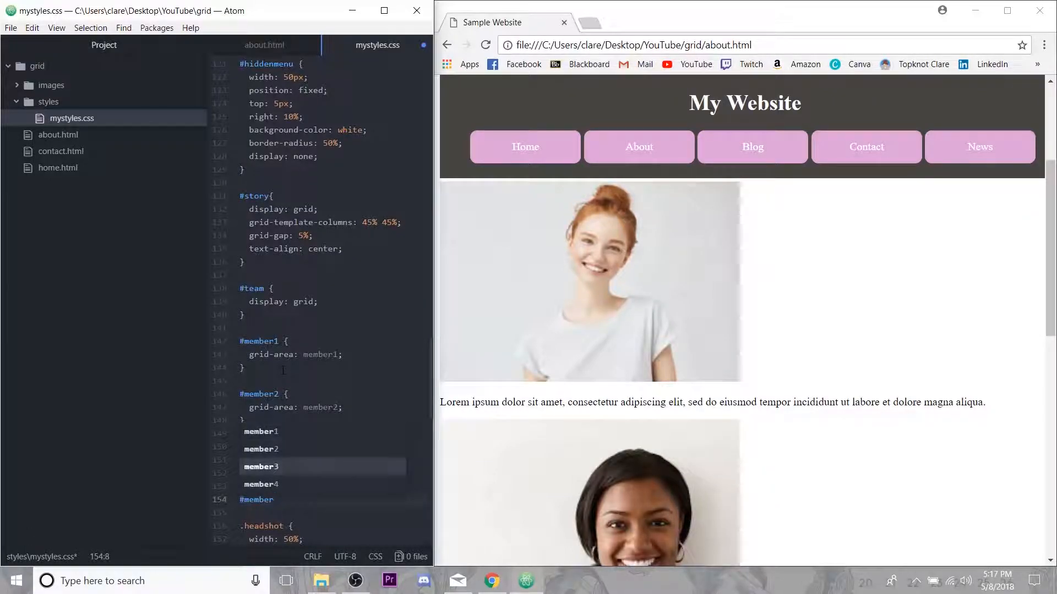
pyautogui.write('grid-area: member4;')
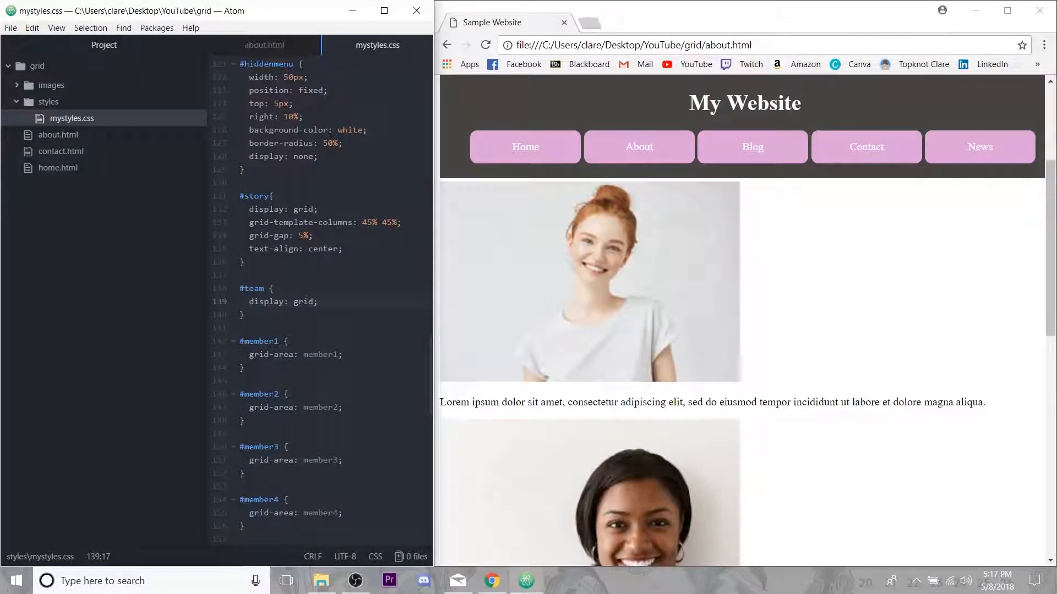
pyautogui.moveTo(264, 44)
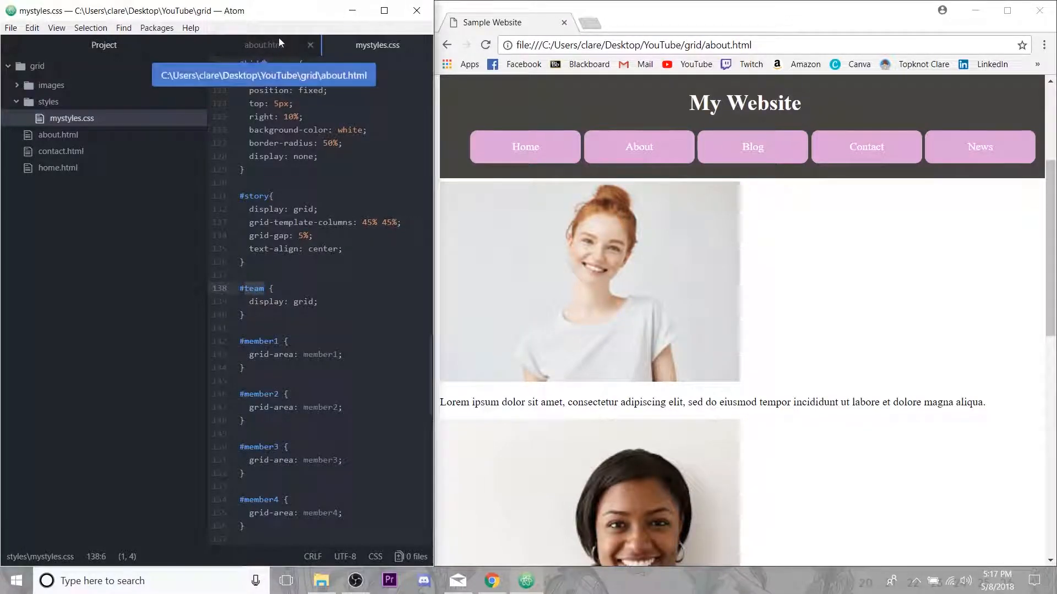
# - Add grid-template-areas with empty quoted rows to #team, checking the team markup in about.html
pyautogui.write('grid-template-areas:')
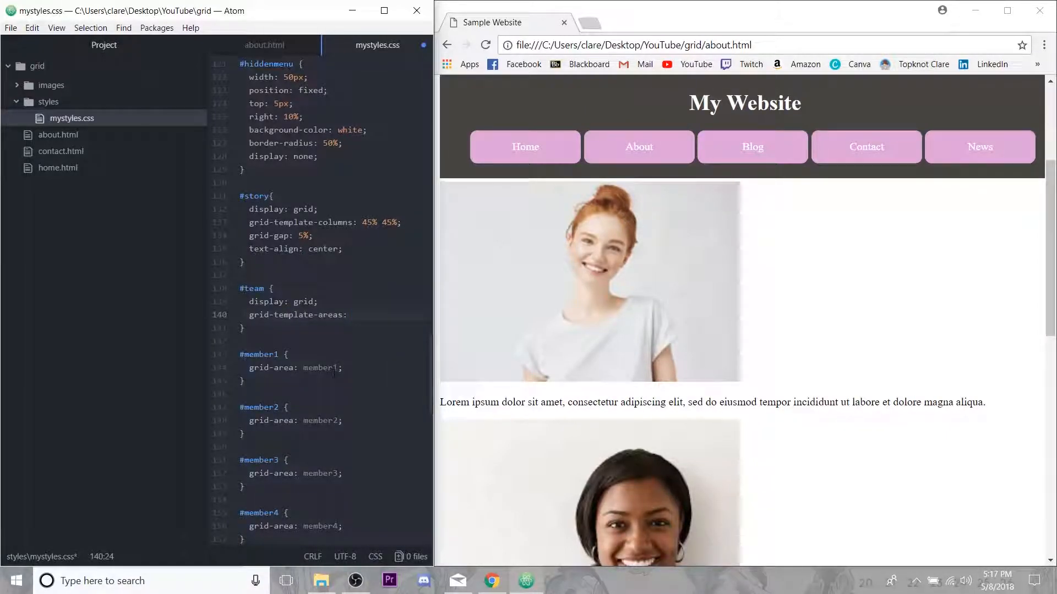
pyautogui.write("''")
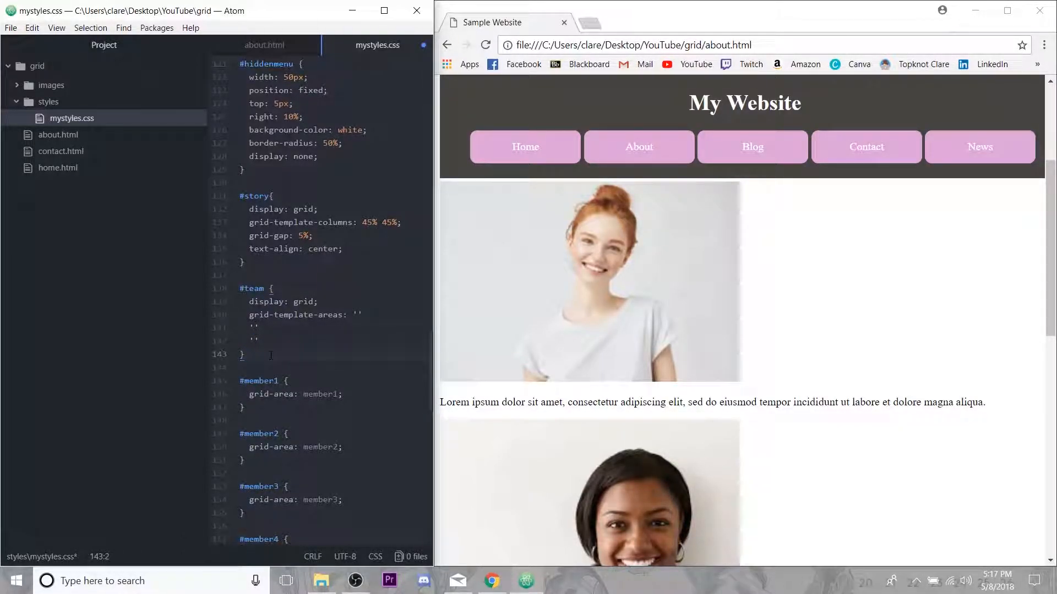
pyautogui.click(264, 46)
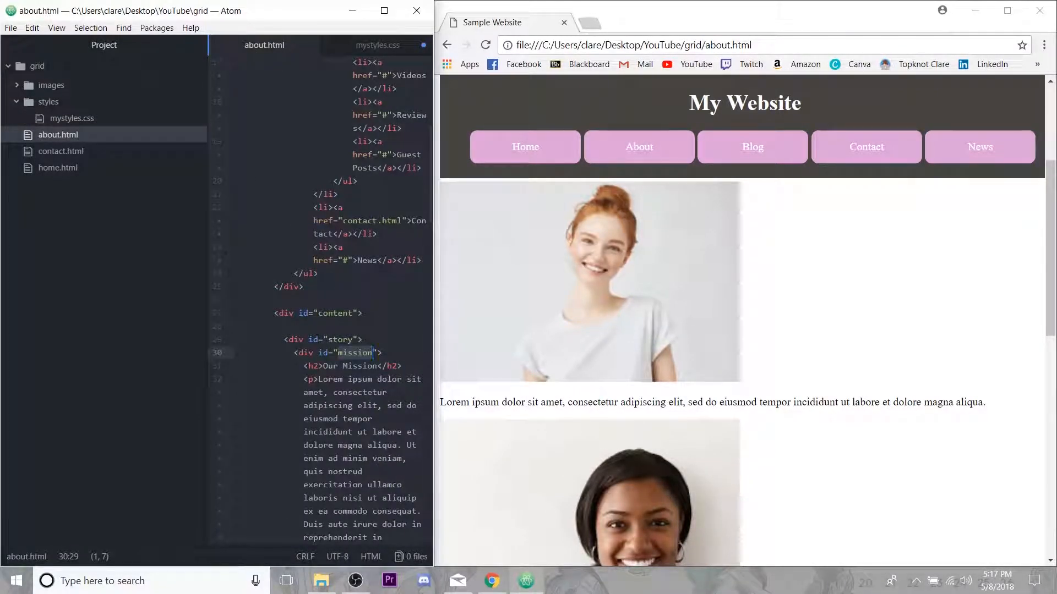
pyautogui.scroll(-3)
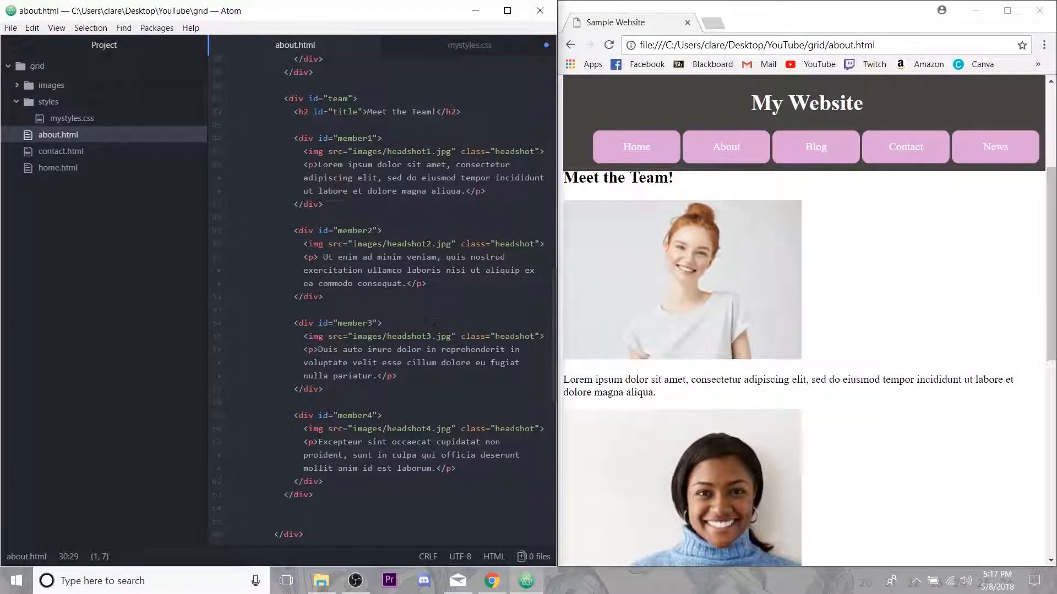
pyautogui.click(469, 44)
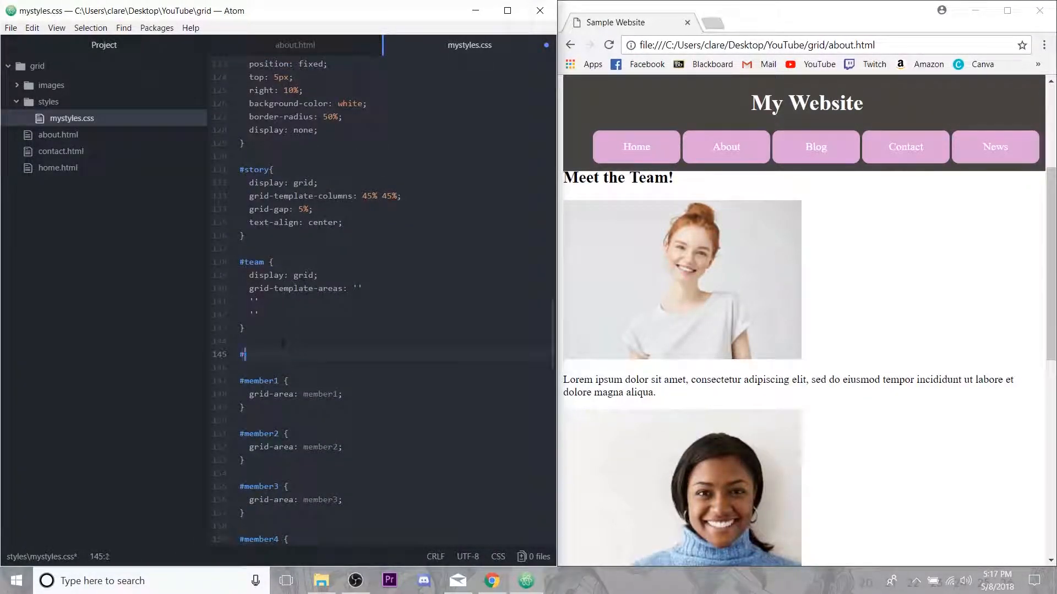
# - Fill the template rows with 'title title' 'member1 member2' 'member3 member4'
pyautogui.write('grid-area: titel')
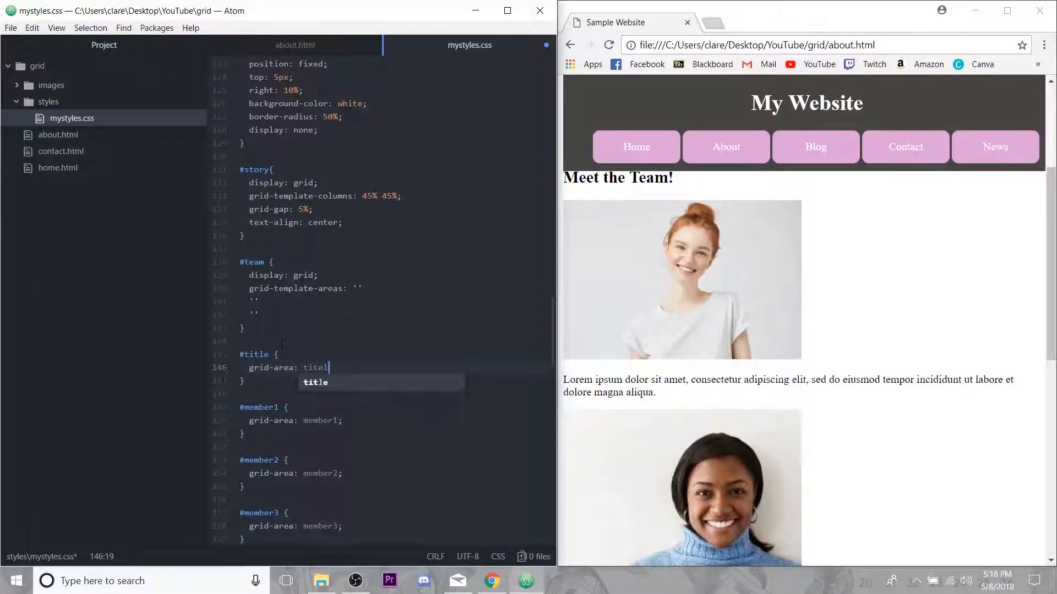
pyautogui.write(';')
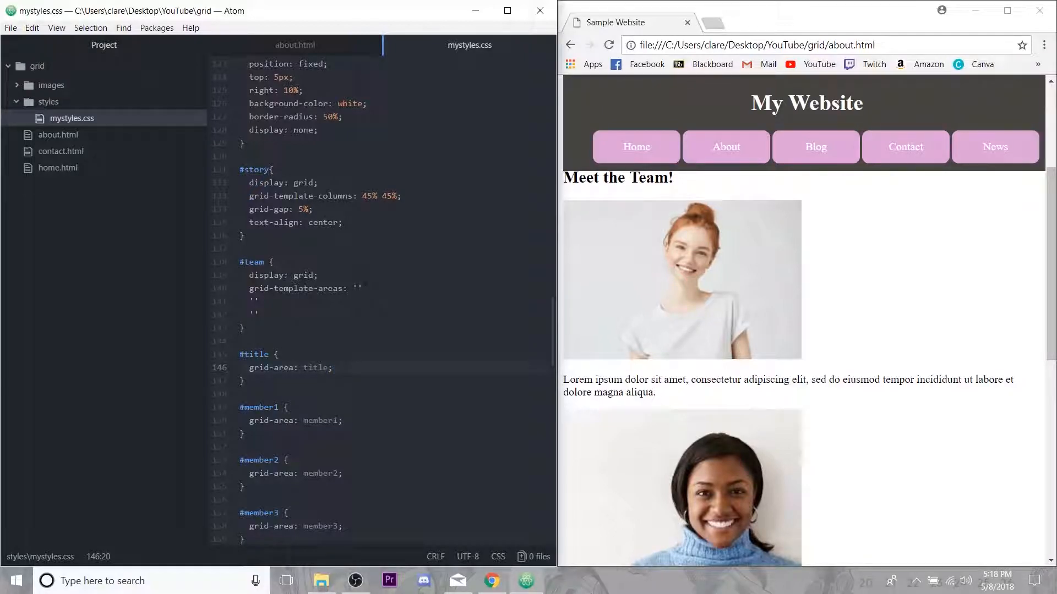
pyautogui.click(450, 292)
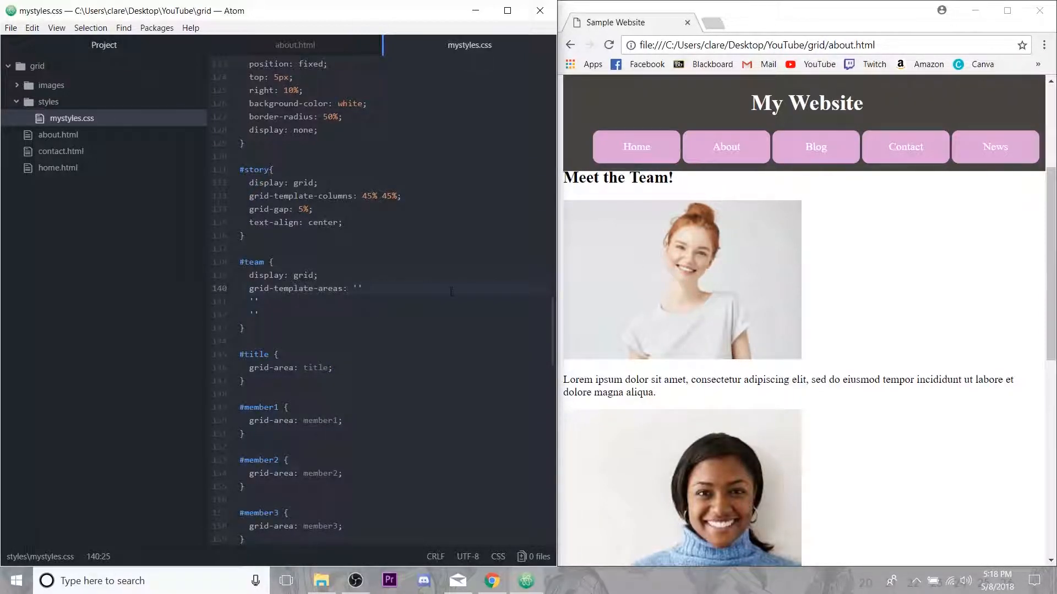
pyautogui.write('title')
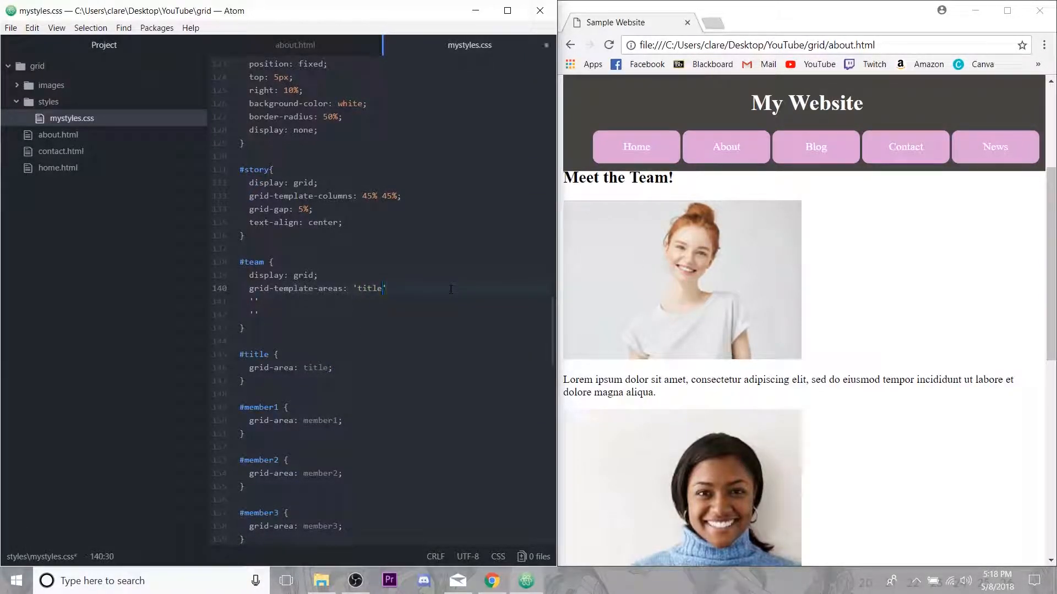
pyautogui.write('title')
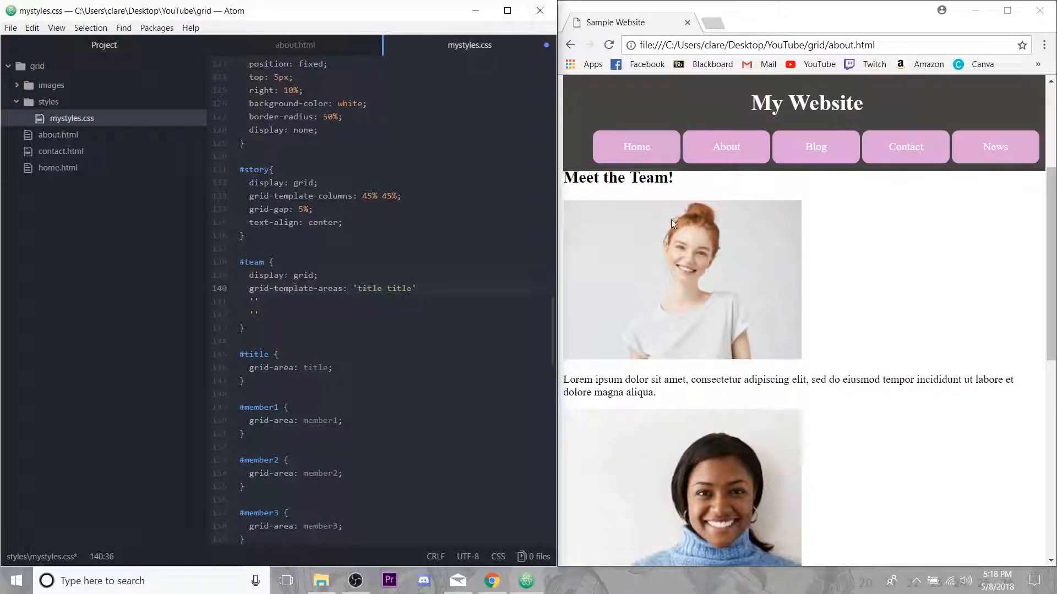
pyautogui.click(411, 289)
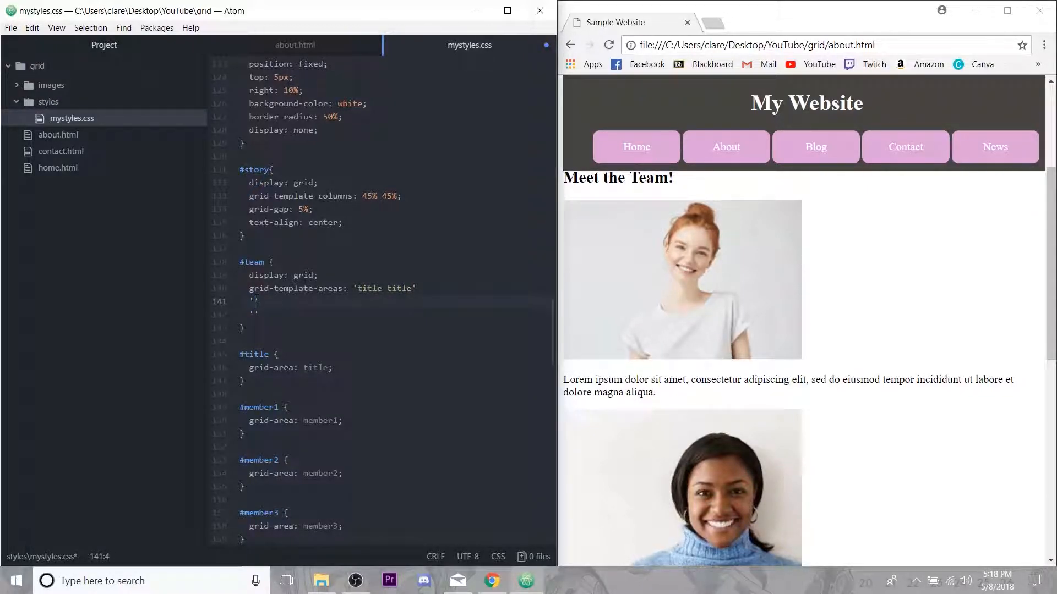
pyautogui.write('member1')
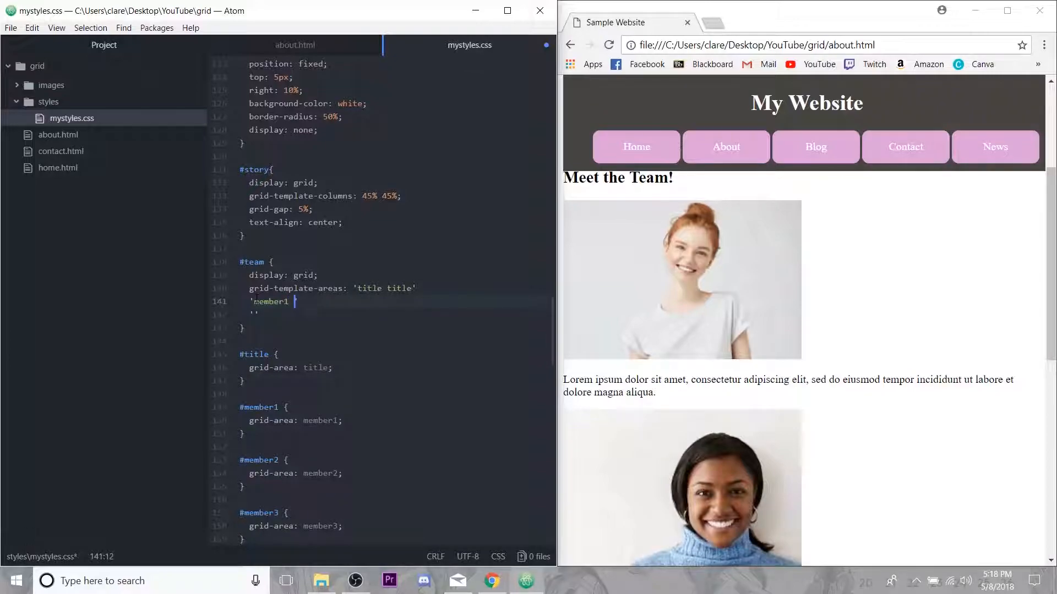
pyautogui.write('member2')
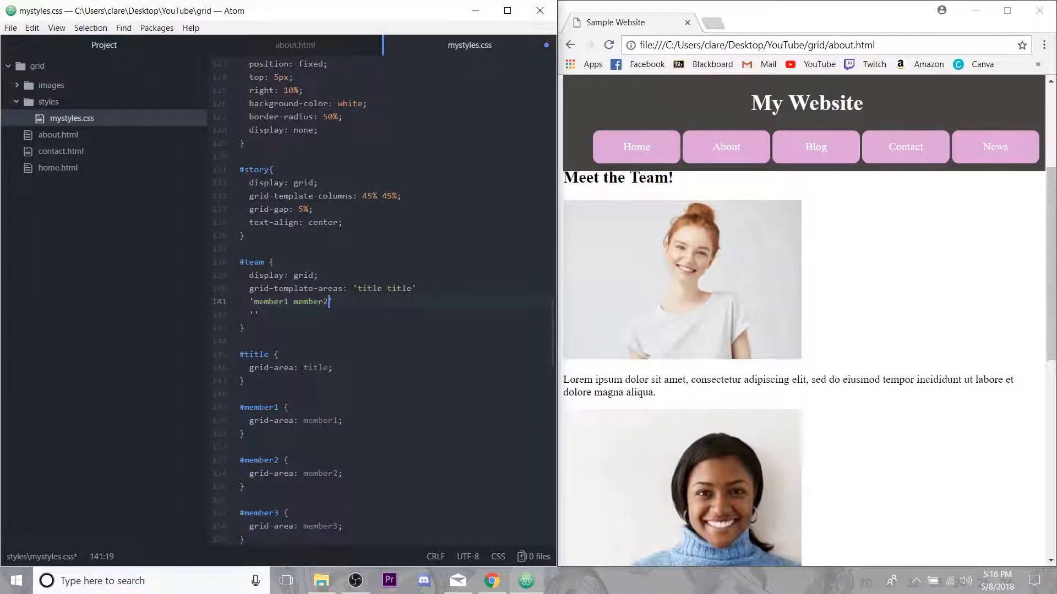
pyautogui.write("'member3")
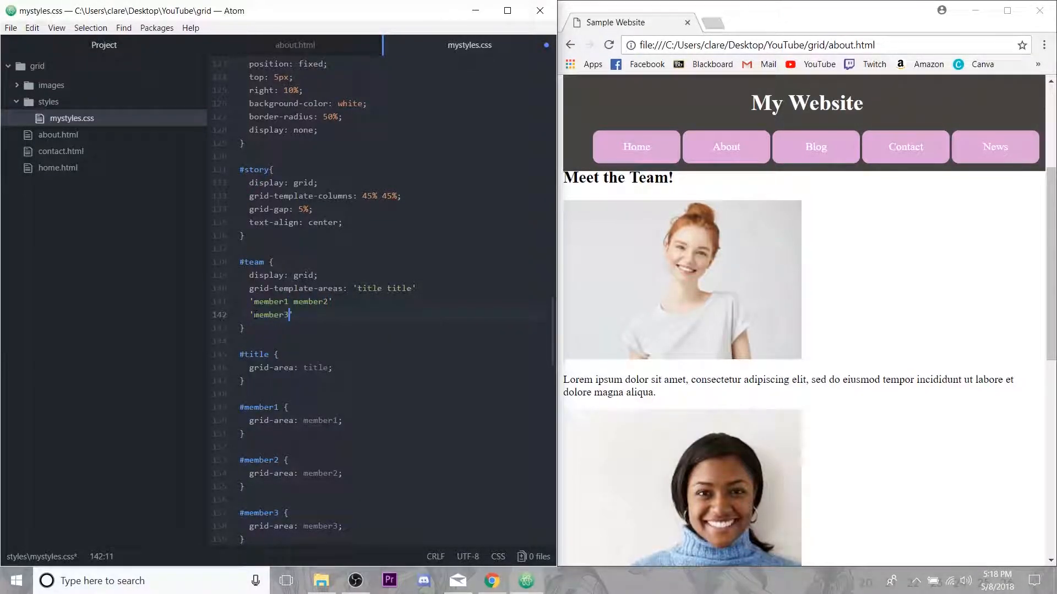
pyautogui.write("member4'")
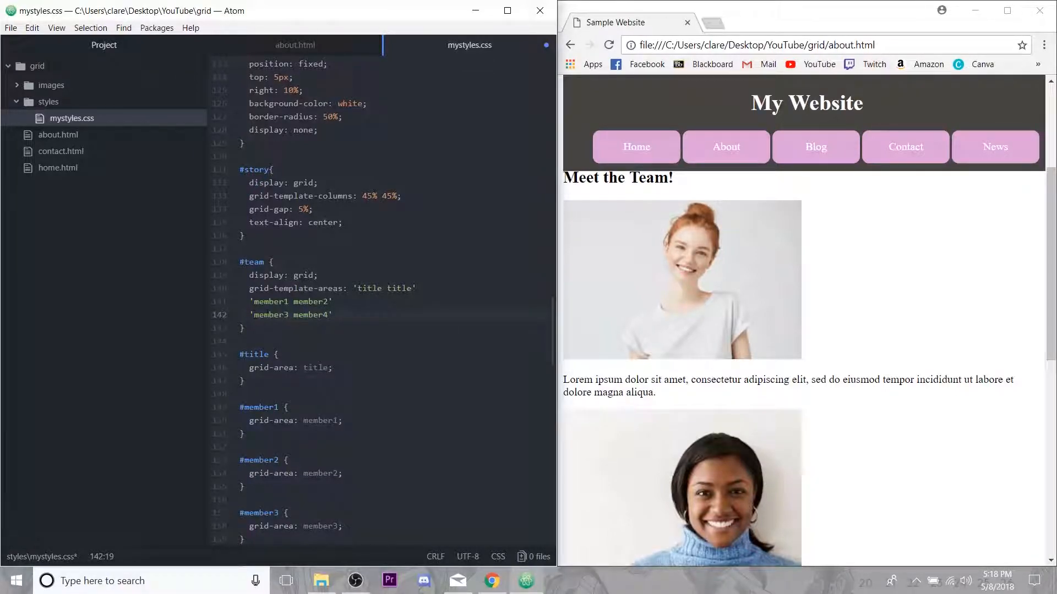
pyautogui.write(';')
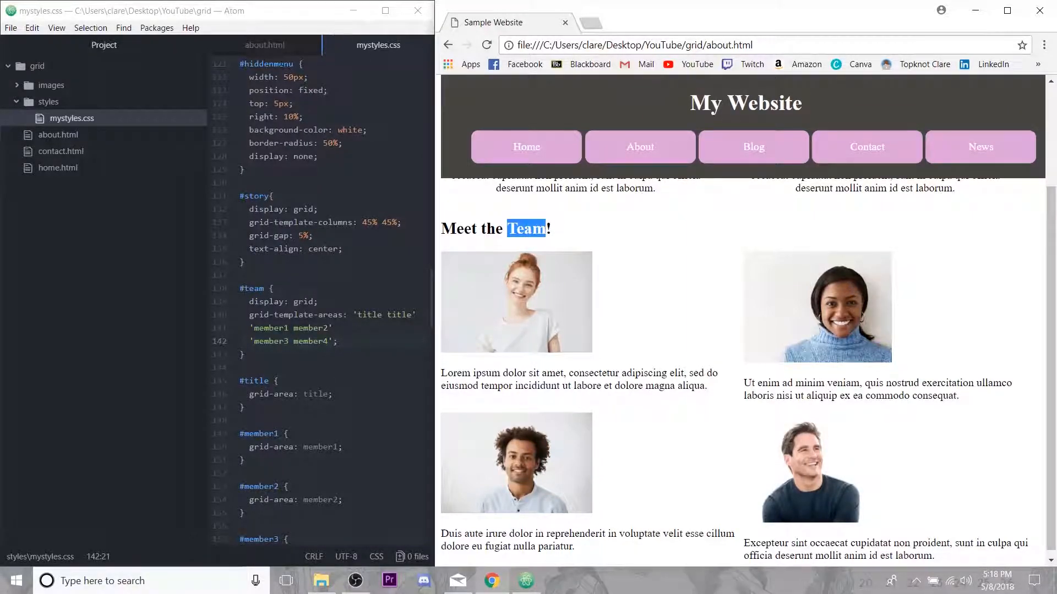
# - Check the heading id in about.html and add a #title rule with centred text
pyautogui.click(264, 45)
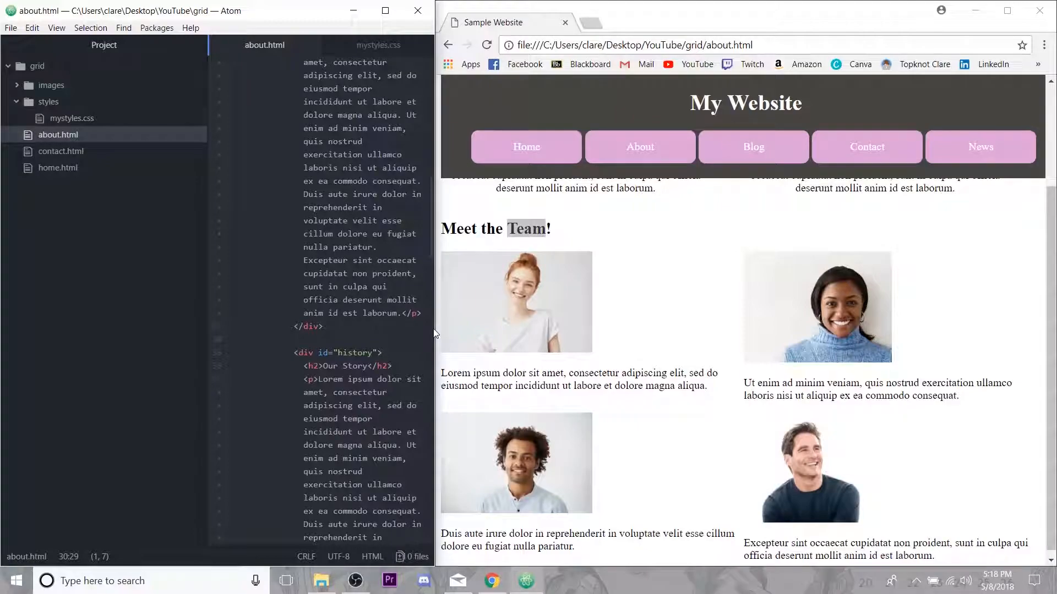
pyautogui.click(378, 46)
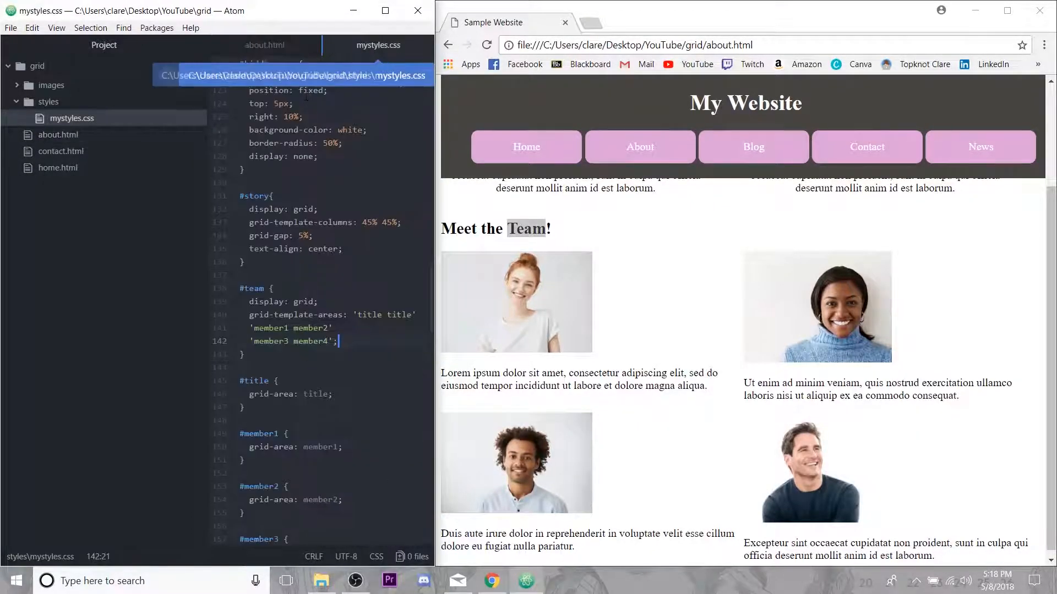
pyautogui.write('text-align: center;')
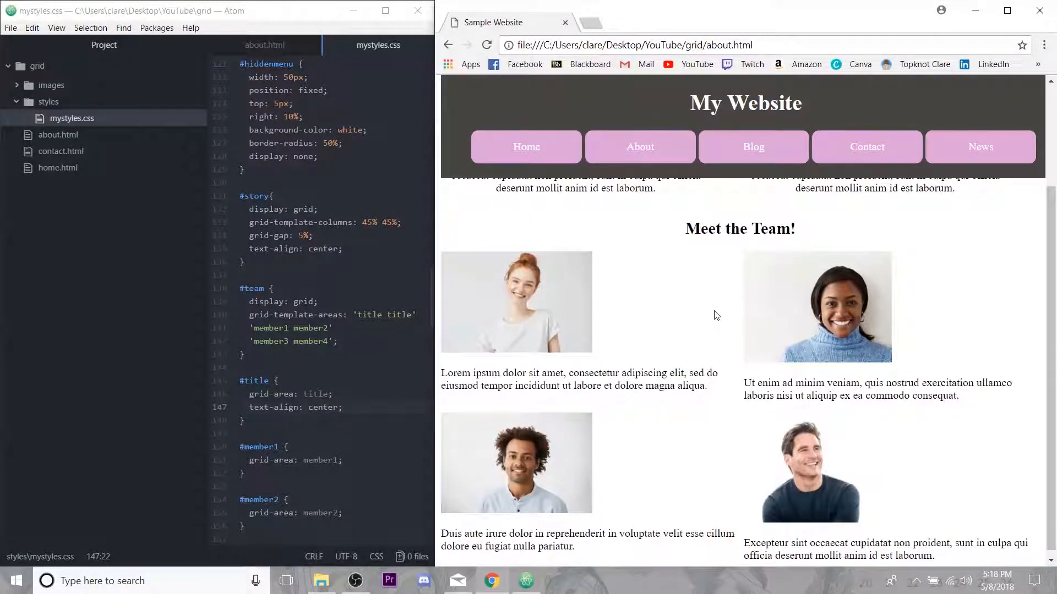
pyautogui.scroll(3)
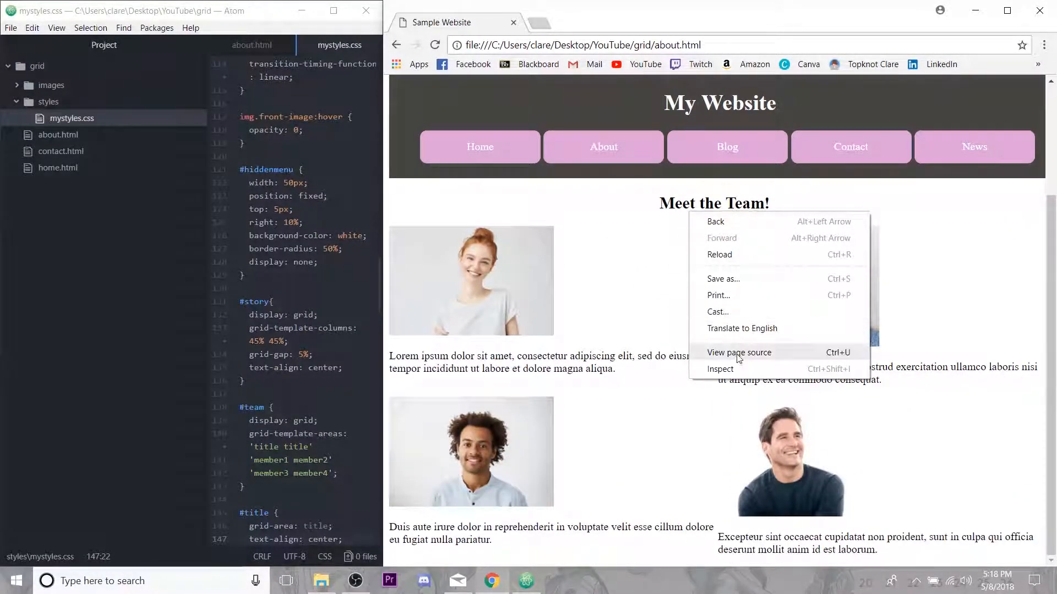
# - Inspect div#team's grid overlay in Chrome DevTools, then close DevTools
pyautogui.click(684, 207)
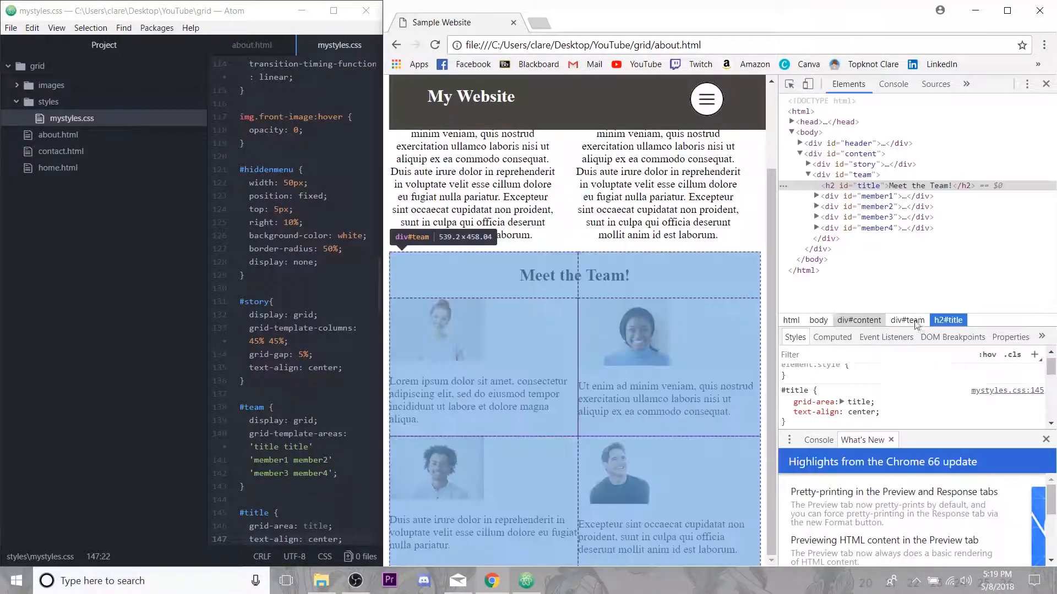
pyautogui.moveTo(948, 319)
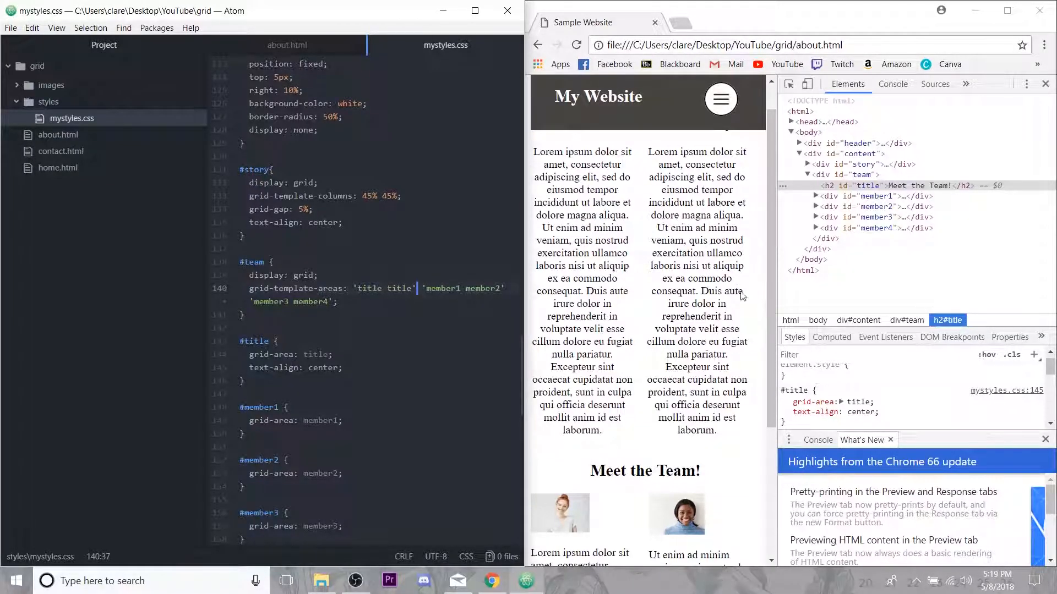
pyautogui.click(1045, 83)
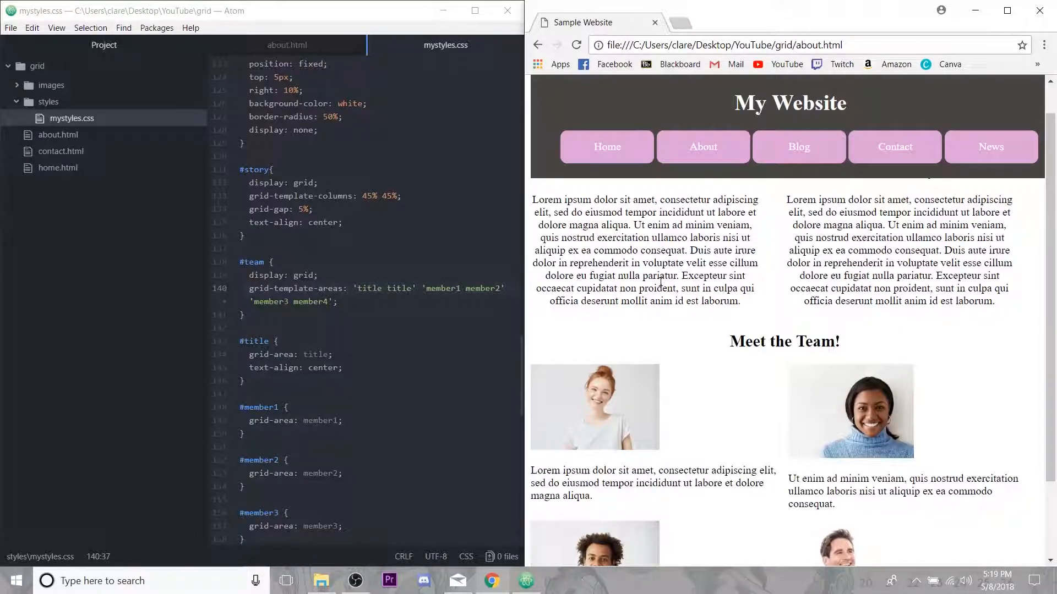
pyautogui.scroll(3)
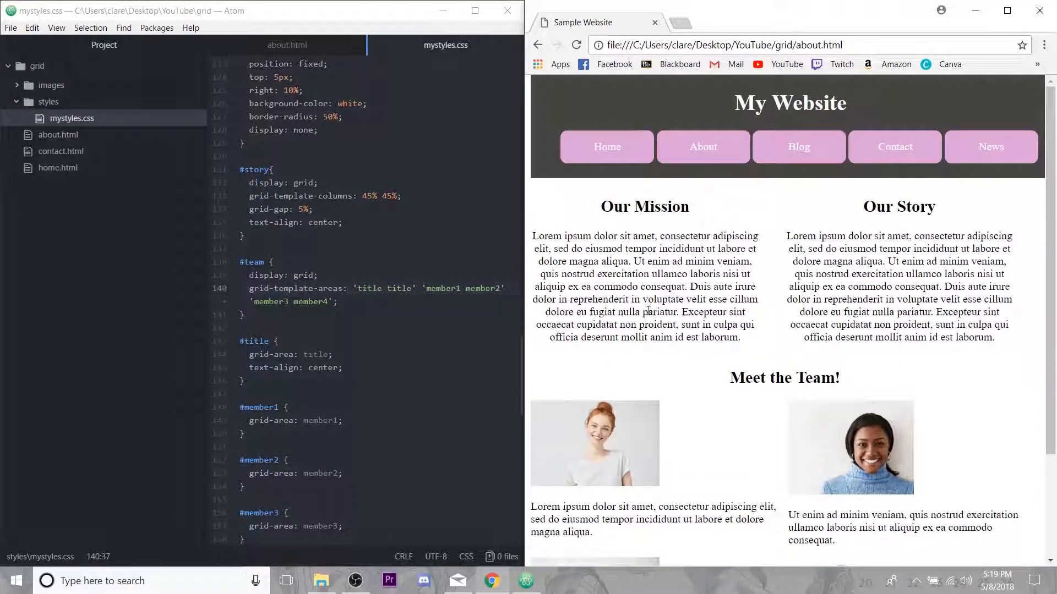
pyautogui.scroll(-3)
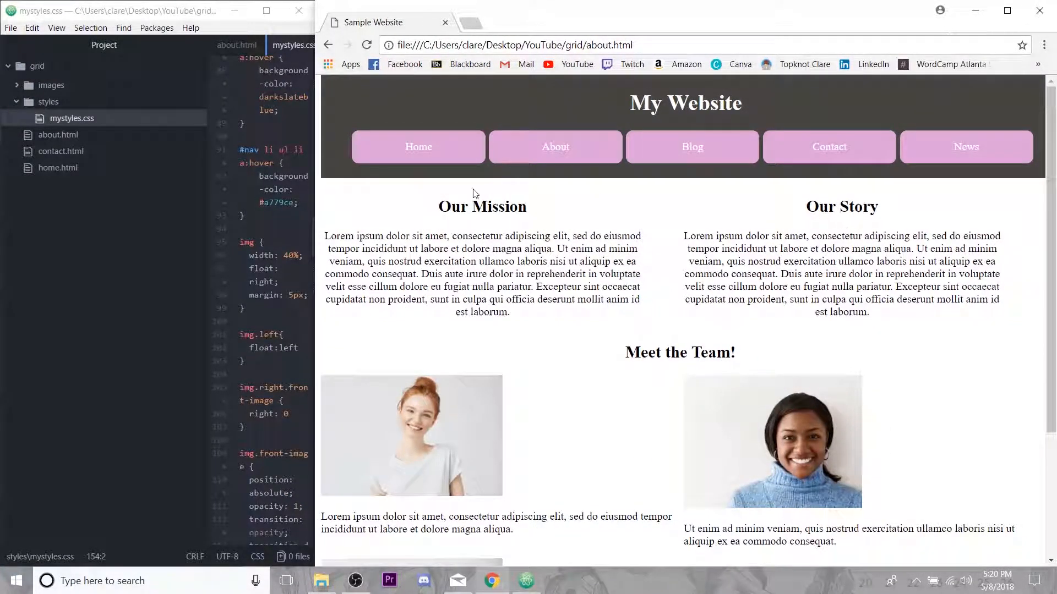
pyautogui.moveTo(778, 204)
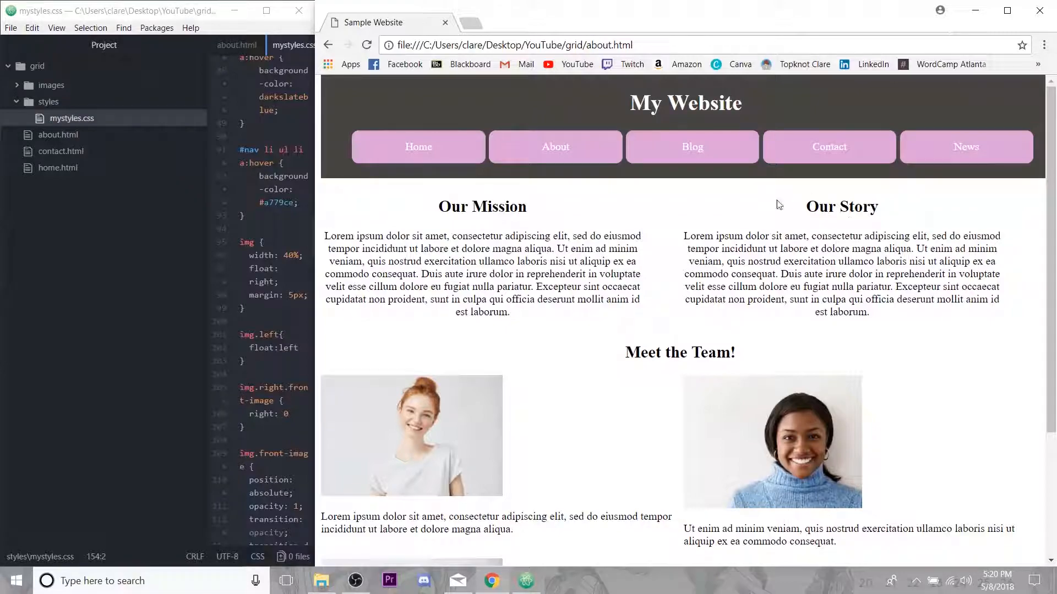
pyautogui.moveTo(679, 261)
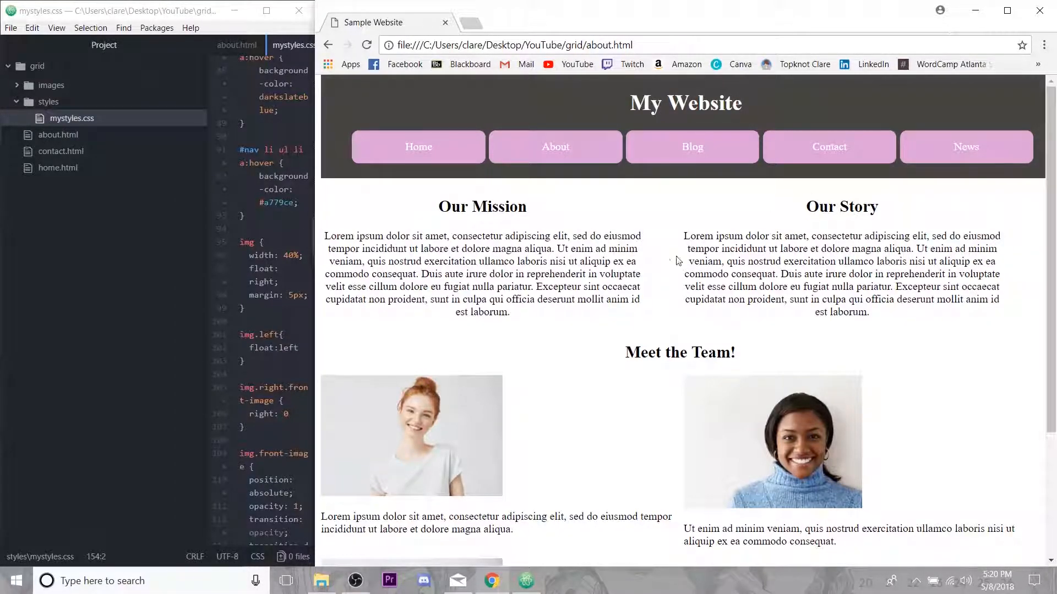
pyautogui.scroll(-3)
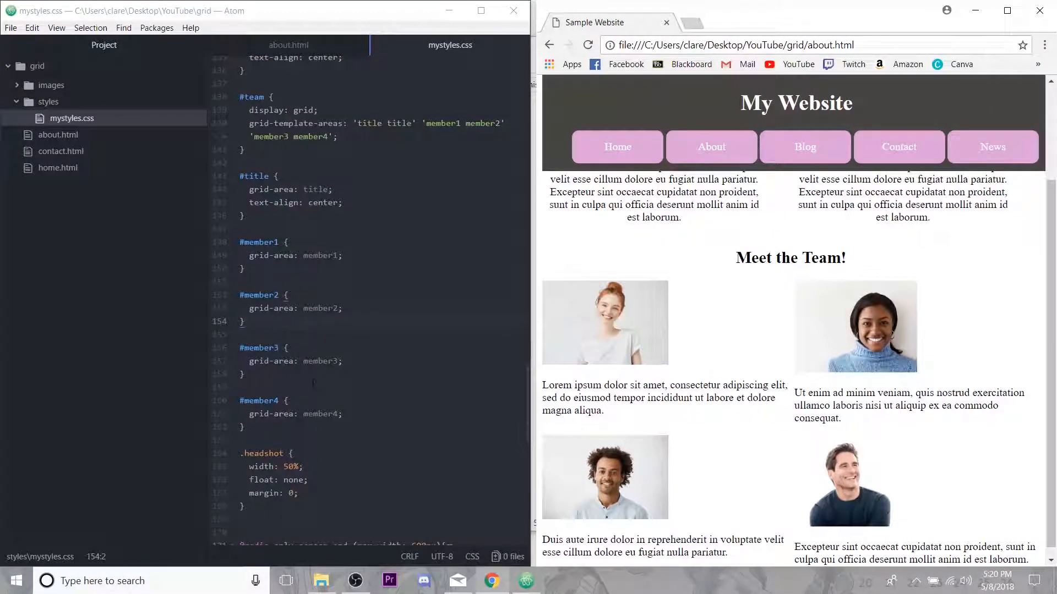
# - Put 'title title', 'member1 member2' and 'member3 member4' on separate template lines
pyautogui.click(417, 123)
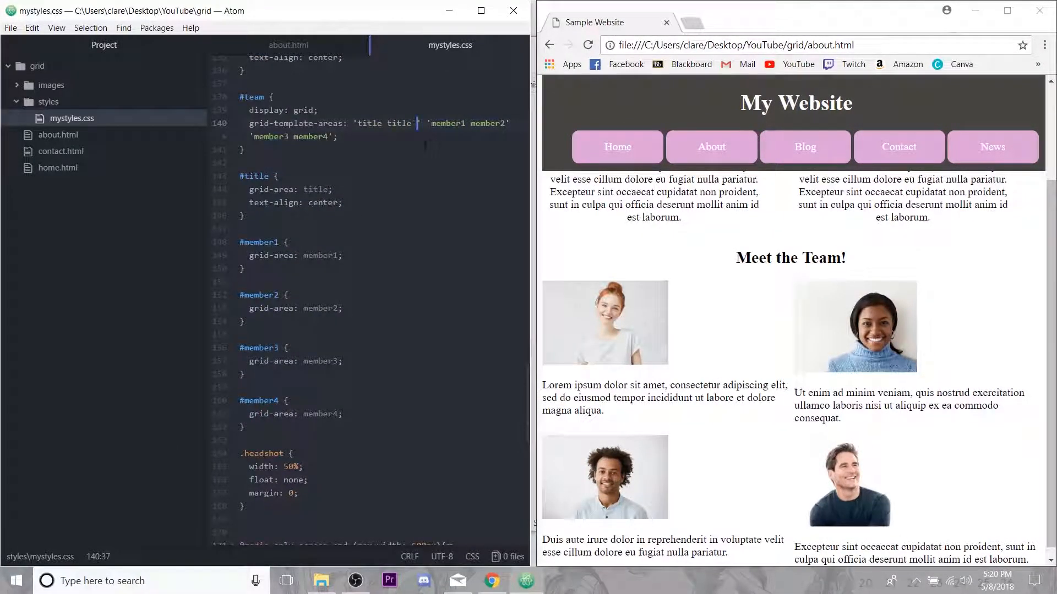
pyautogui.write("title title title'")
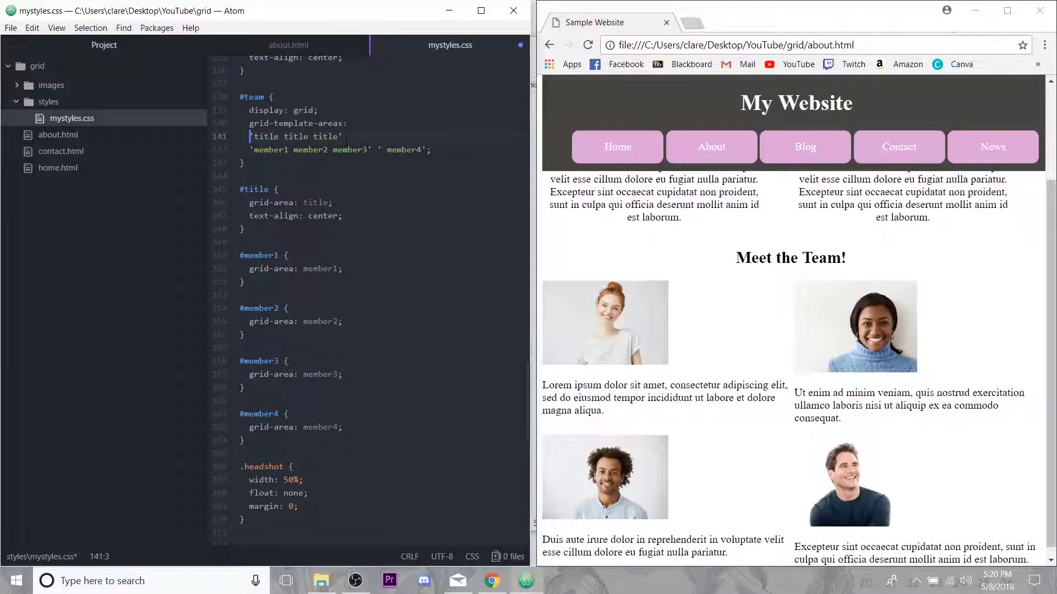
pyautogui.press('Enter')
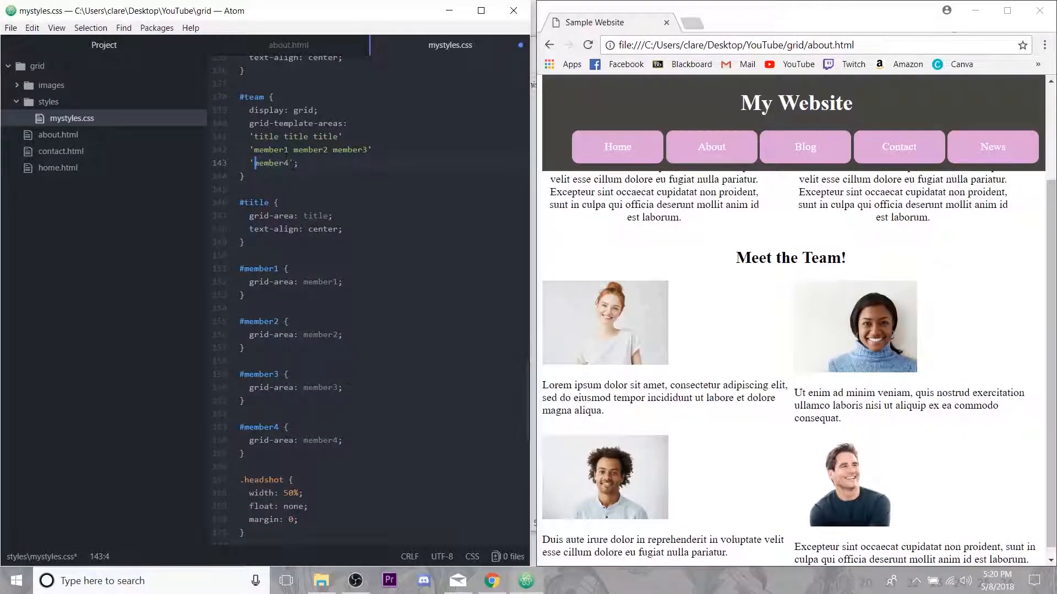
pyautogui.write('member4 member4')
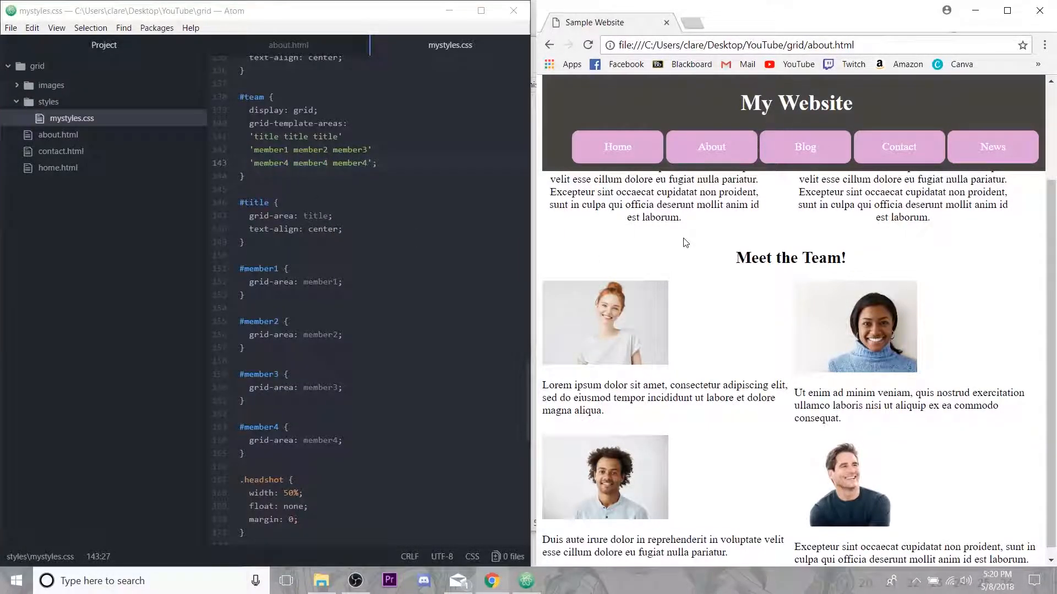
pyautogui.scroll(-3)
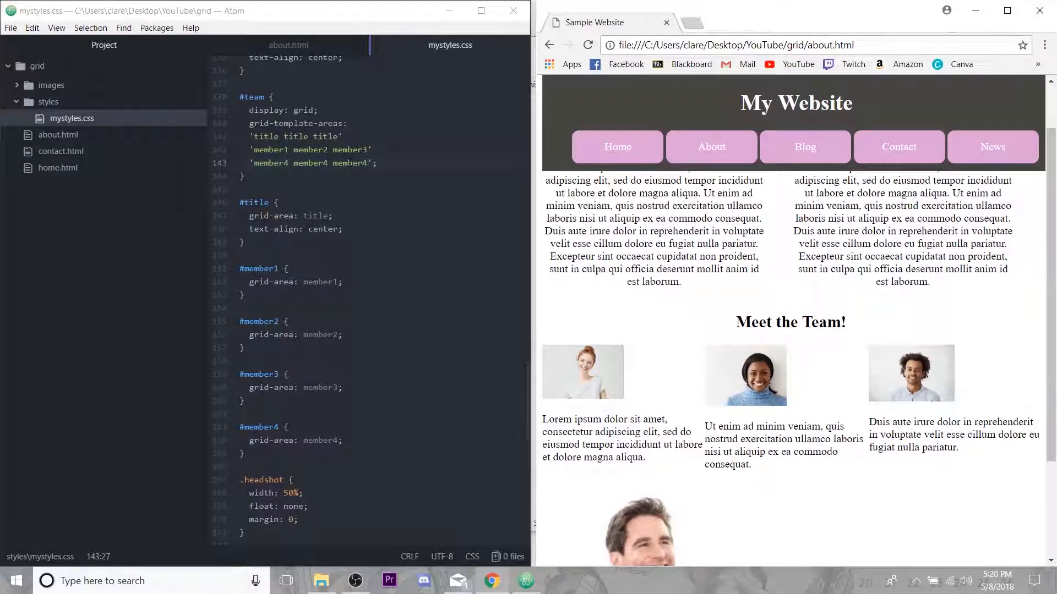
pyautogui.click(340, 149)
pyautogui.write('3')
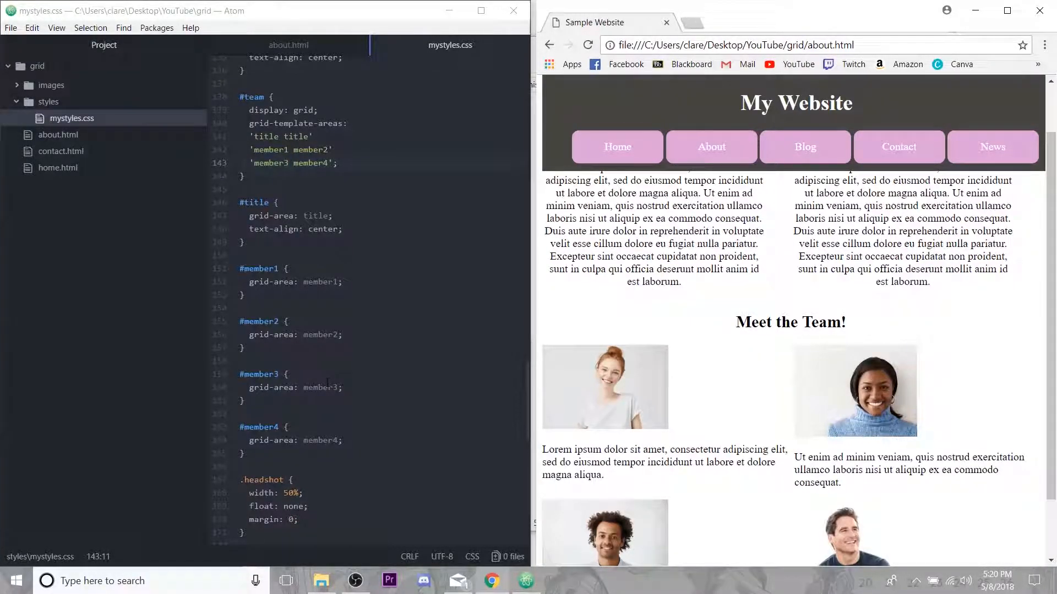
pyautogui.scroll(3)
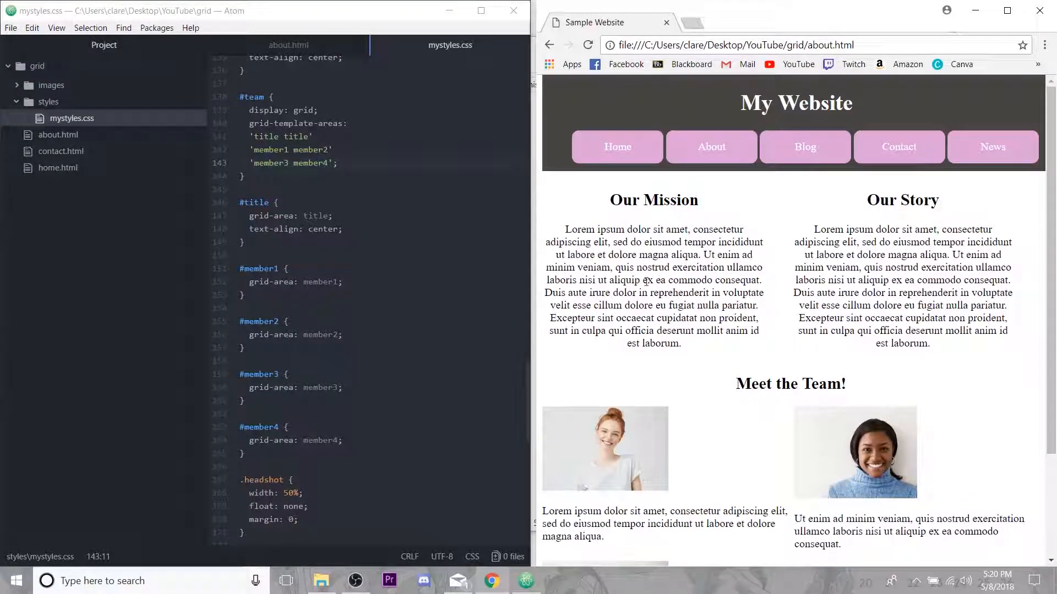
# - Start a '#story h2, #team h2' rule below #member4
pyautogui.scroll(-3)
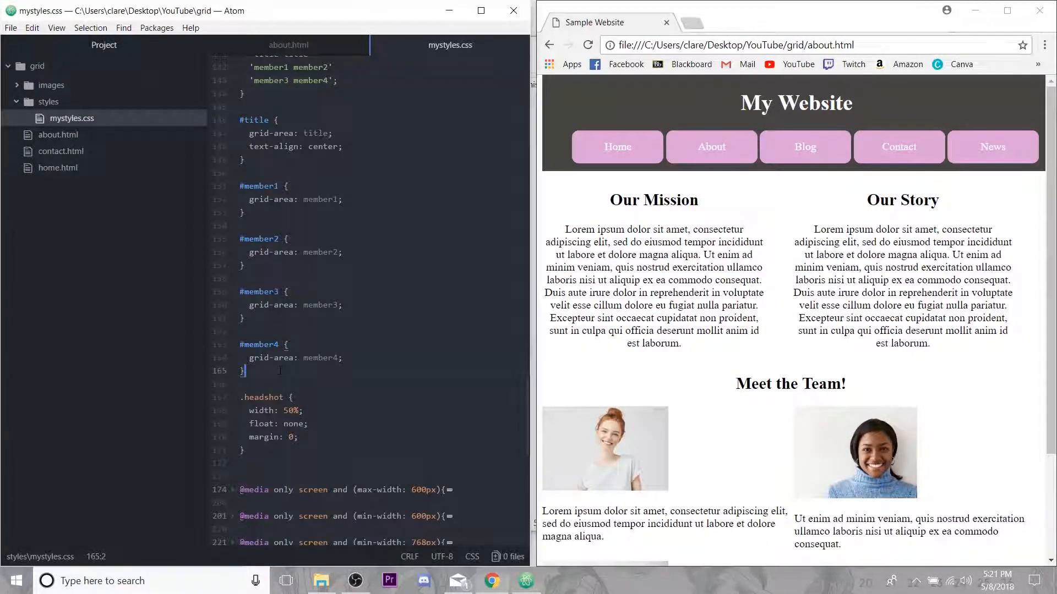
pyautogui.write('#story h2, #')
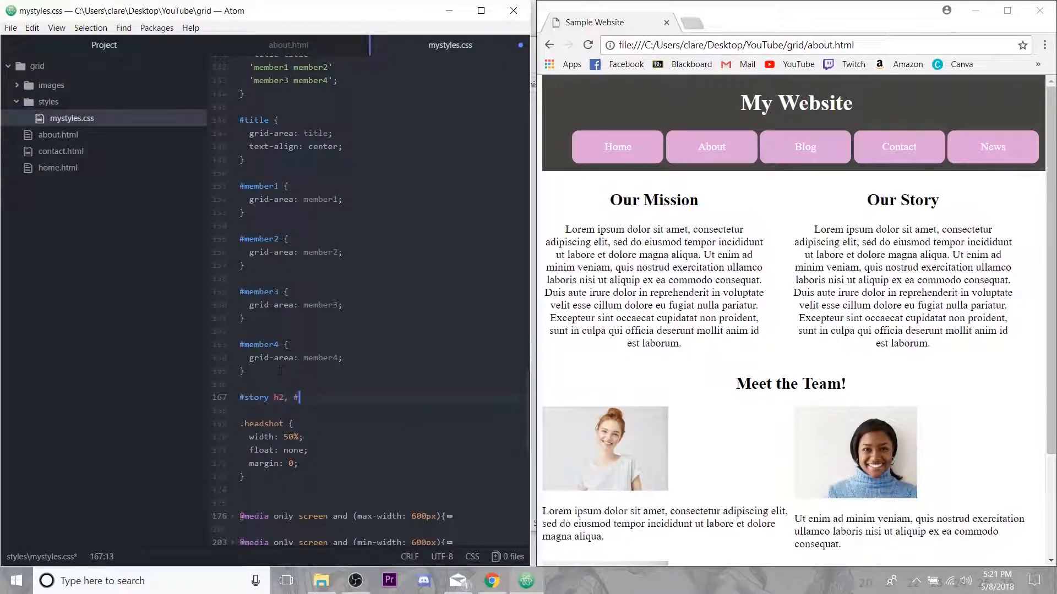
pyautogui.write('team h2 {')
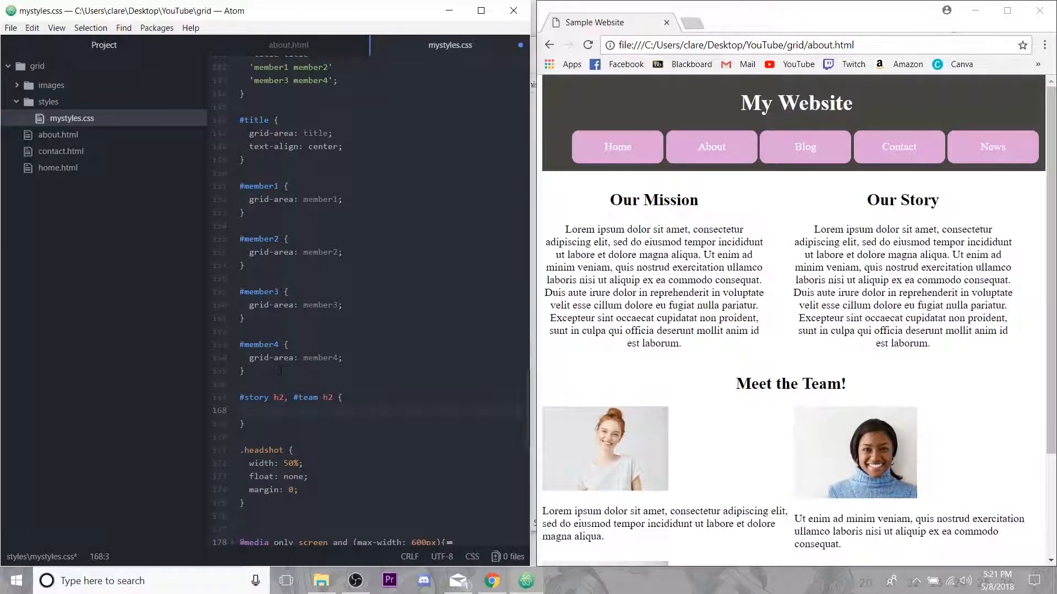
pyautogui.click(252, 411)
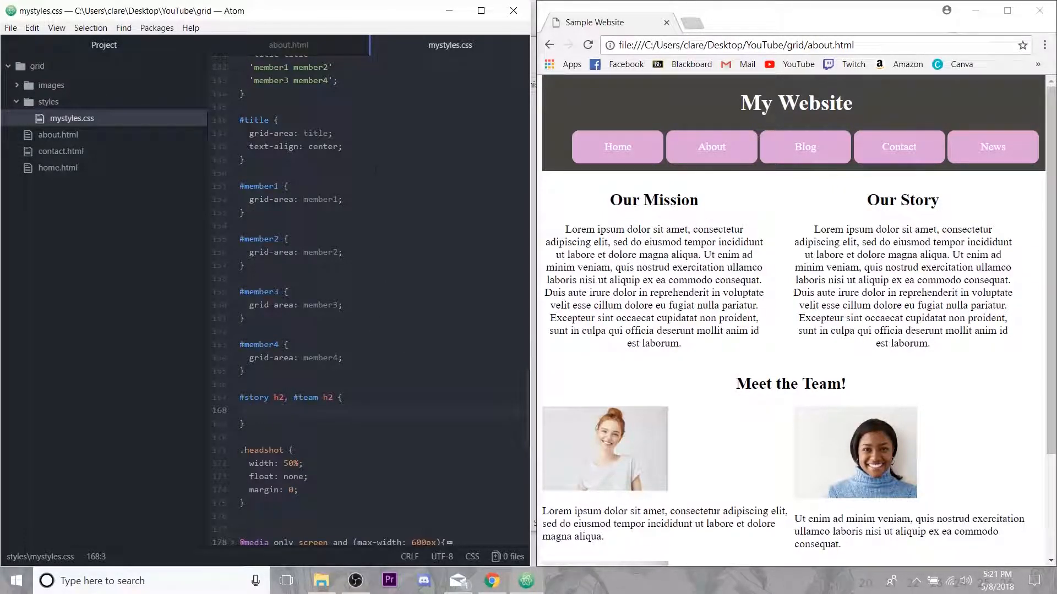
# - Open contact.html and its browser page, then find the form's border declaration in mystyles.css
pyautogui.click(61, 151)
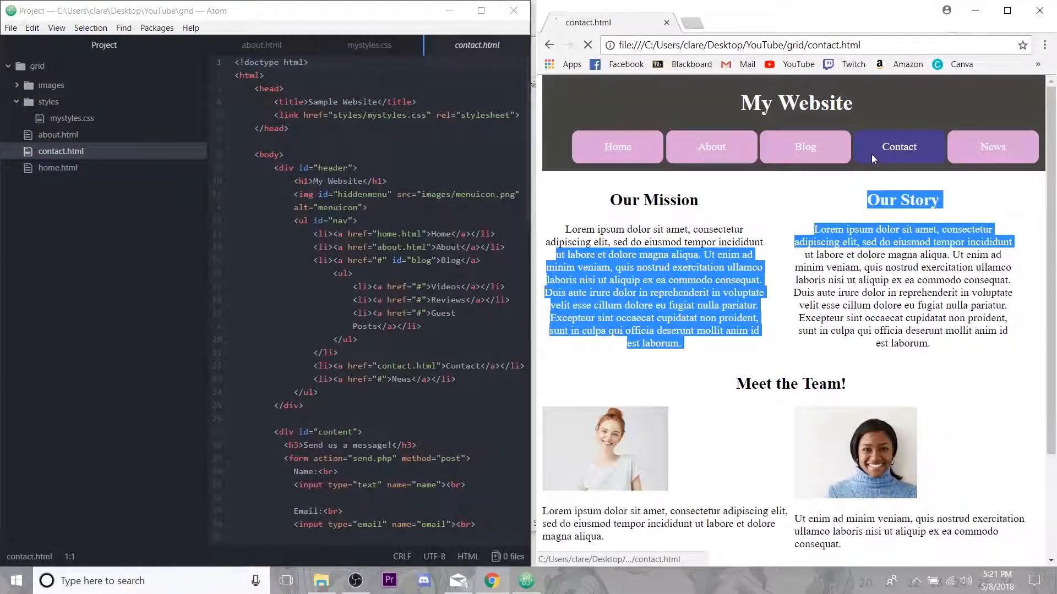
pyautogui.click(588, 45)
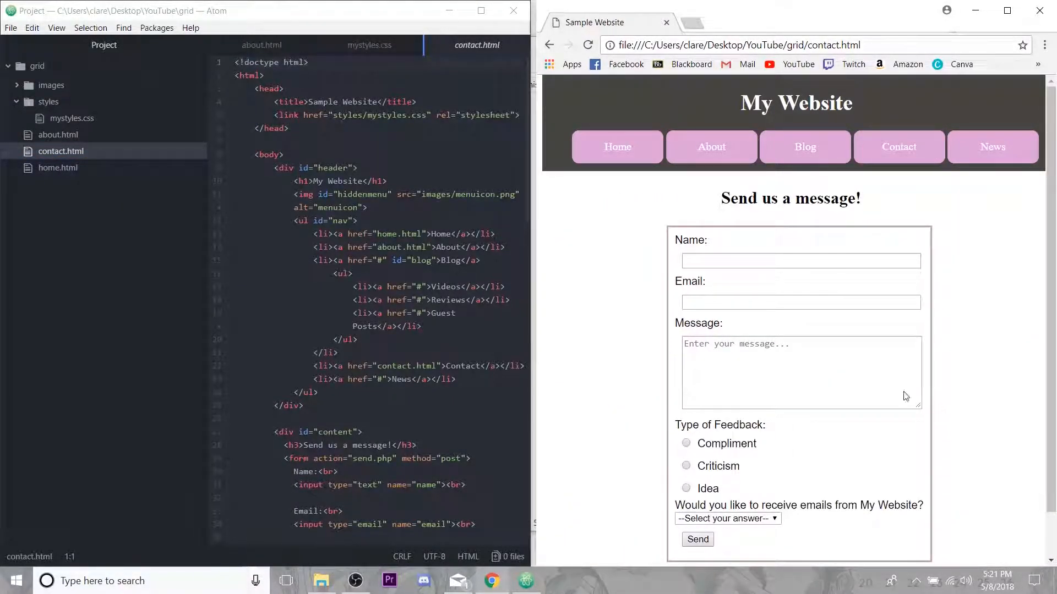
pyautogui.click(369, 45)
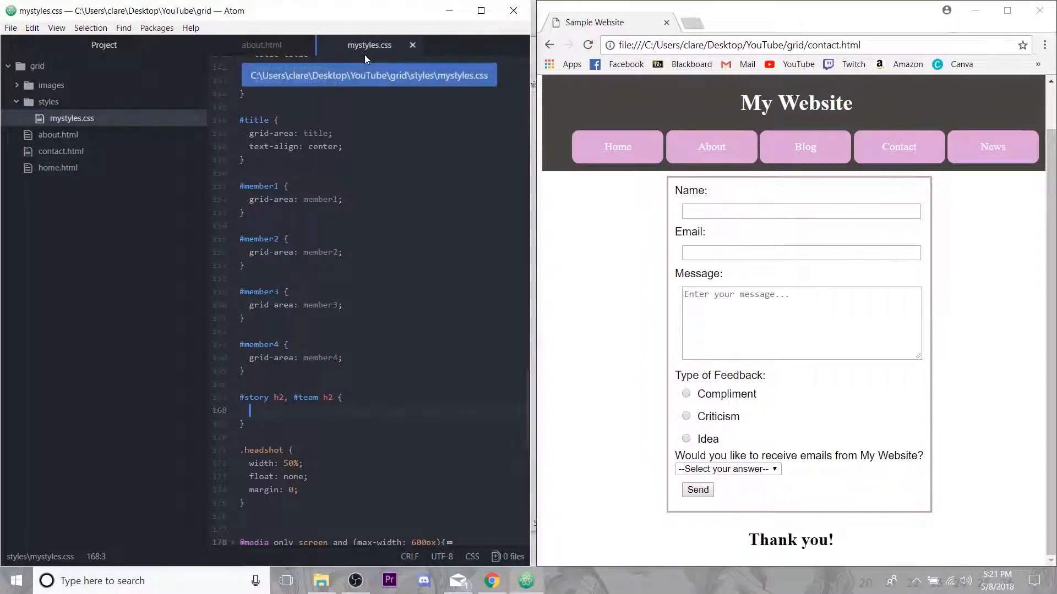
pyautogui.scroll(3)
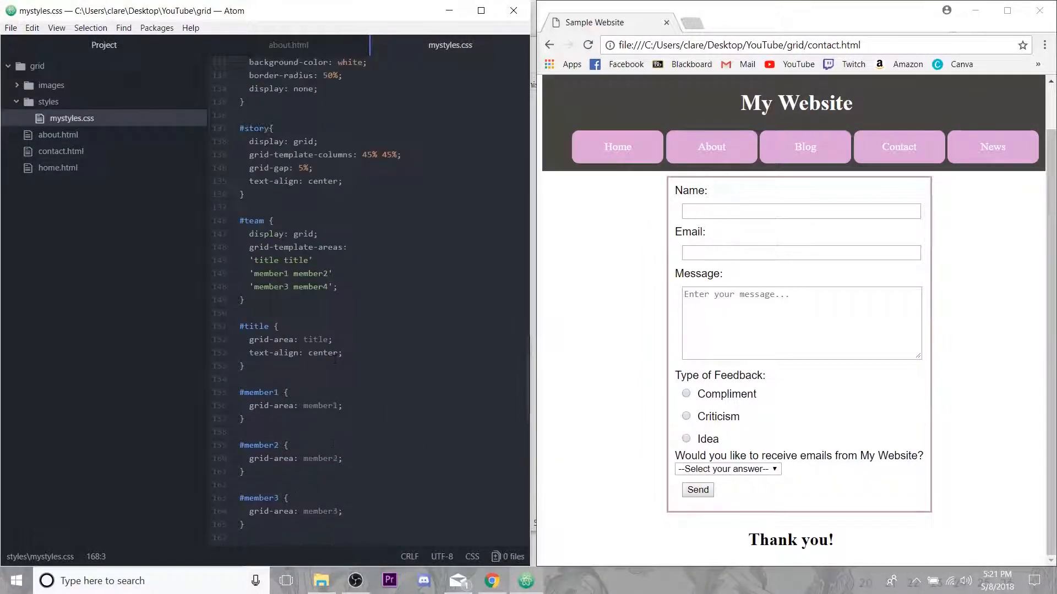
pyautogui.scroll(3)
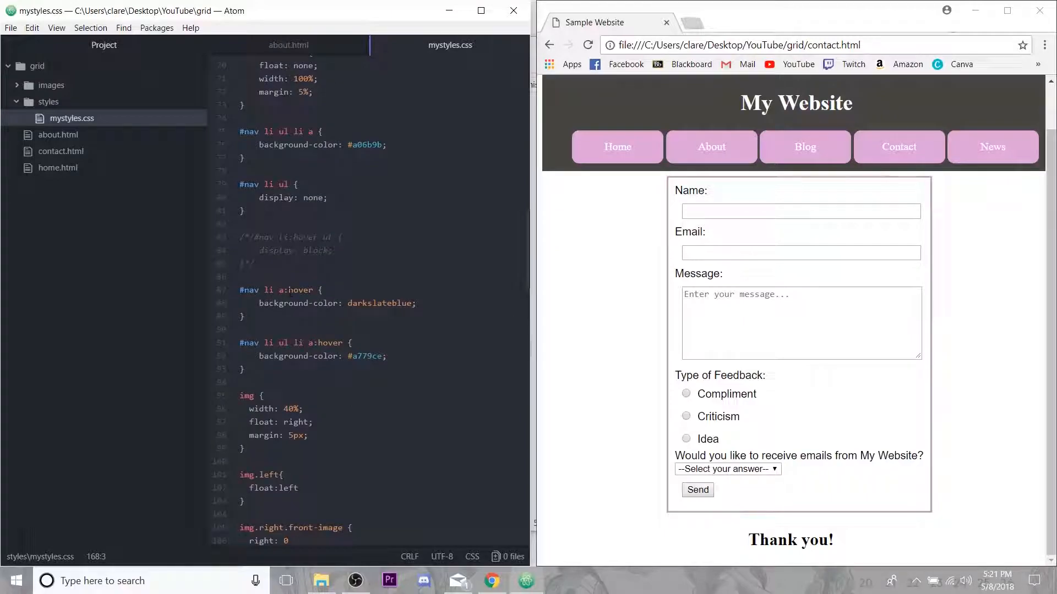
pyautogui.scroll(3)
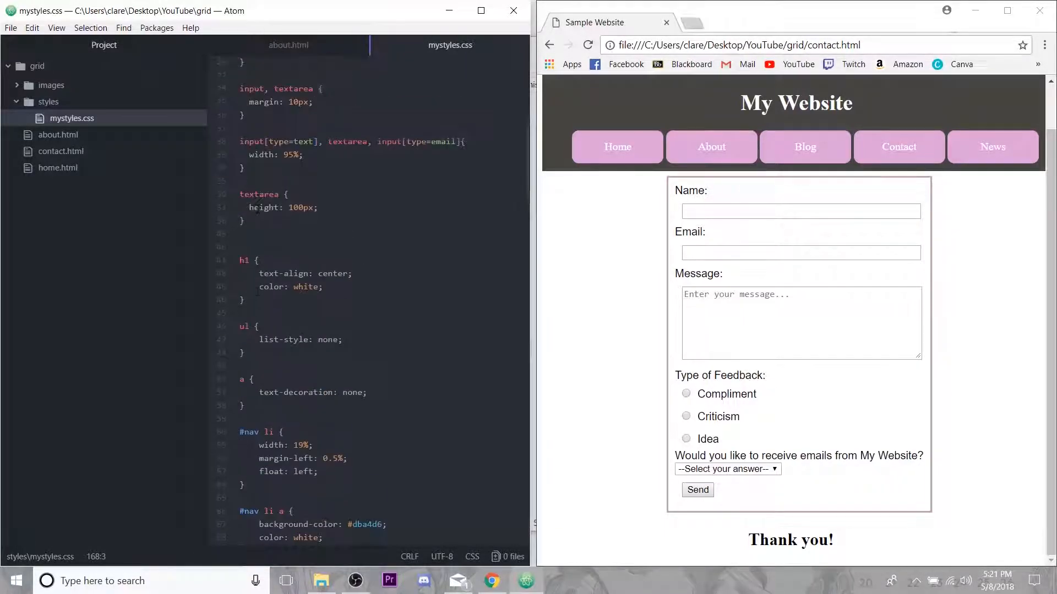
pyautogui.scroll(3)
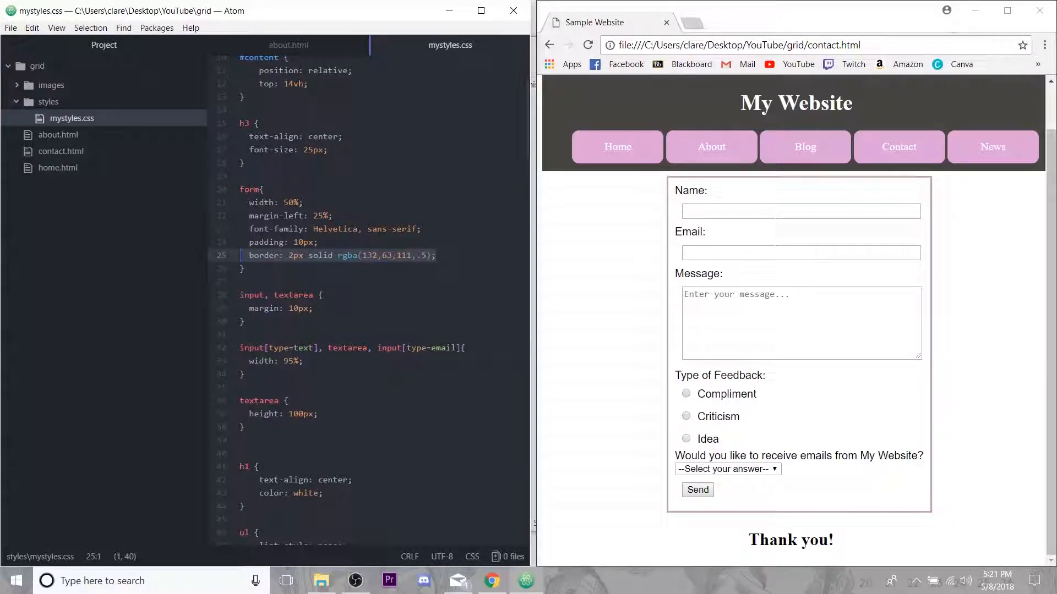
pyautogui.scroll(-3)
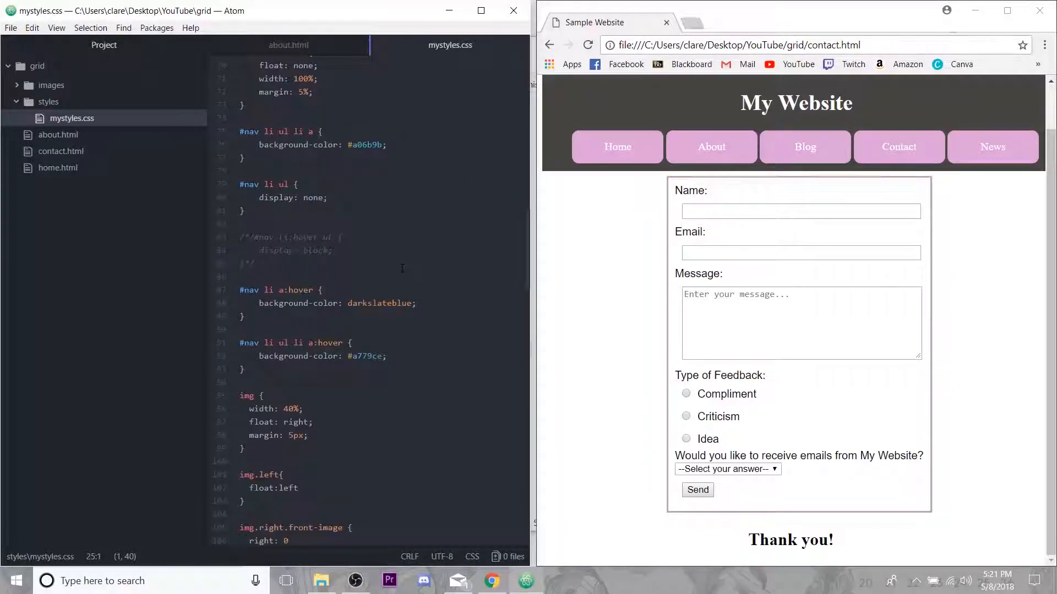
pyautogui.scroll(-3)
pyautogui.write('#story h2, #team h2 {')
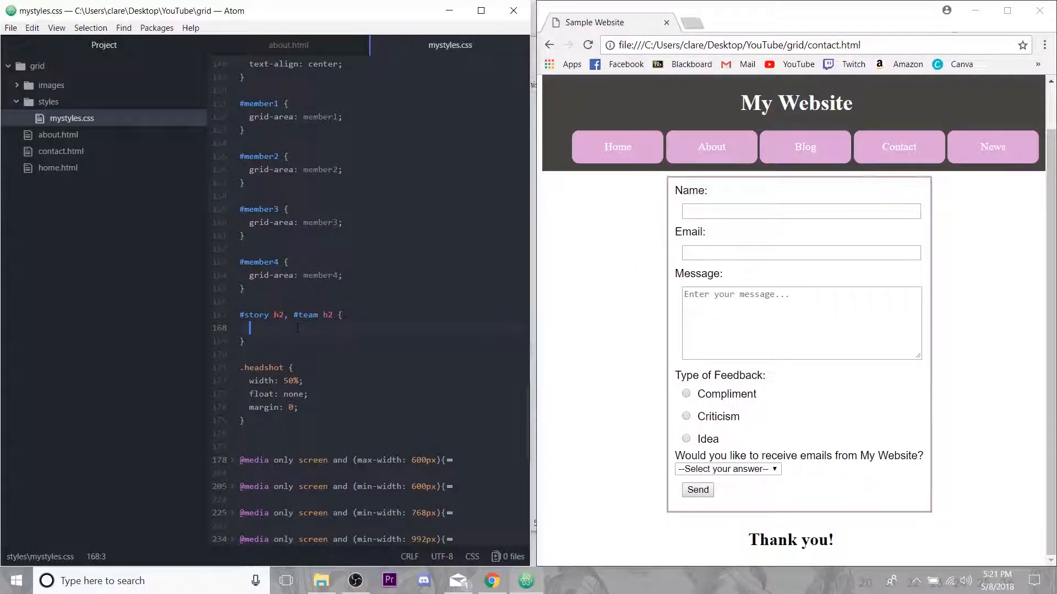
# - Give the h2 rule a 2px solid rgba(132,63,111,.5) border, 95% width and 2% padding
pyautogui.write('border: 2px solid rgba(132,63,111,.5);')
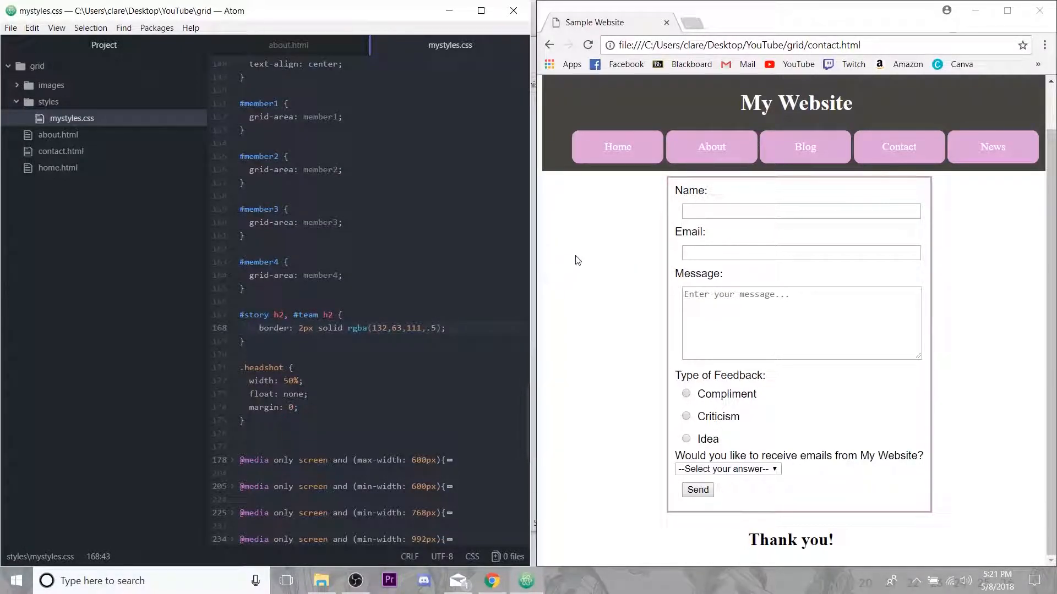
pyautogui.click(711, 146)
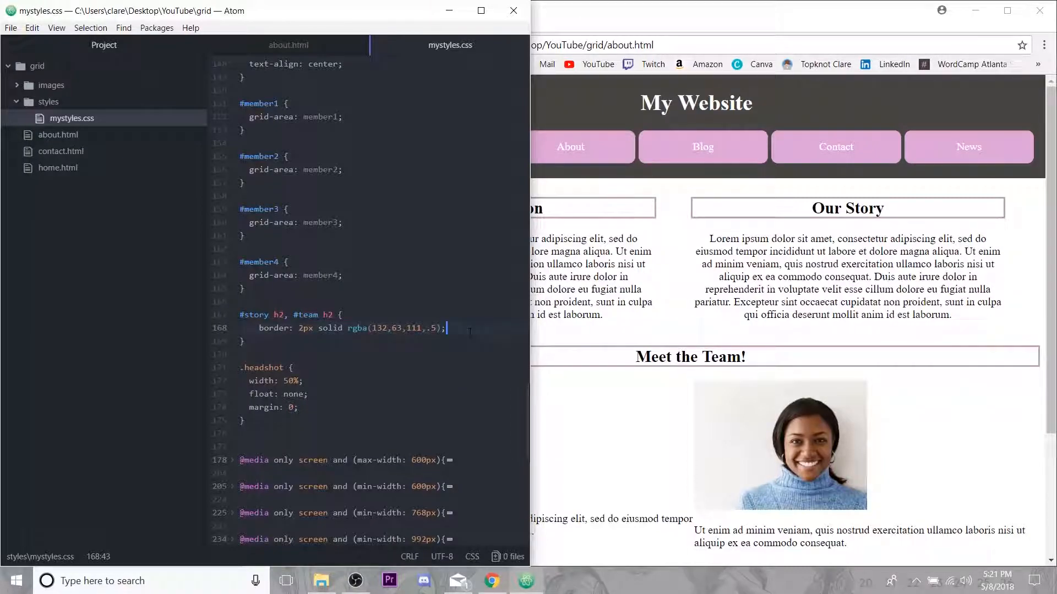
pyautogui.write('width: 95')
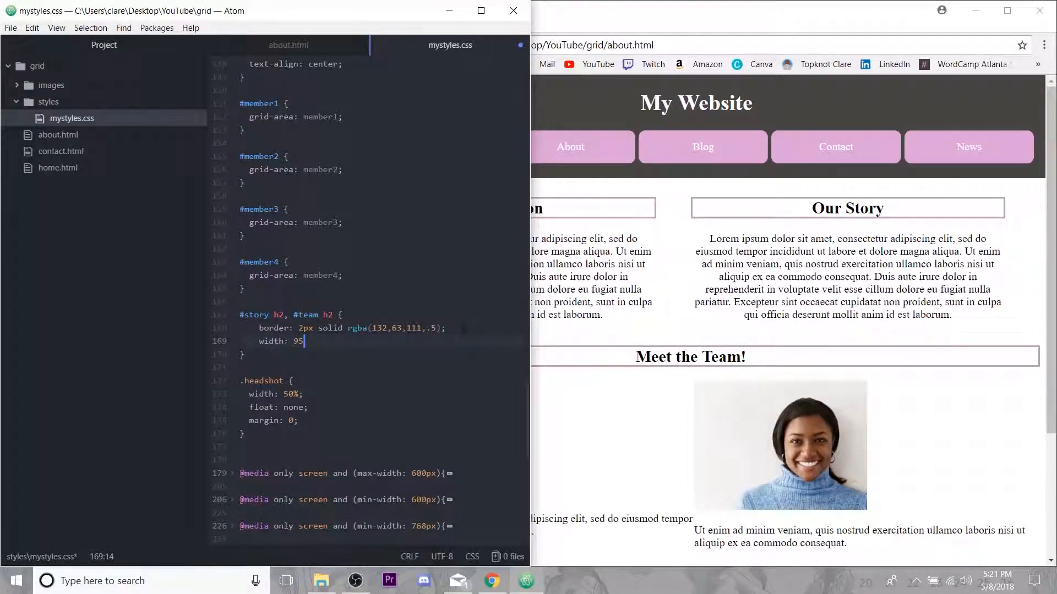
pyautogui.write('%;')
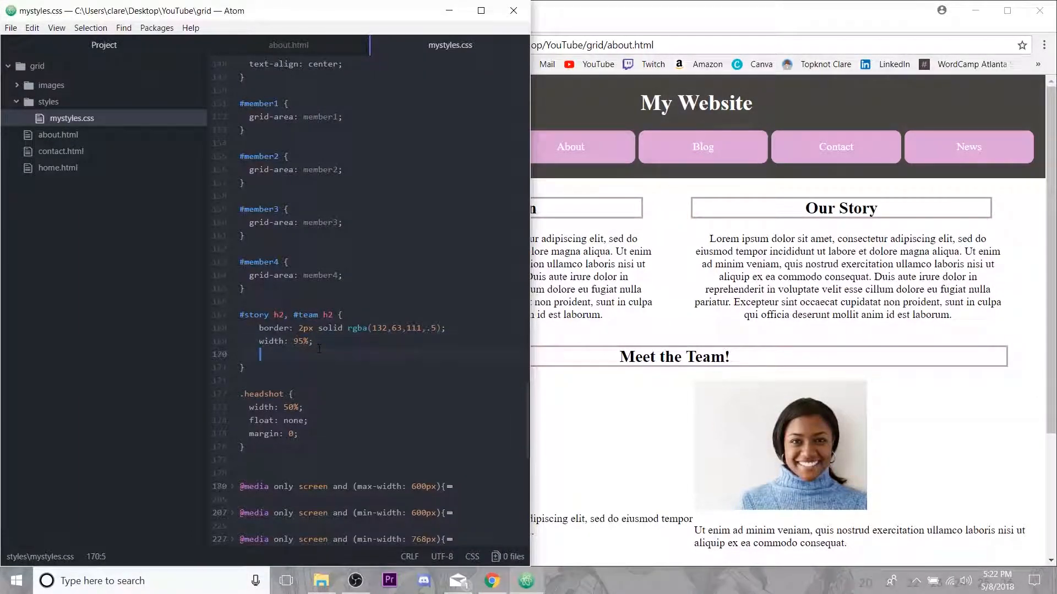
pyautogui.write('padding: 2%;')
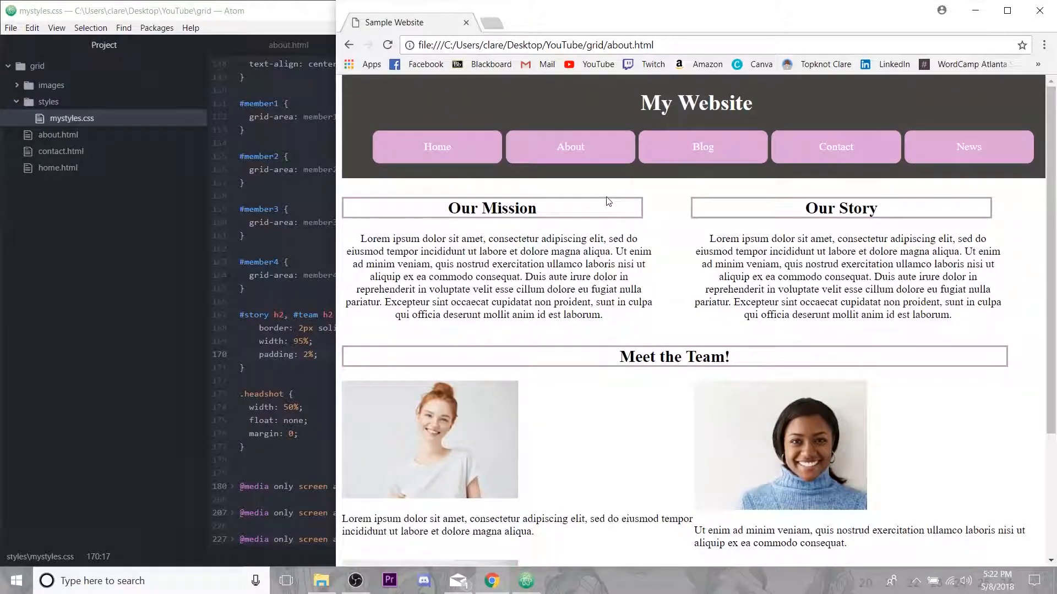
# - Review the stylesheet and switch to the about.html tab
pyautogui.scroll(-3)
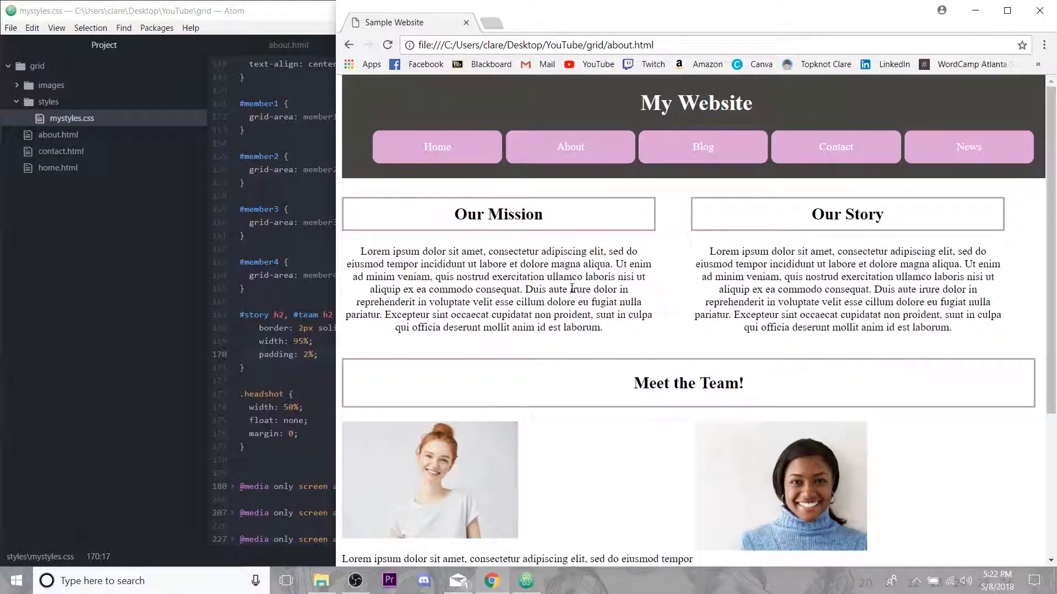
pyautogui.scroll(-3)
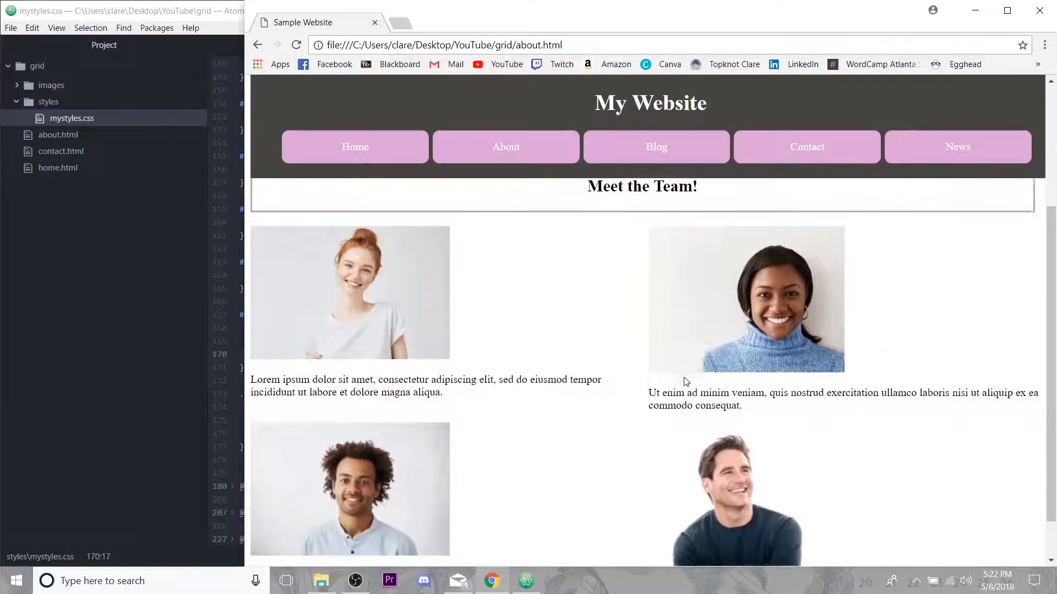
pyautogui.scroll(3)
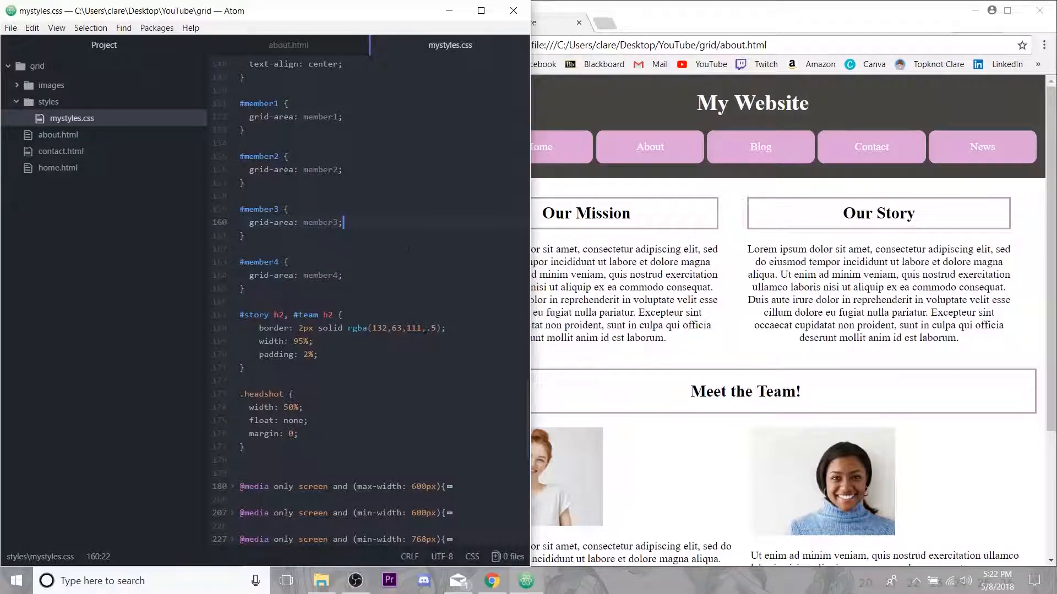
pyautogui.click(288, 45)
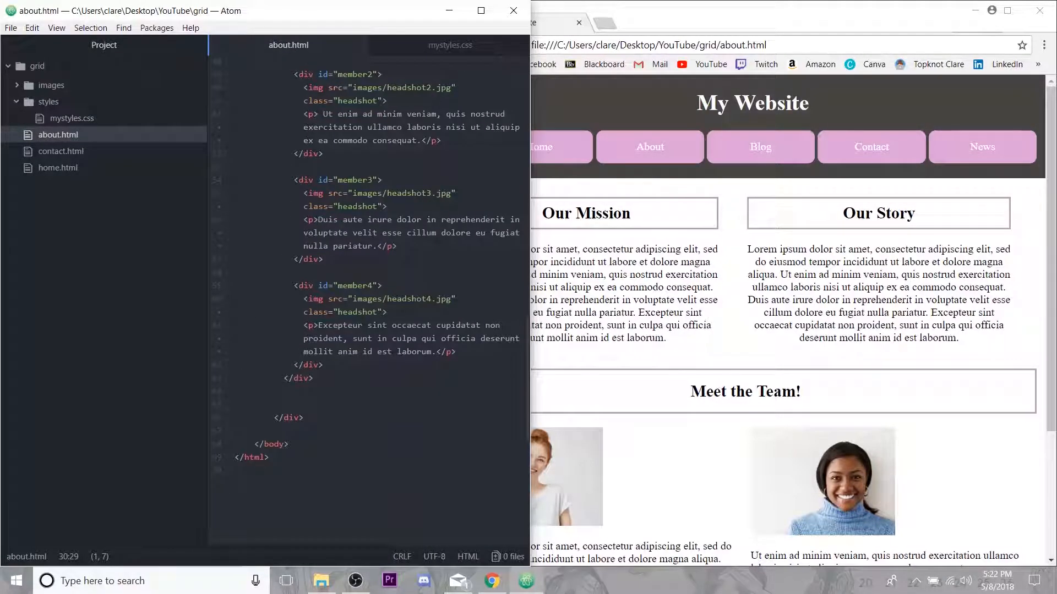